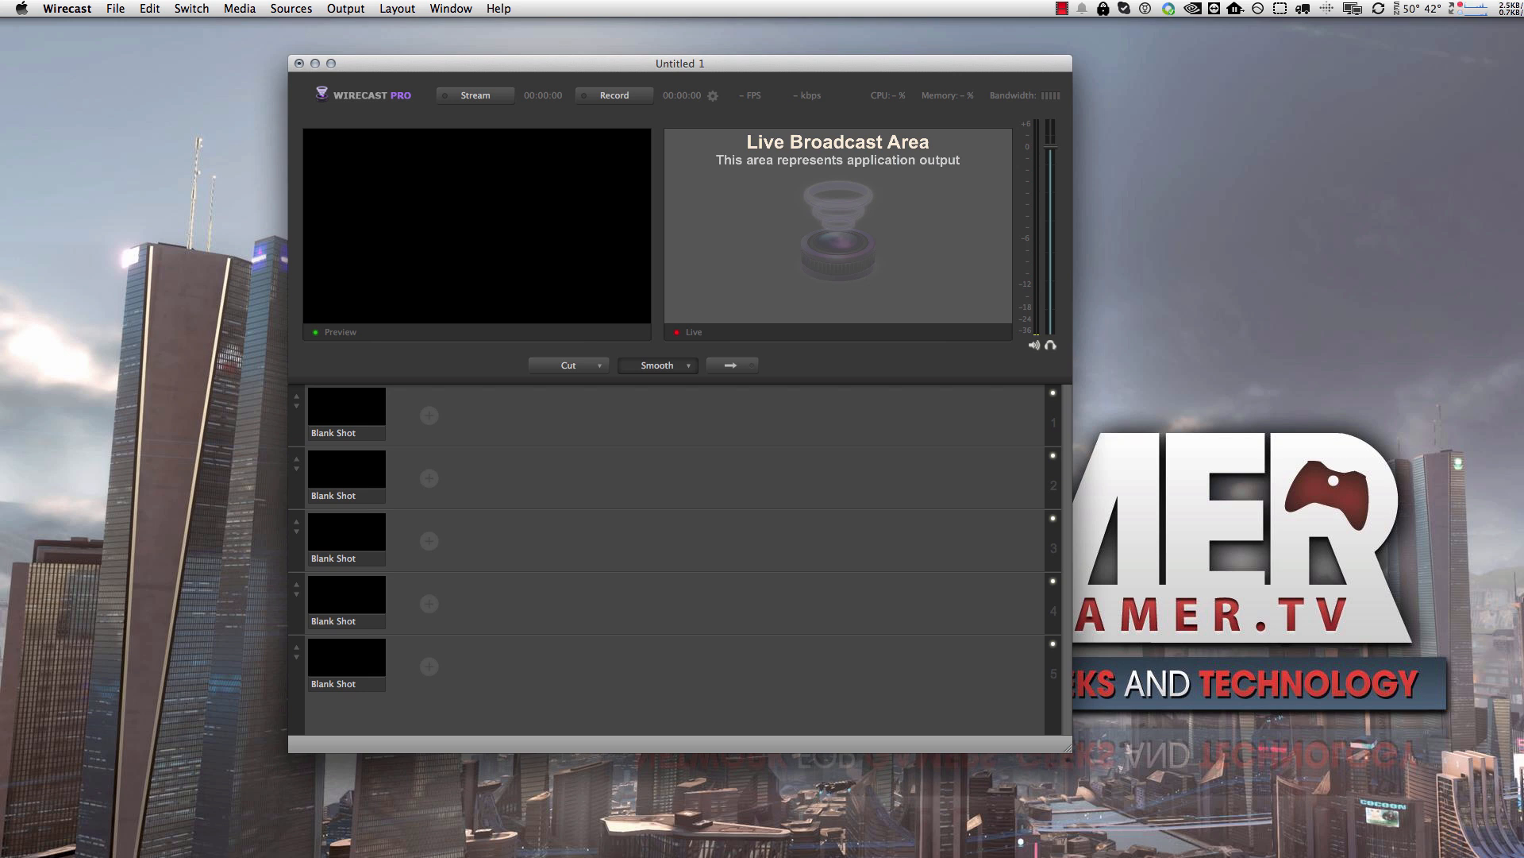
mouse_move(1302, 540)
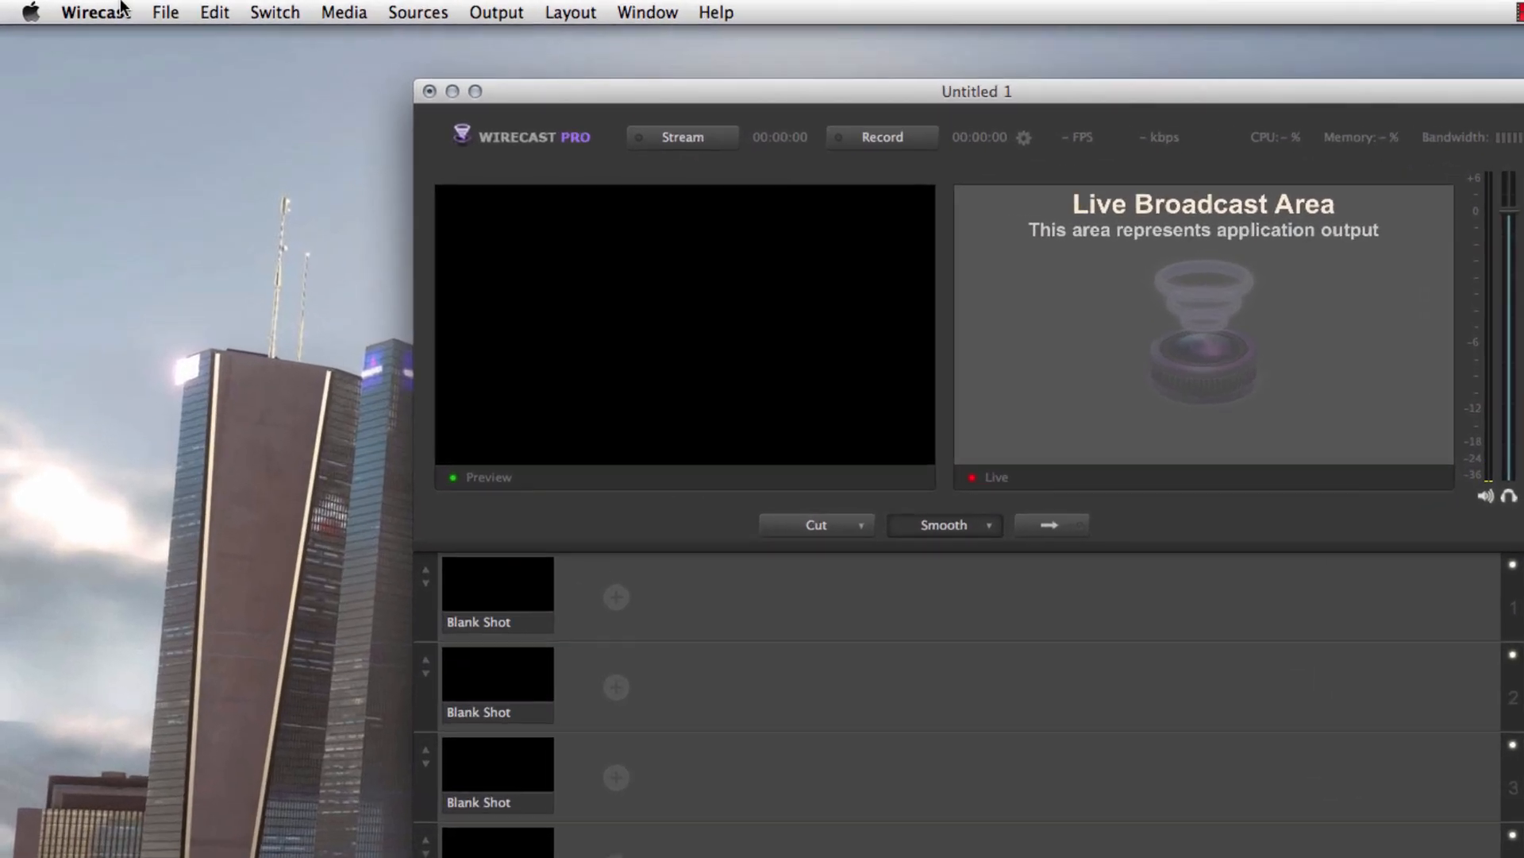
Step: Bring up the Wirecast application menu from the menu bar
click(94, 11)
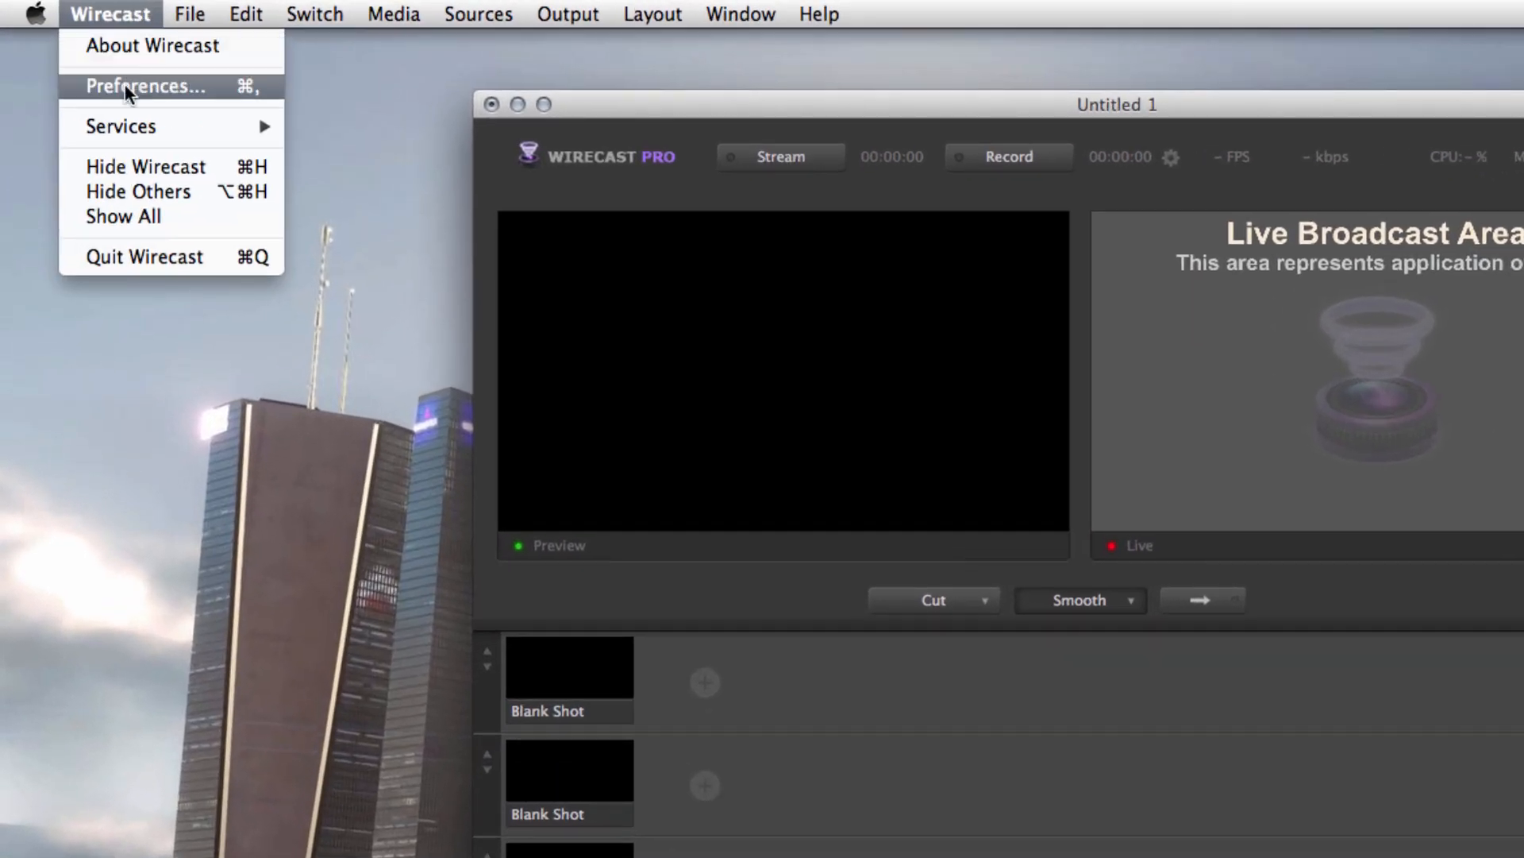
Step: Review the Performance preferences, keeping the video display rate at 60 fps
click(144, 86)
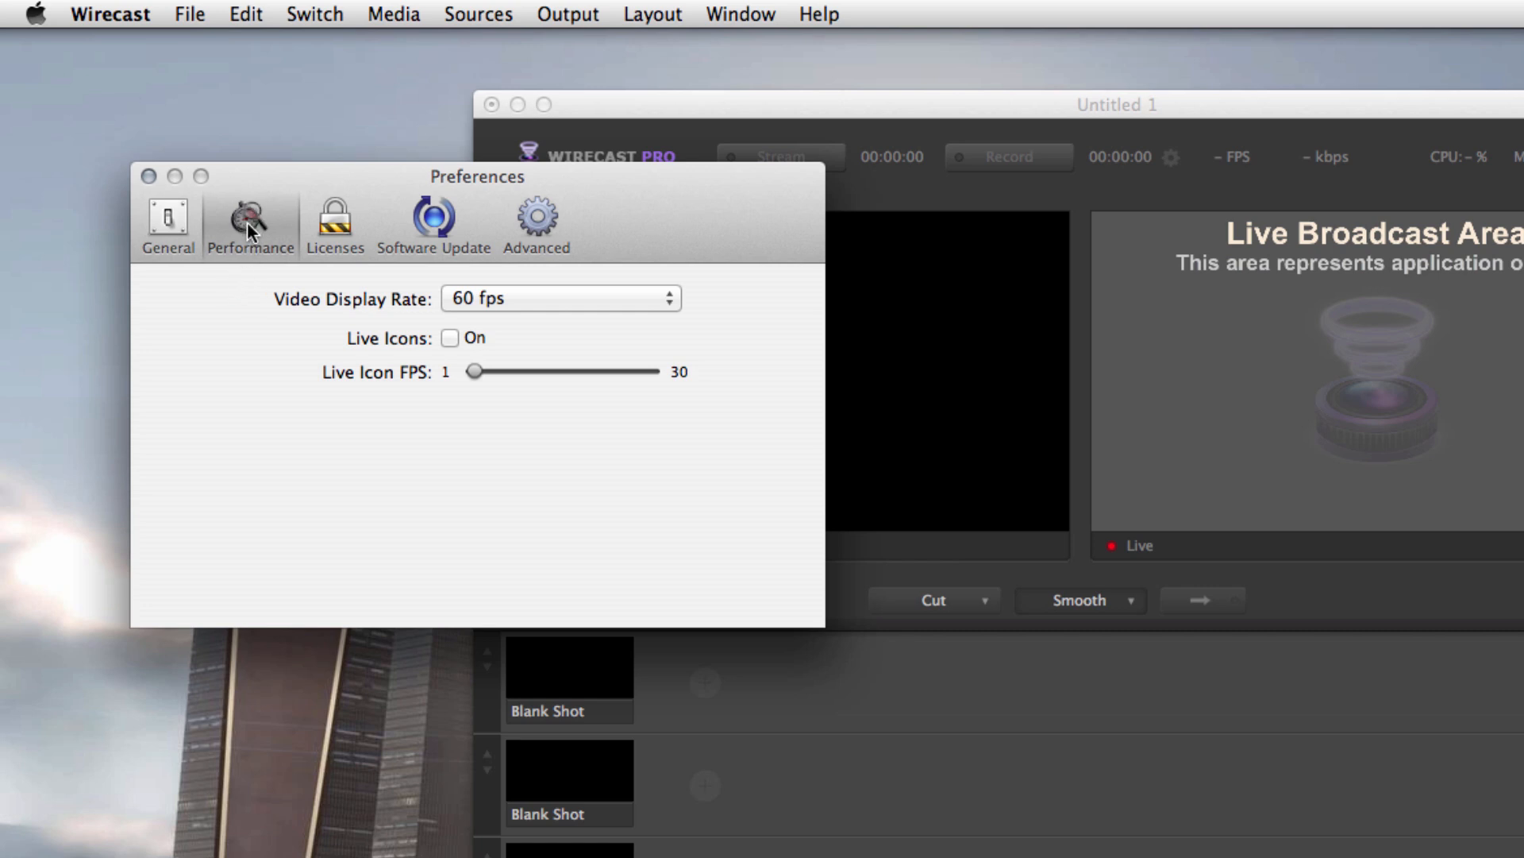
mouse_move(489, 319)
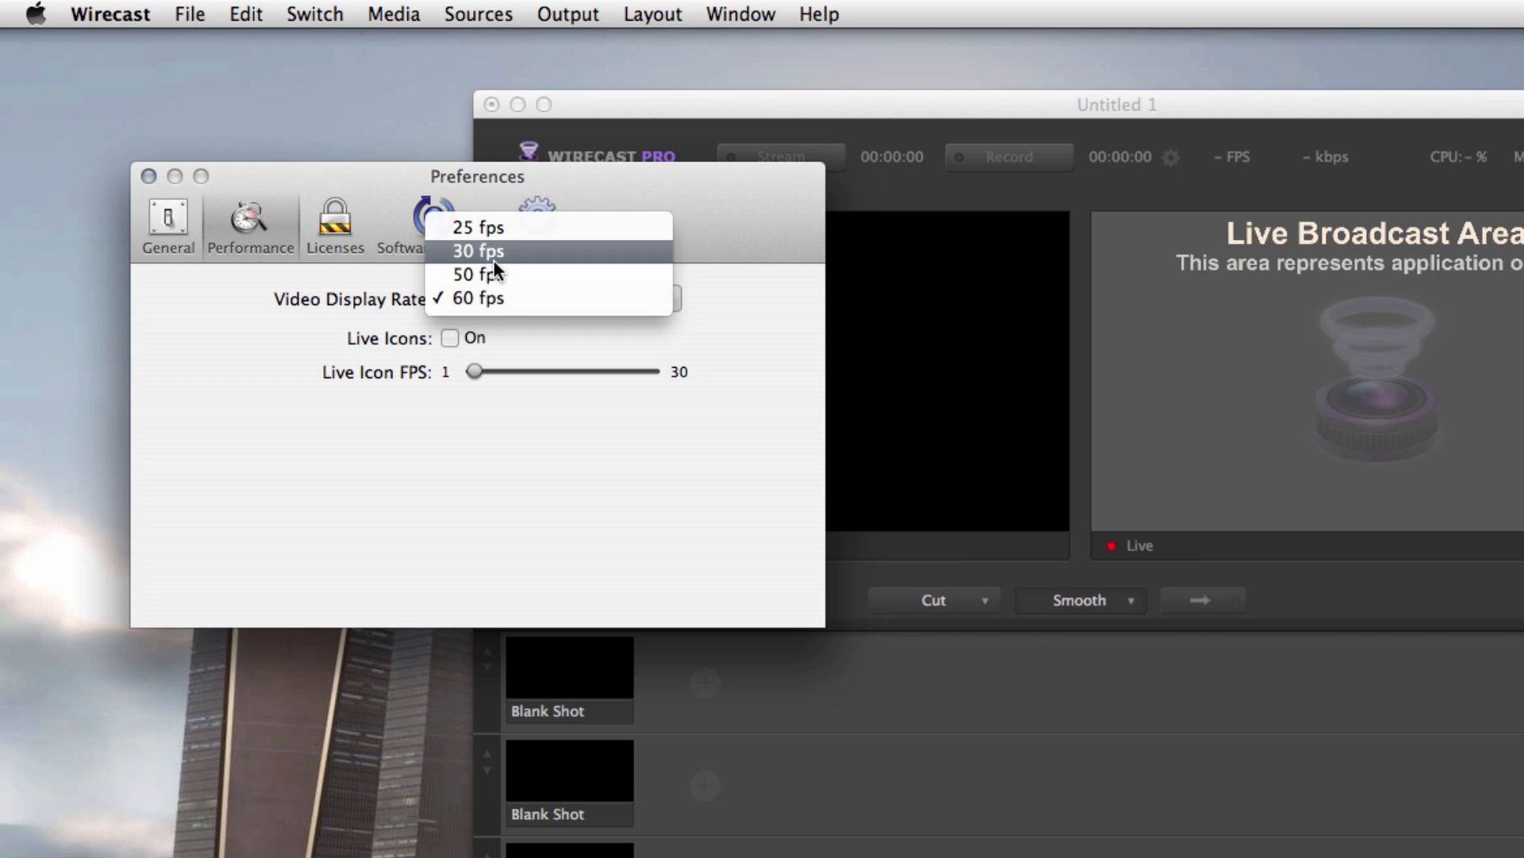
mouse_move(503, 275)
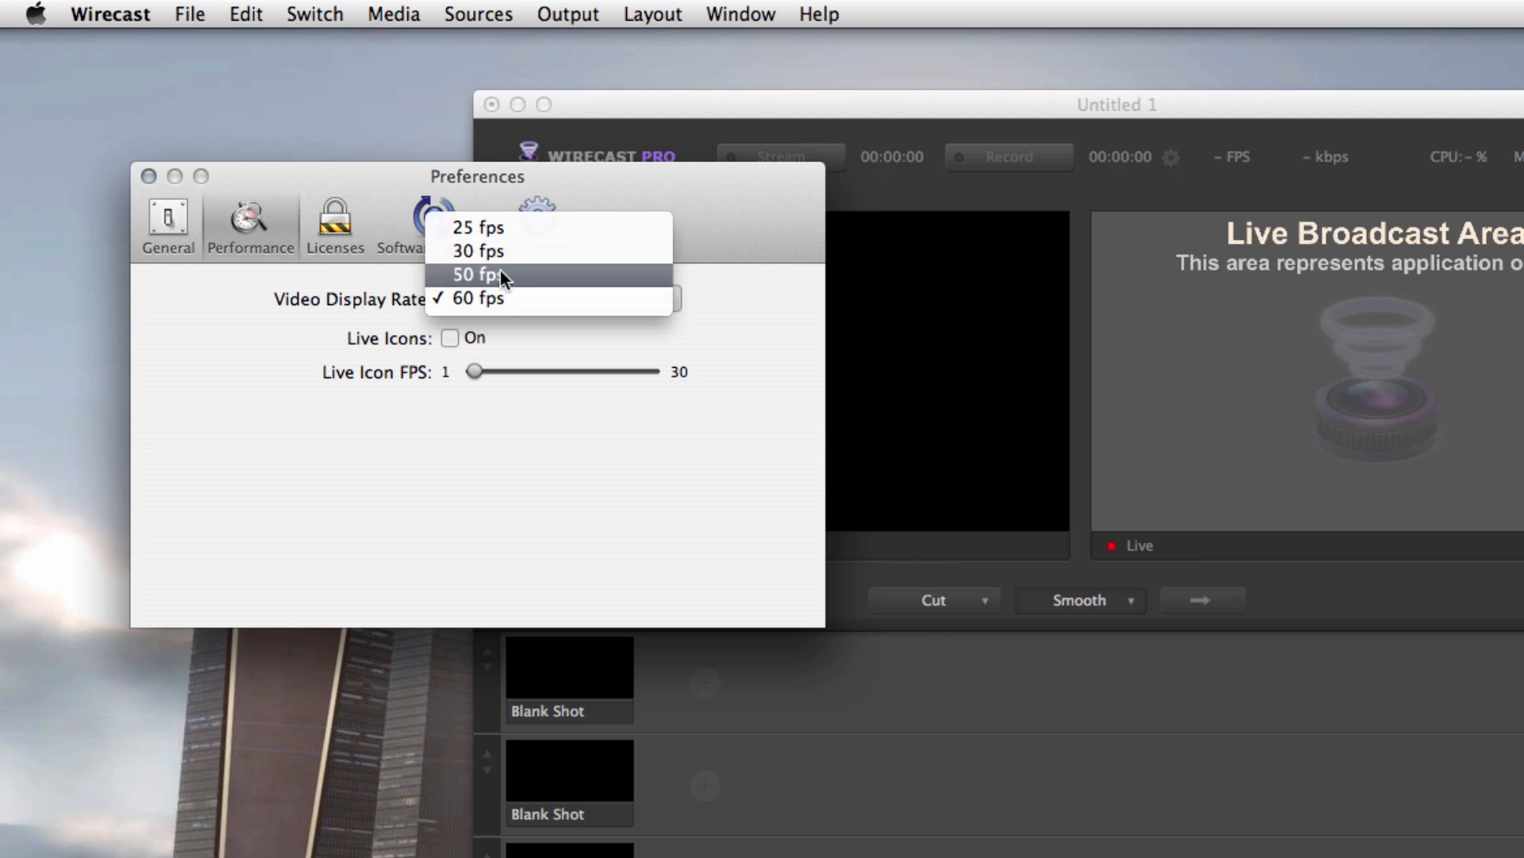
mouse_move(476, 227)
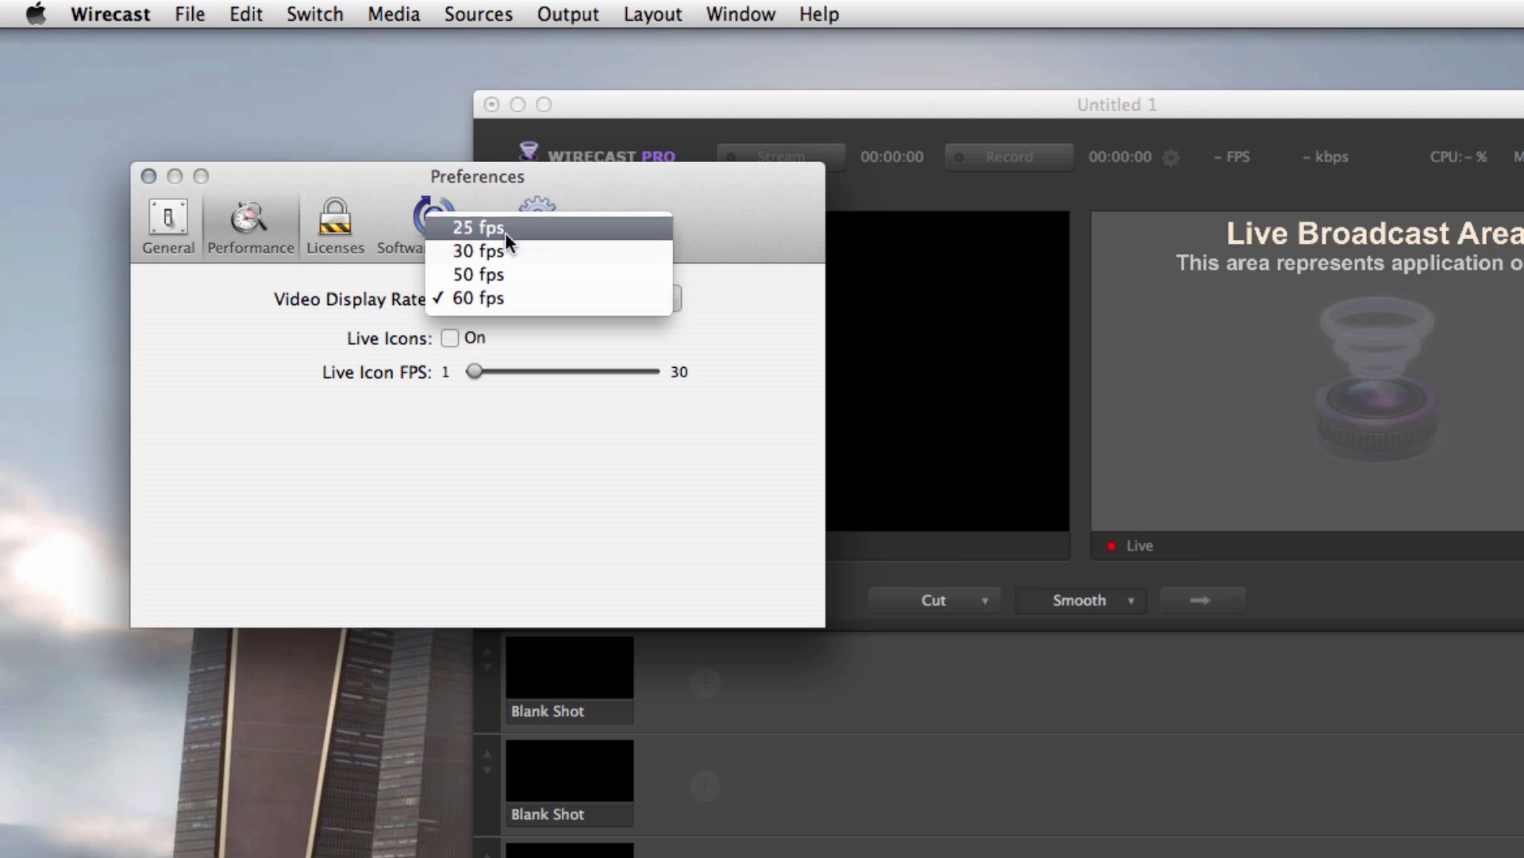
mouse_move(426, 403)
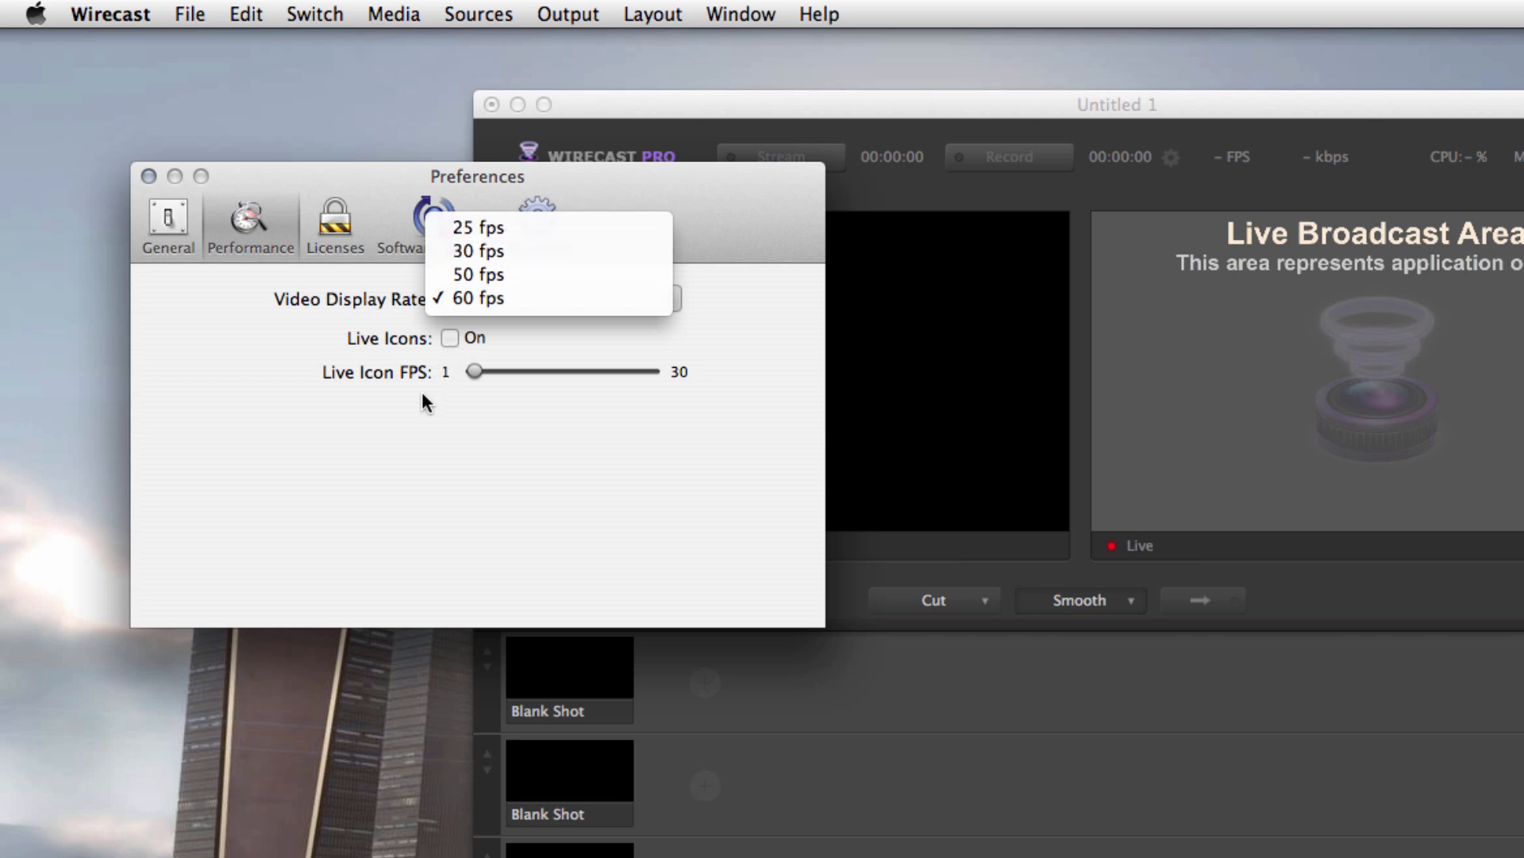
mouse_move(482, 299)
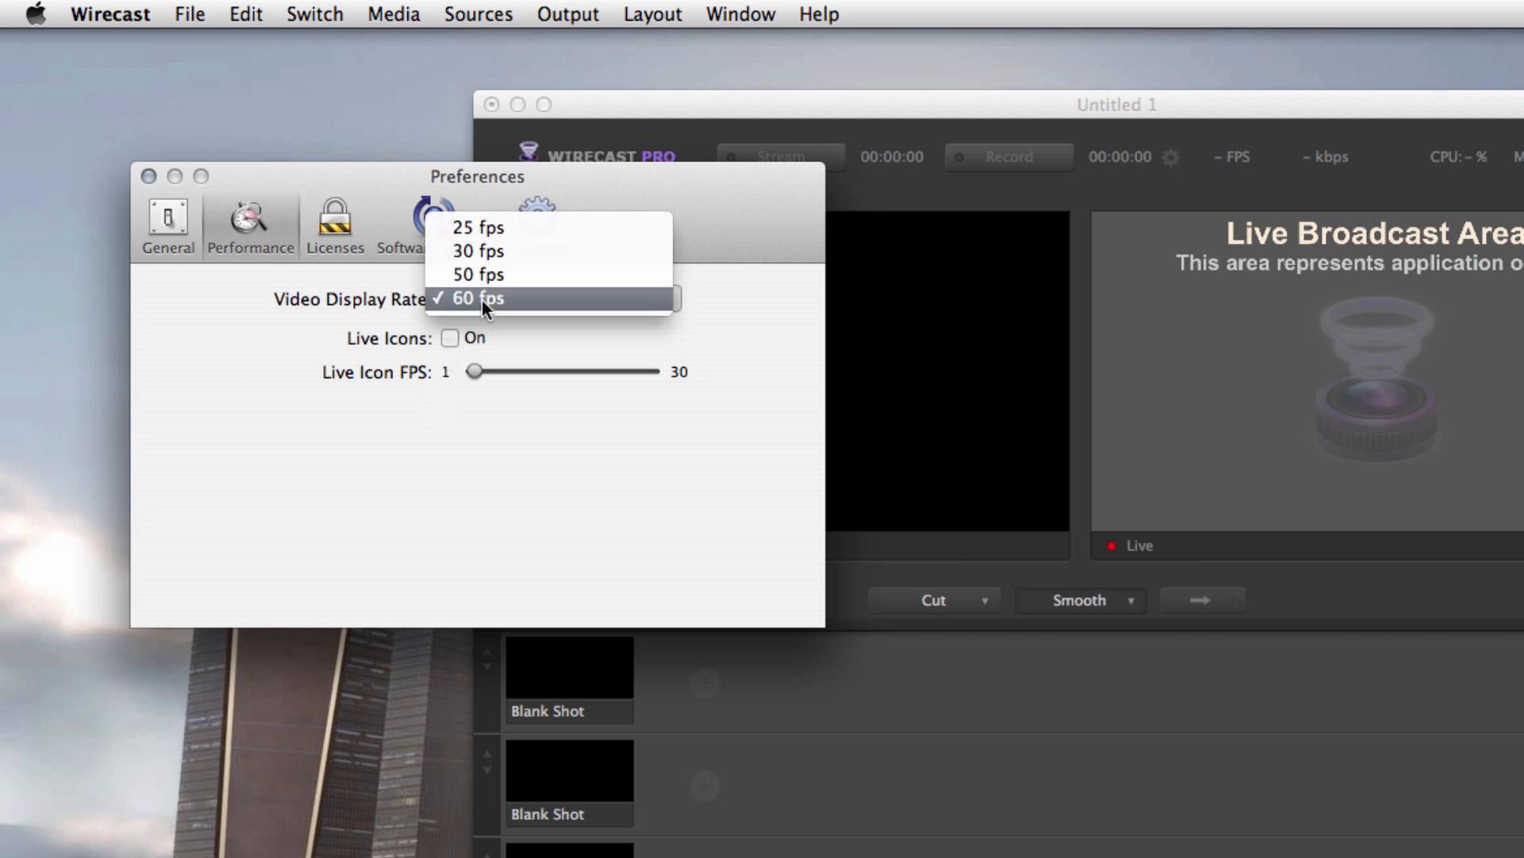
click(486, 298)
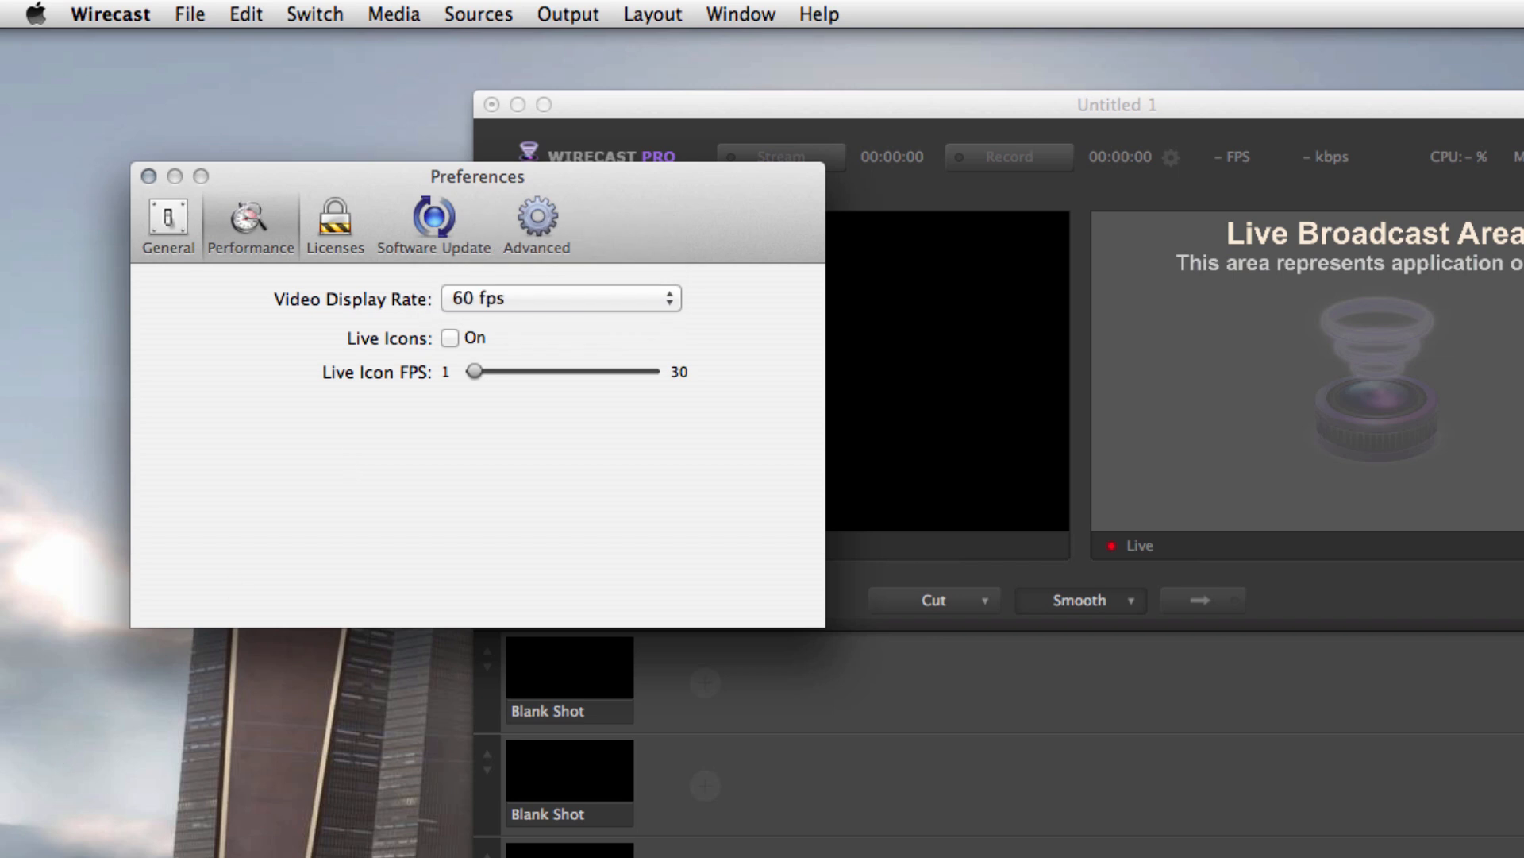
mouse_move(540, 460)
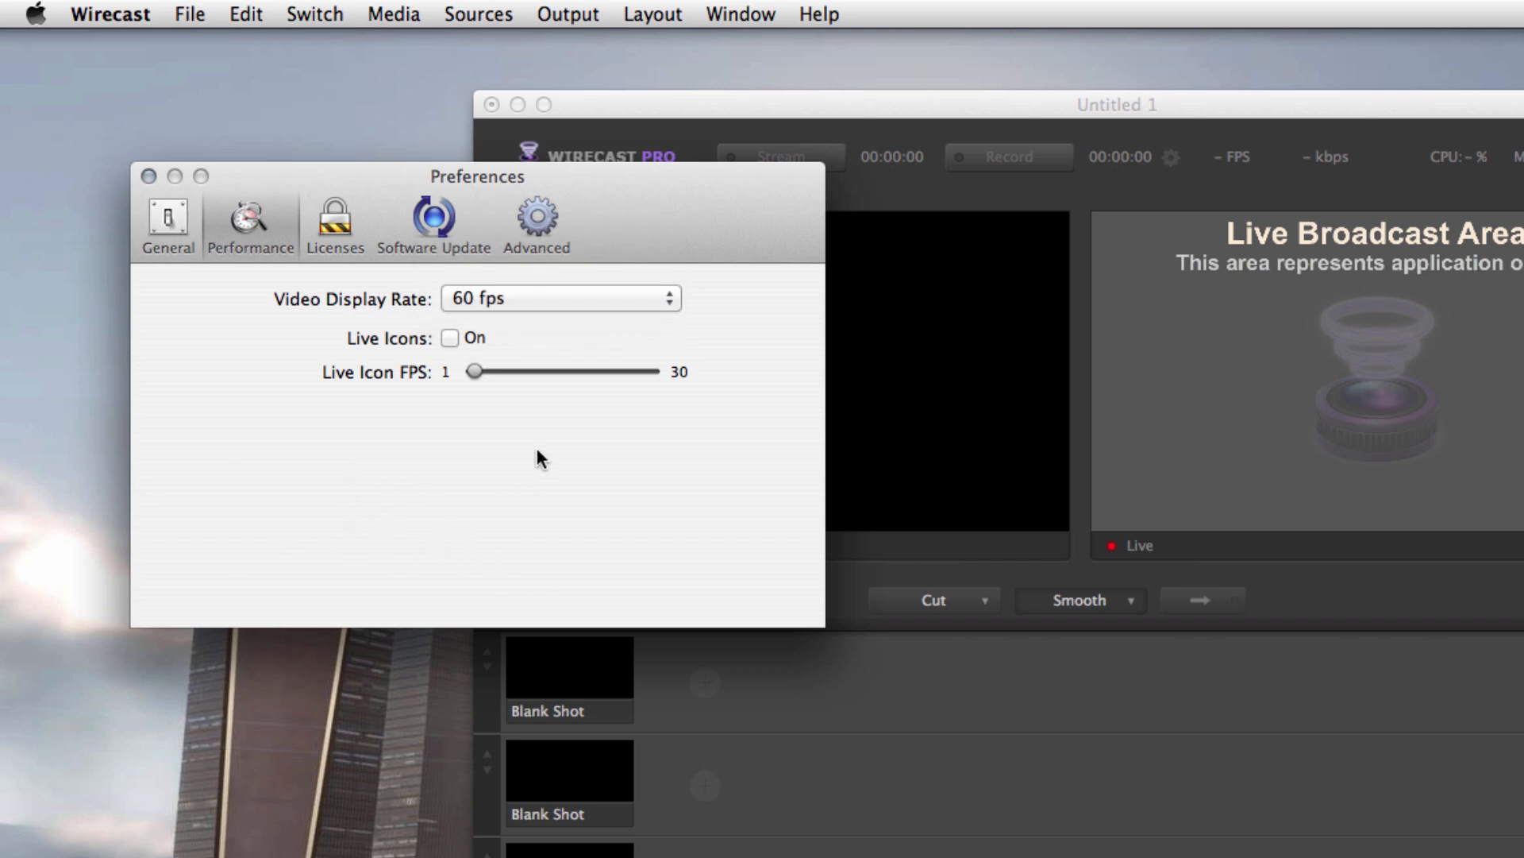
Step: Review the Advanced processing options and close the preferences
click(537, 217)
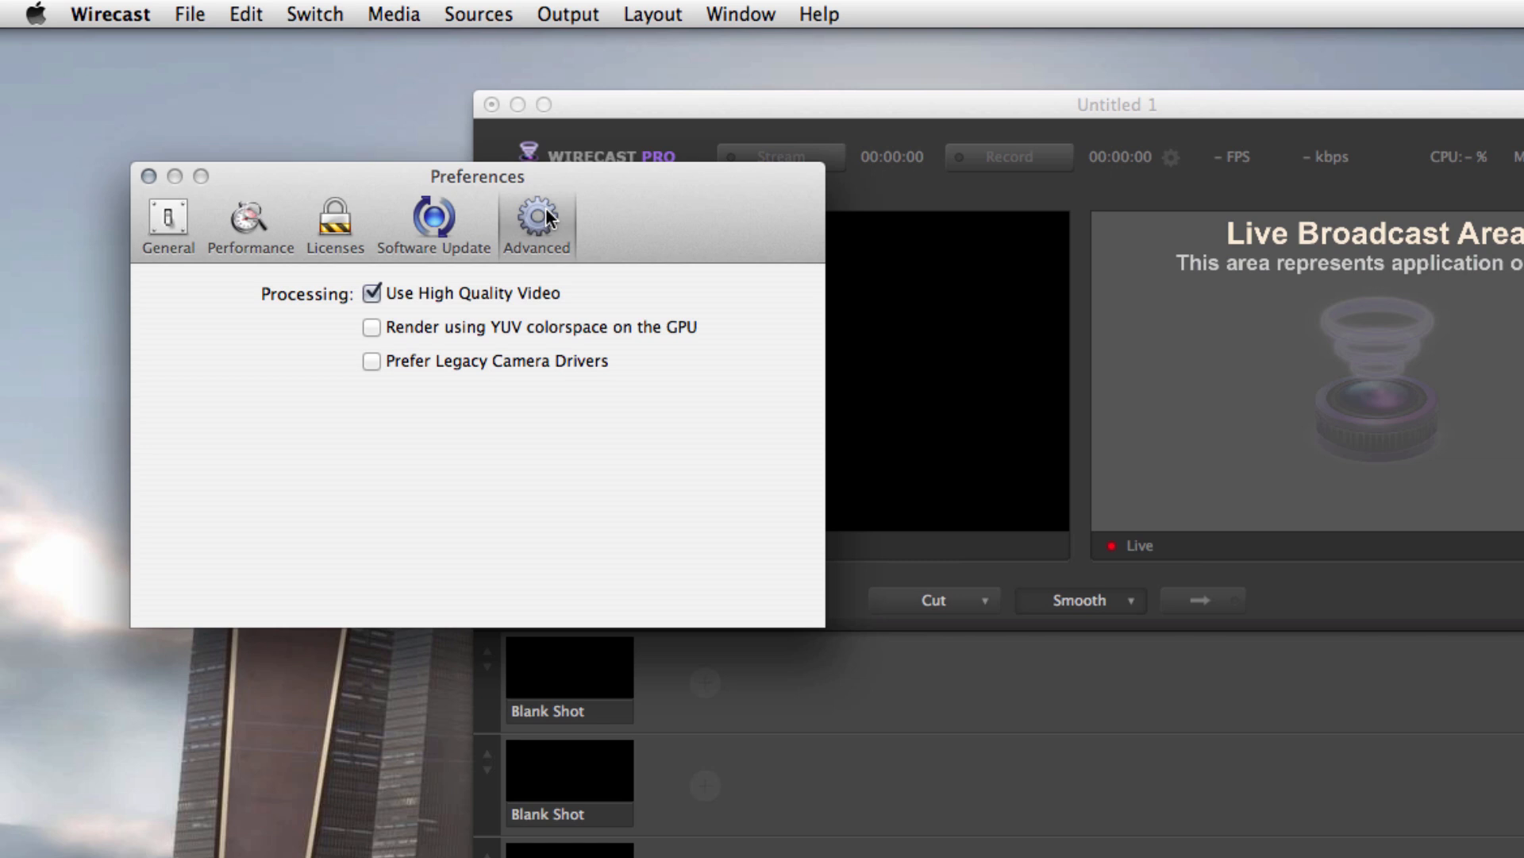
mouse_move(391, 310)
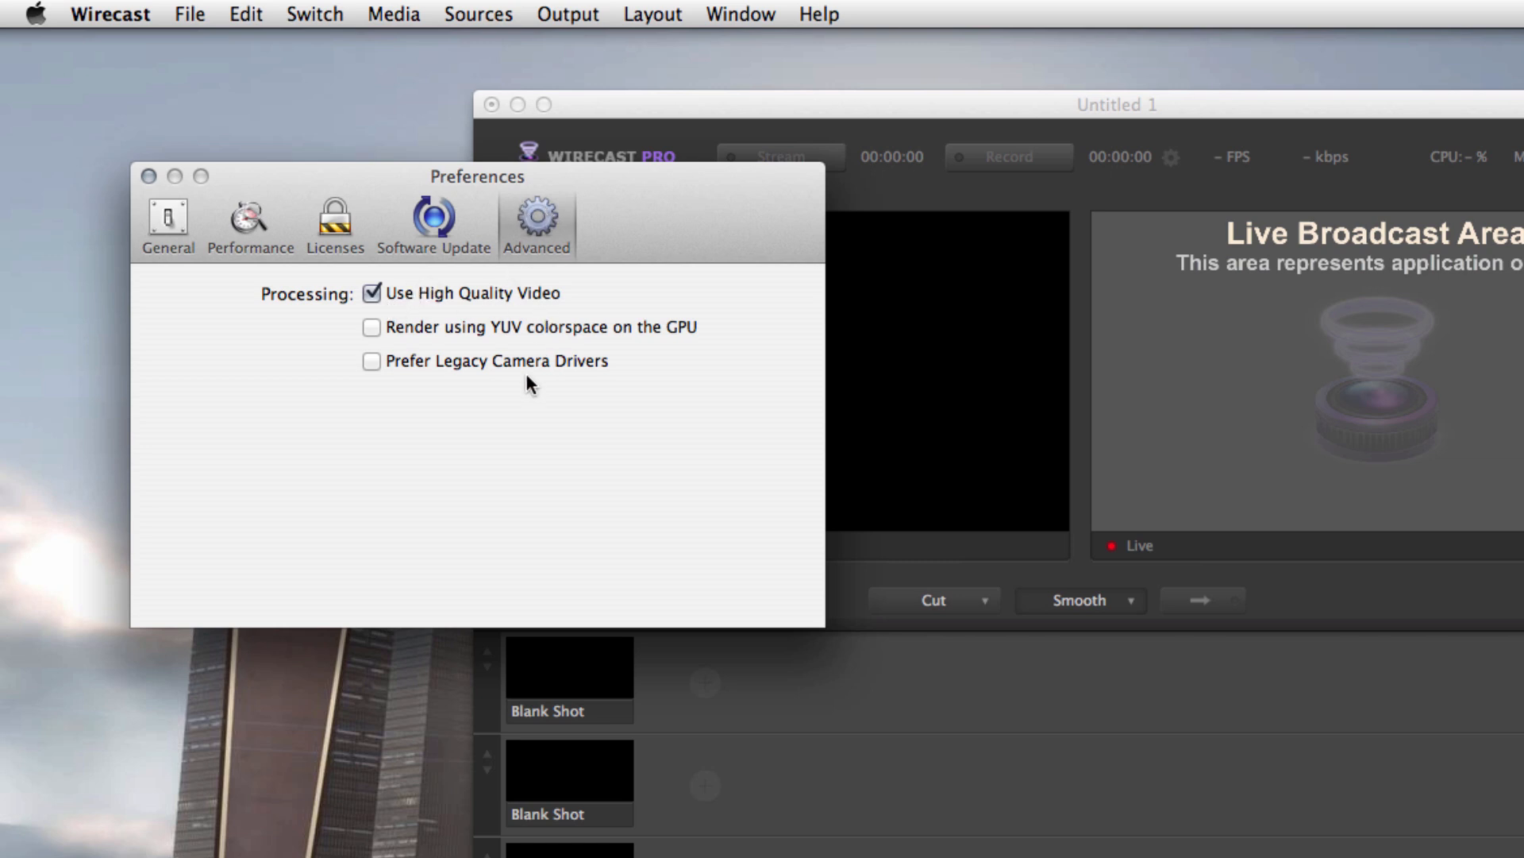
mouse_move(502, 392)
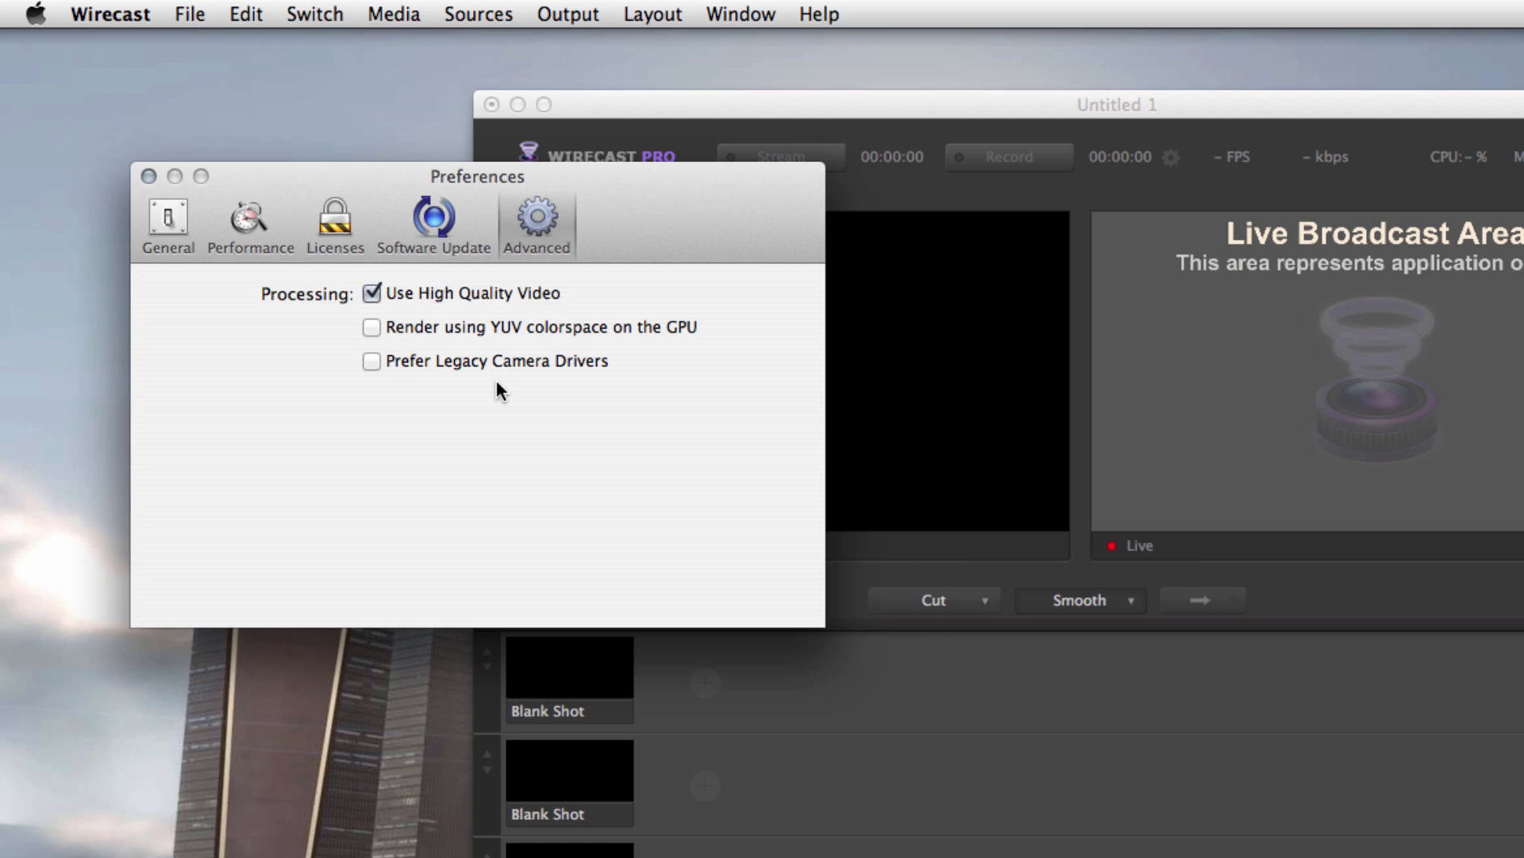
click(146, 176)
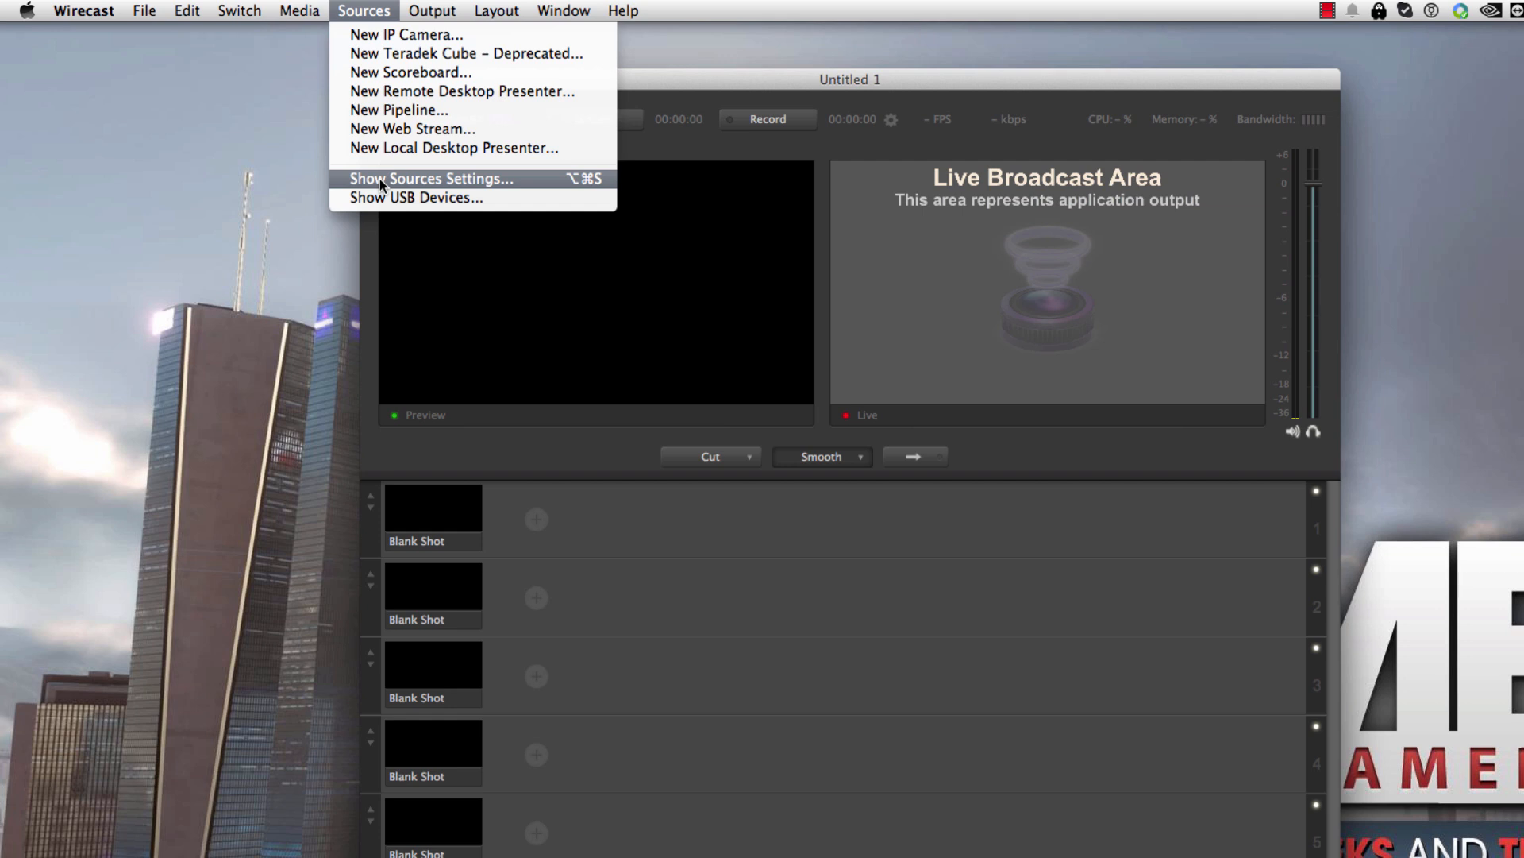
Step: Show the Source Settings window and move it into place
click(430, 181)
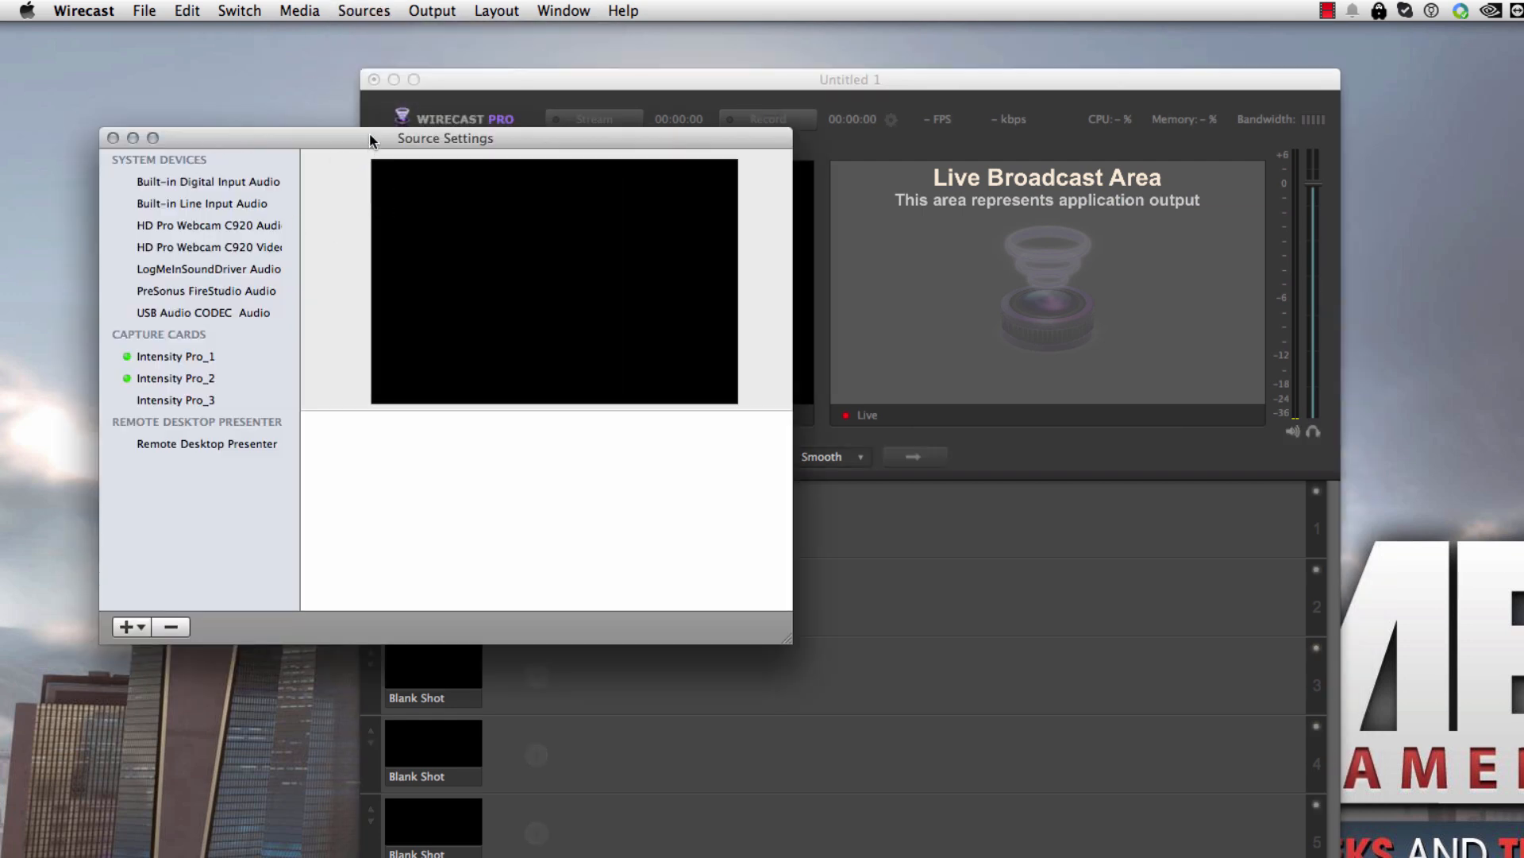
drag(445, 137, 605, 162)
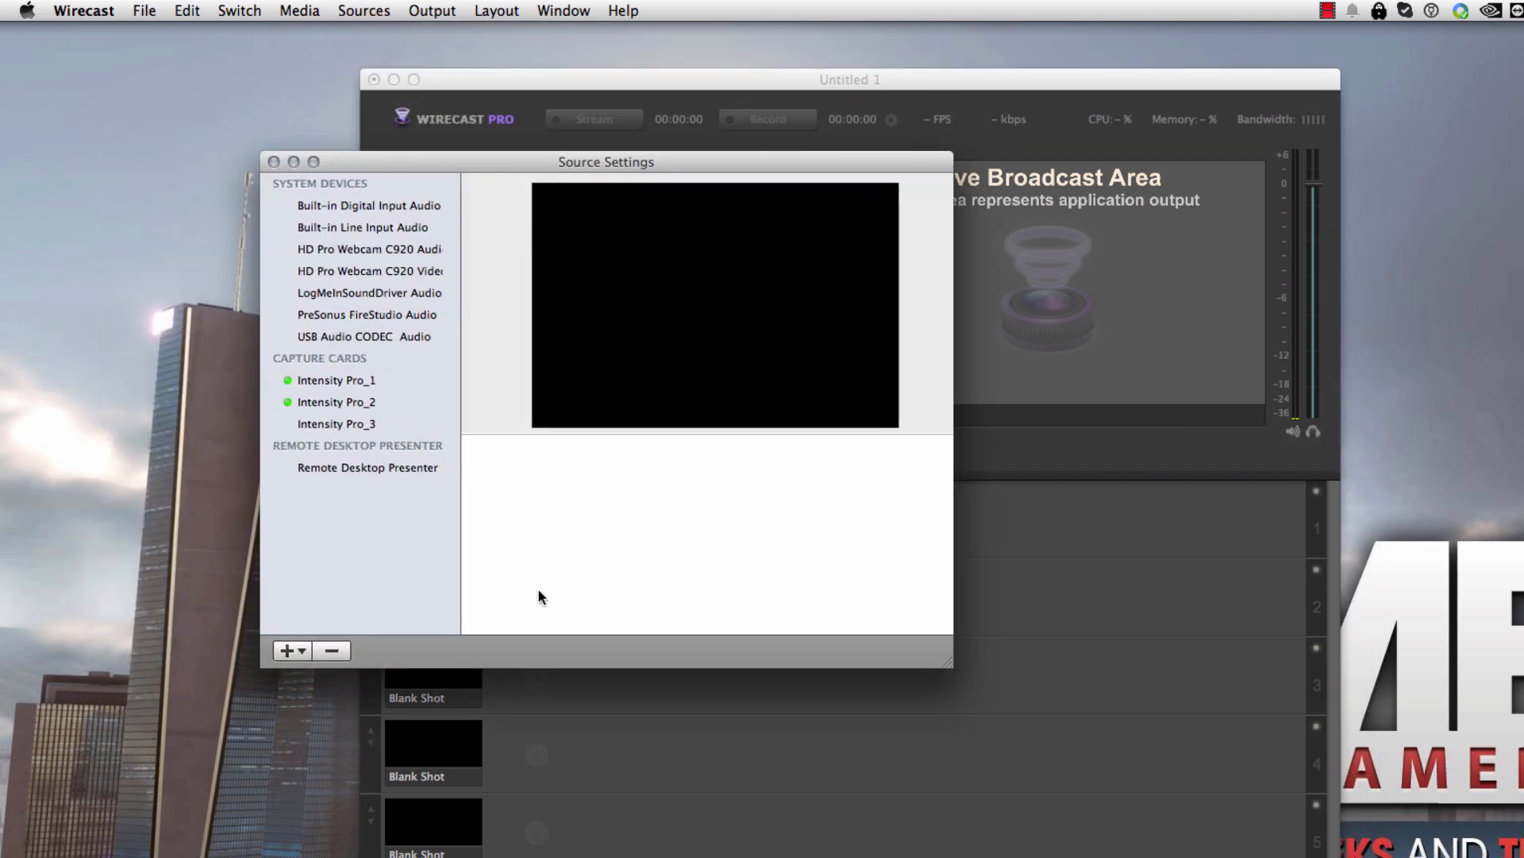
mouse_move(497, 509)
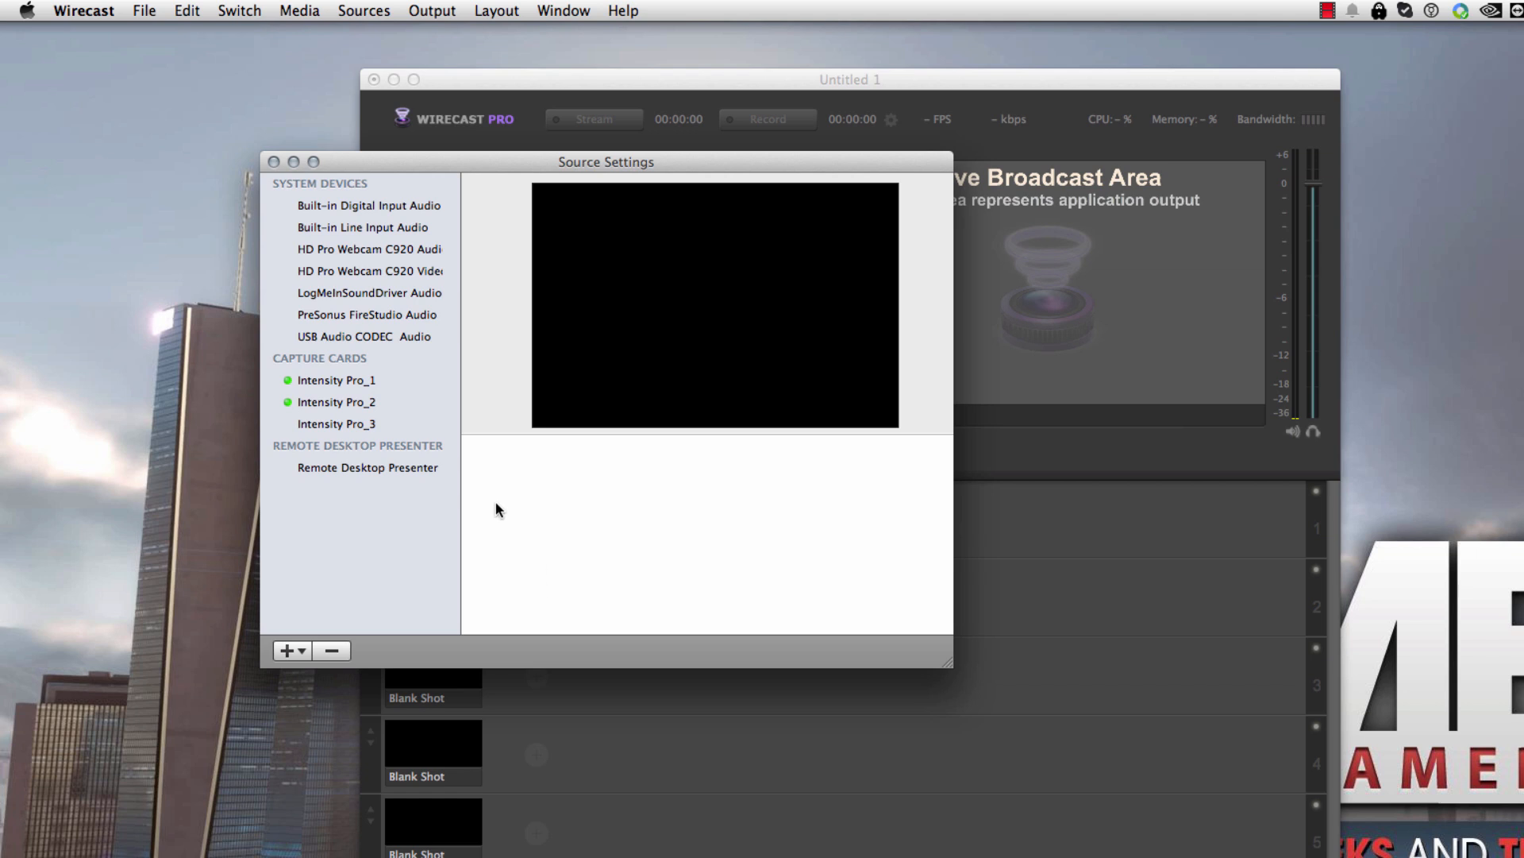
mouse_move(399, 517)
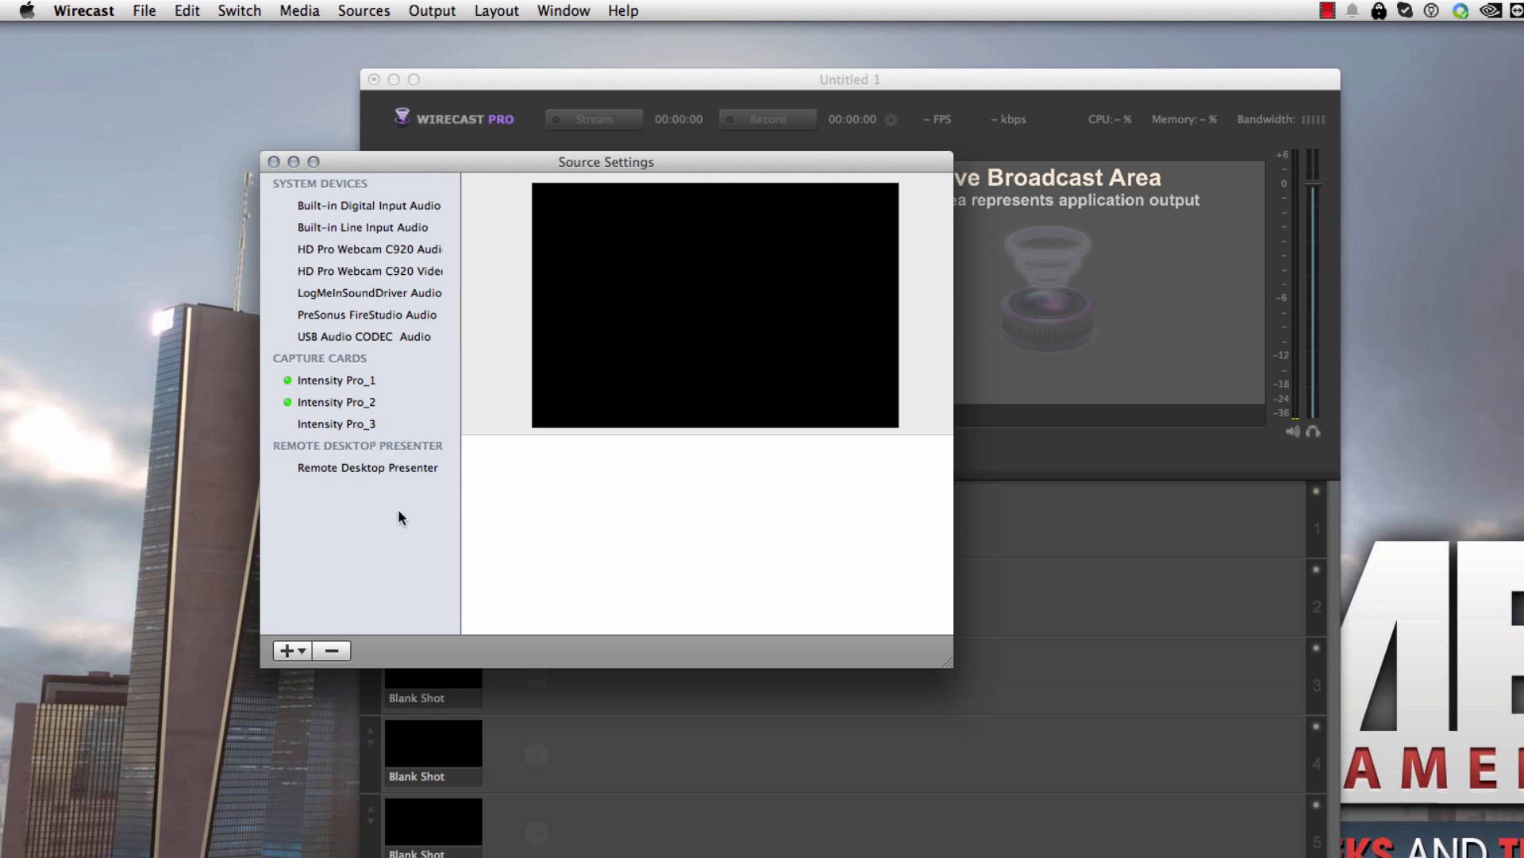
mouse_move(681, 621)
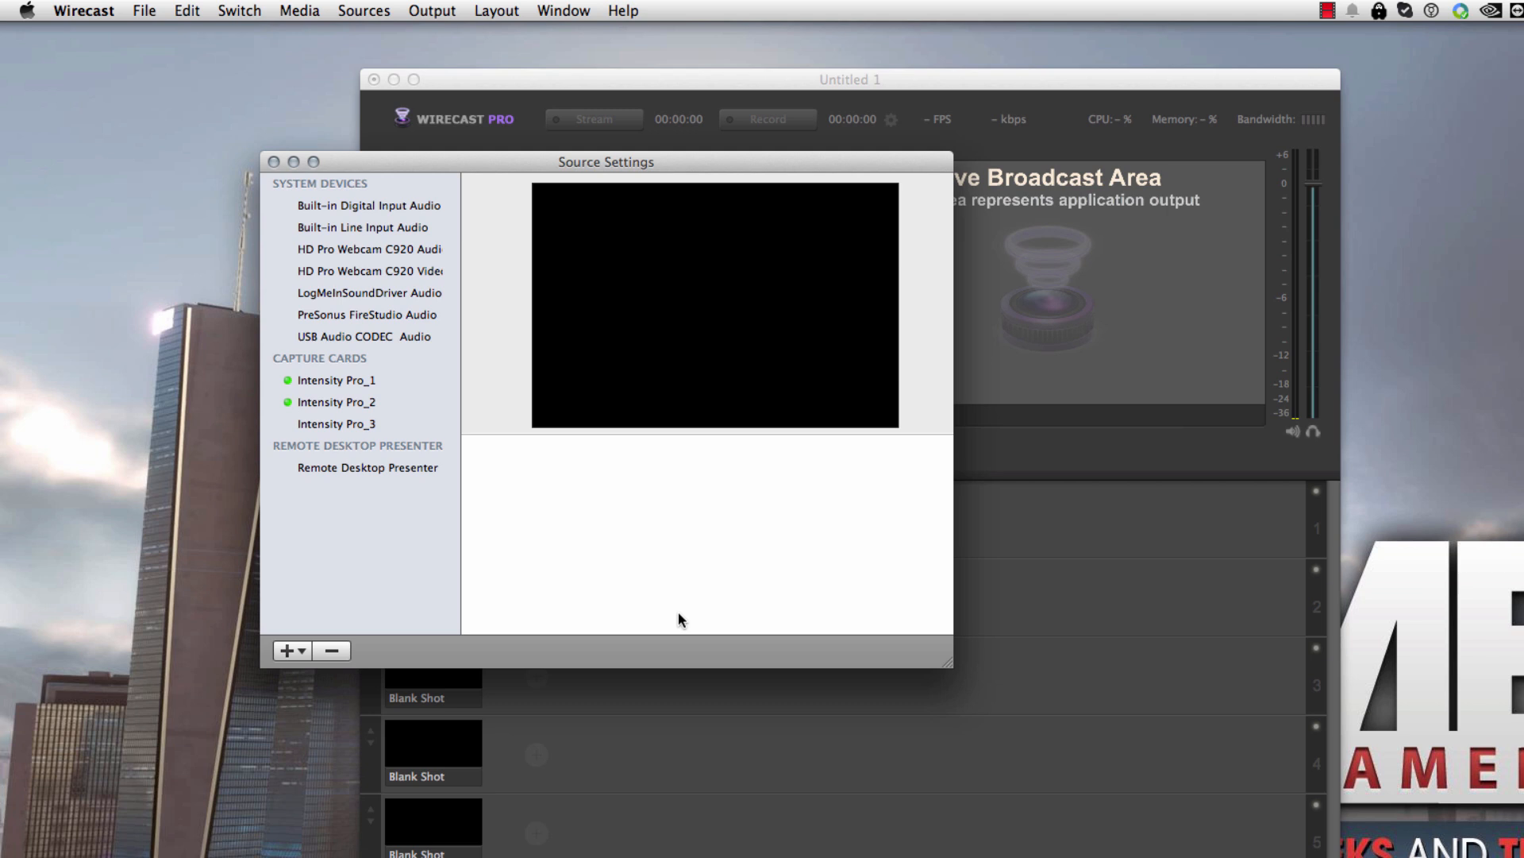
mouse_move(365, 396)
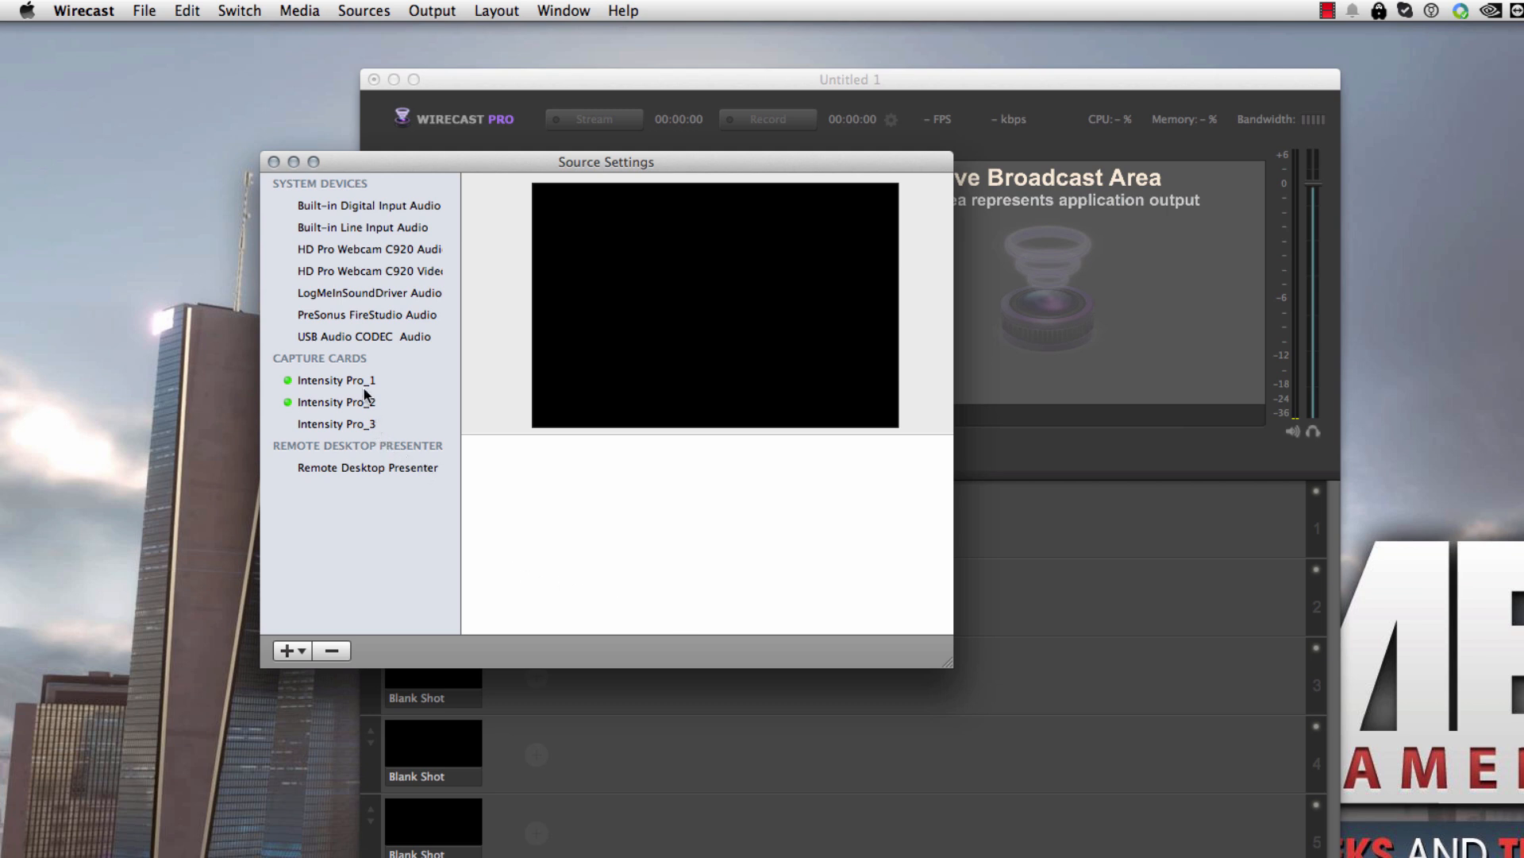
mouse_move(379, 391)
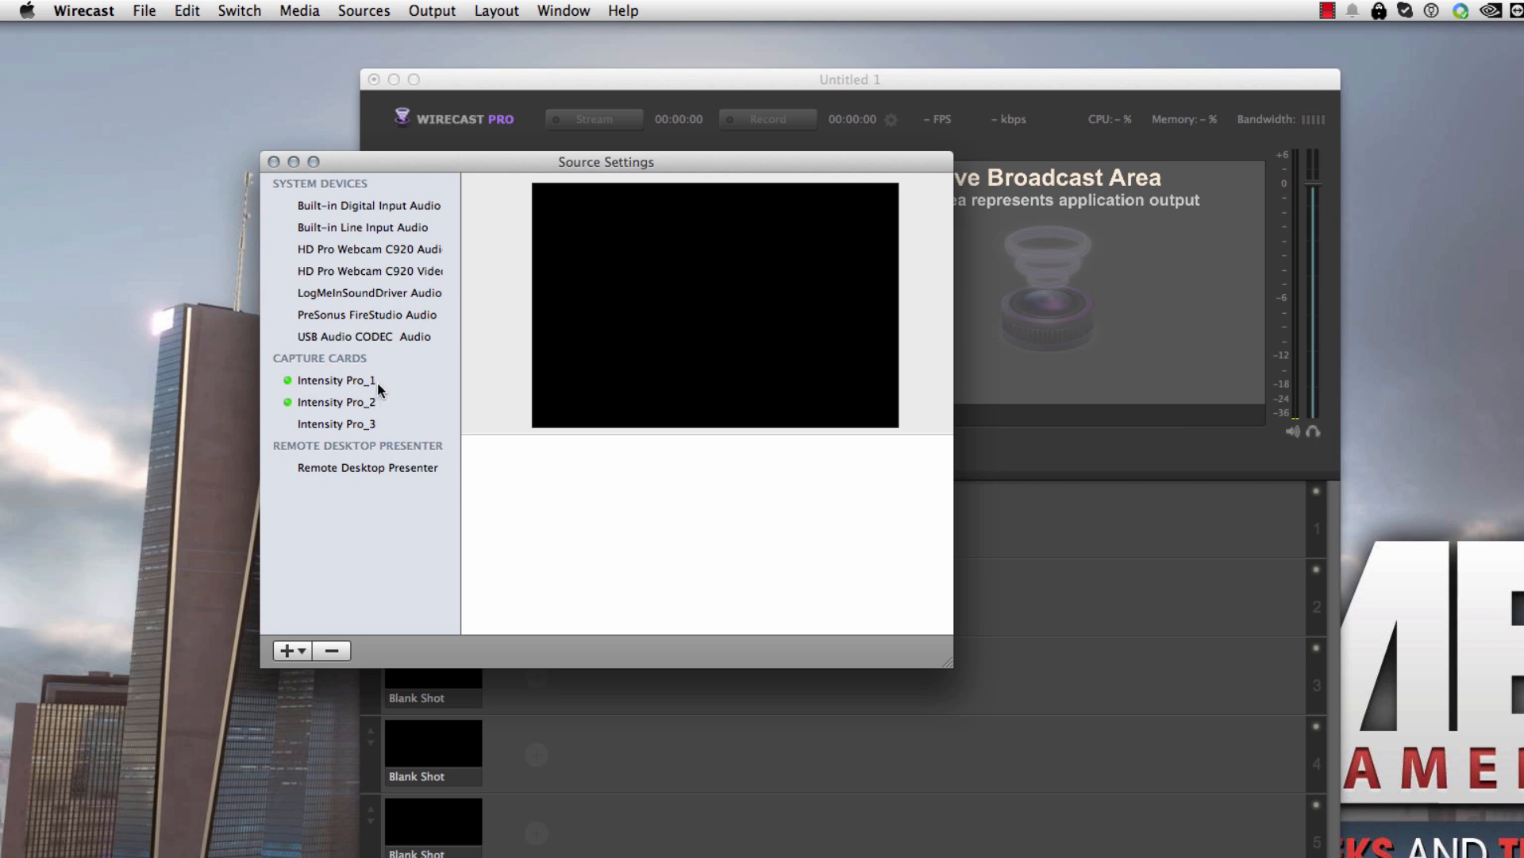
mouse_move(373, 384)
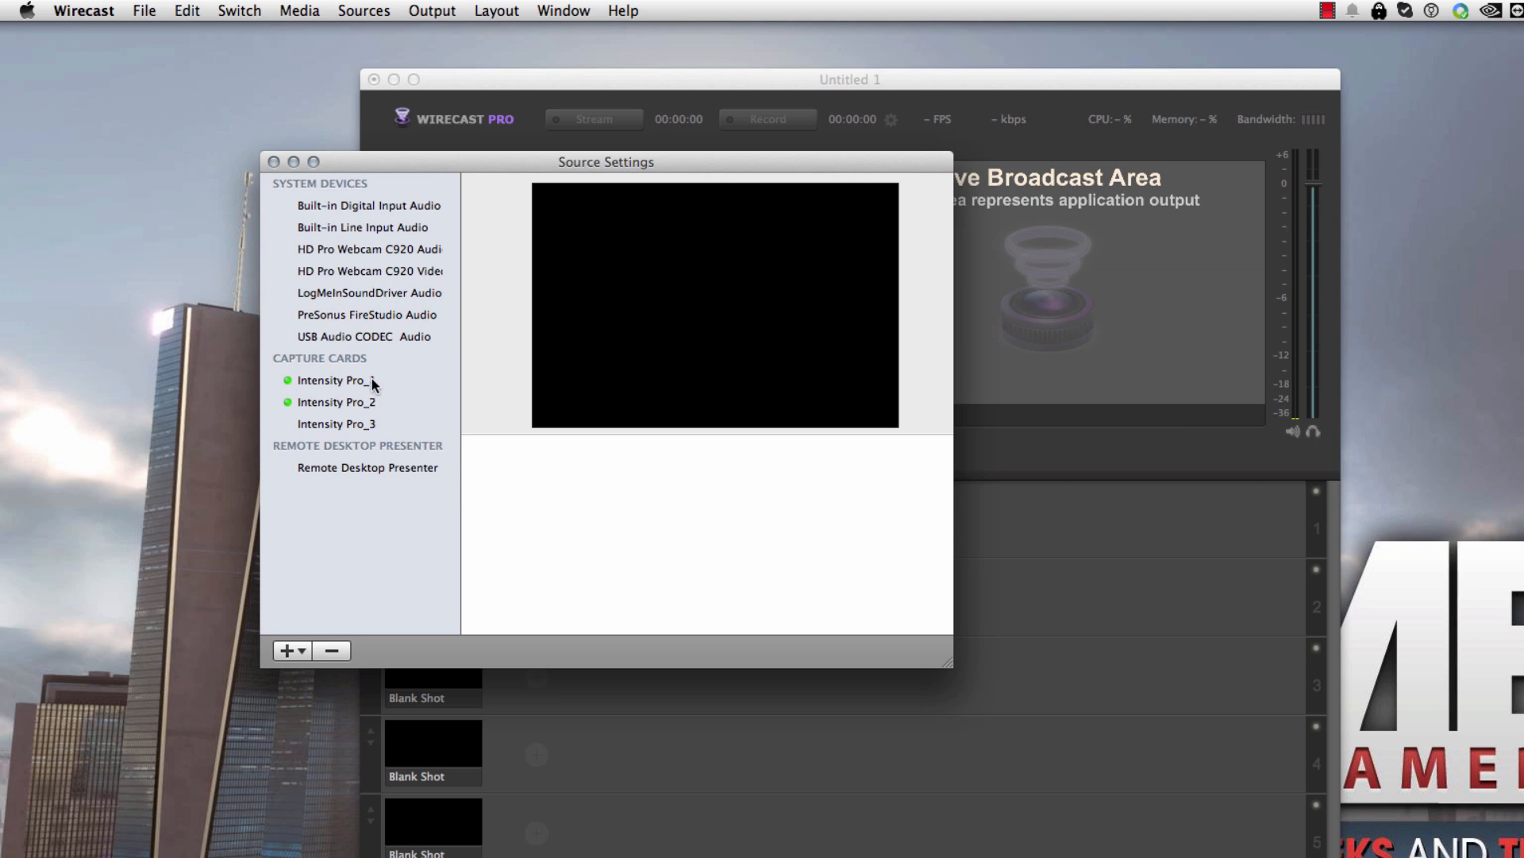
Step: Keep the Intensity Pro_1 capture card's video format at HD 720p60 (1280x720, 60 fps)
click(336, 379)
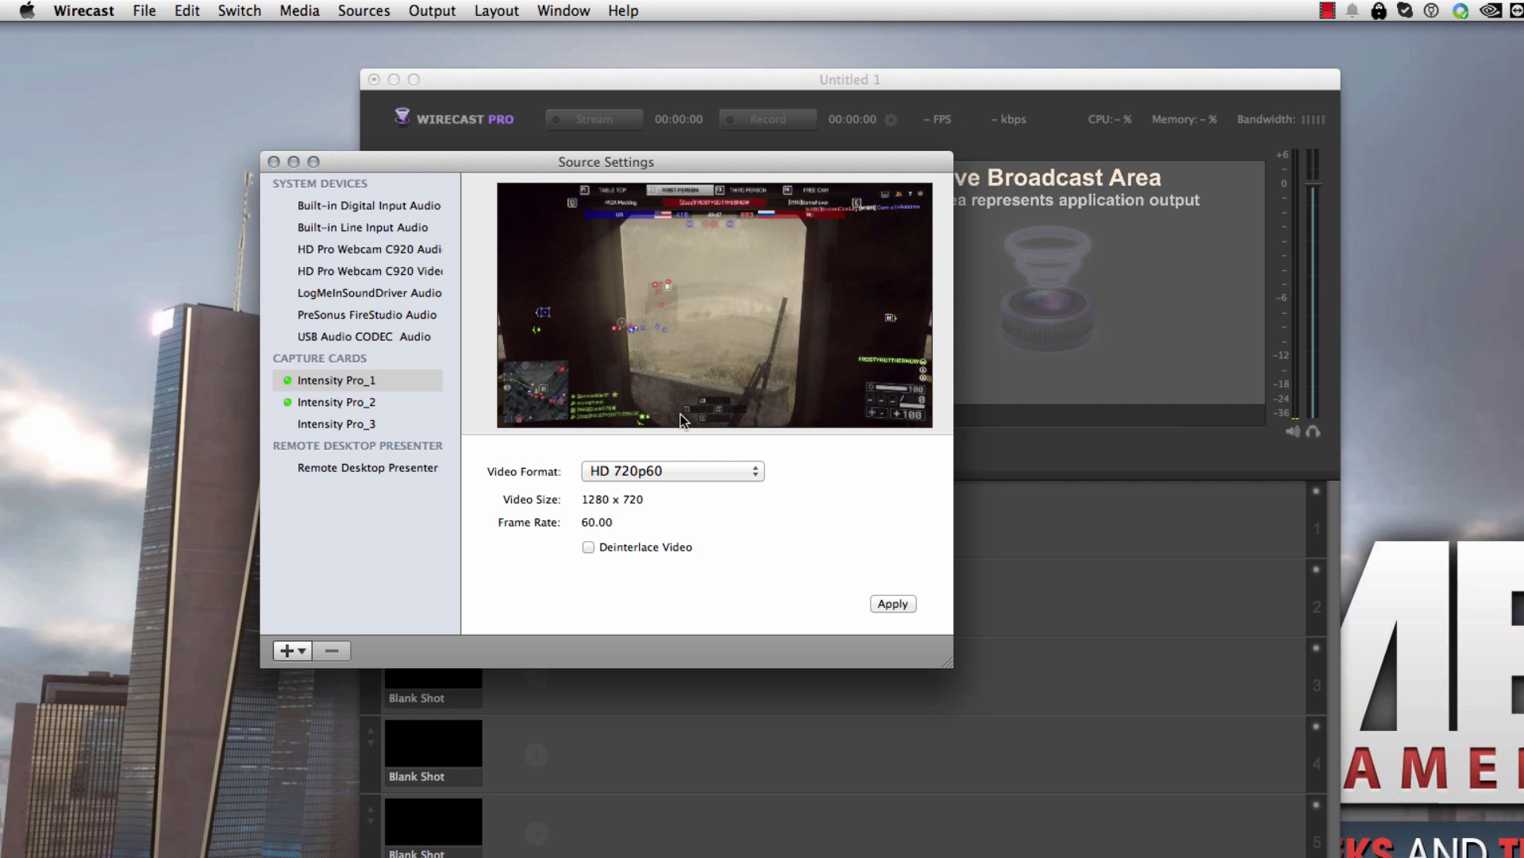
mouse_move(778, 376)
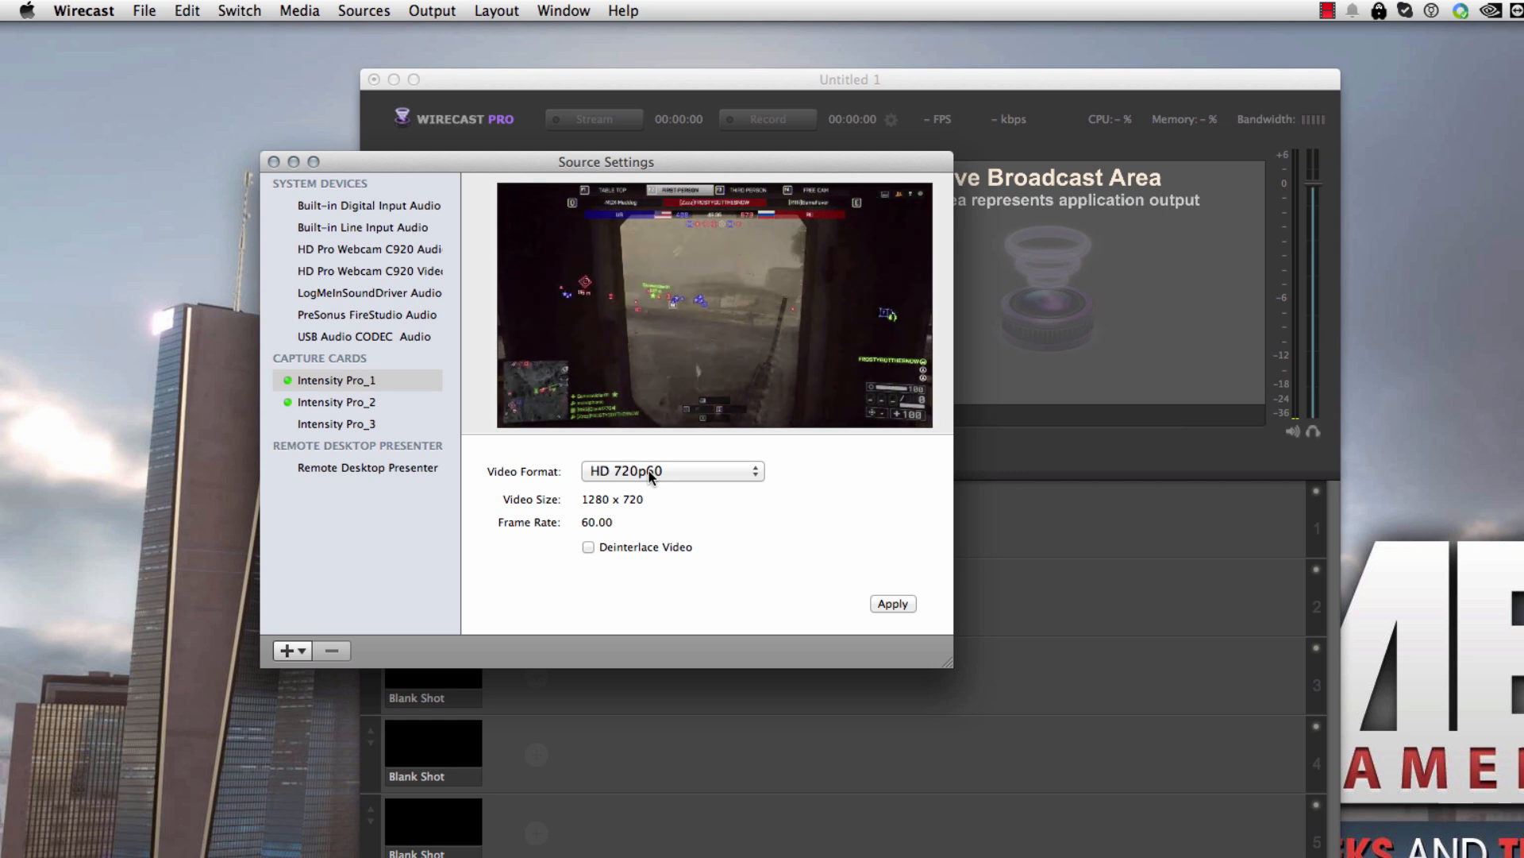
click(670, 470)
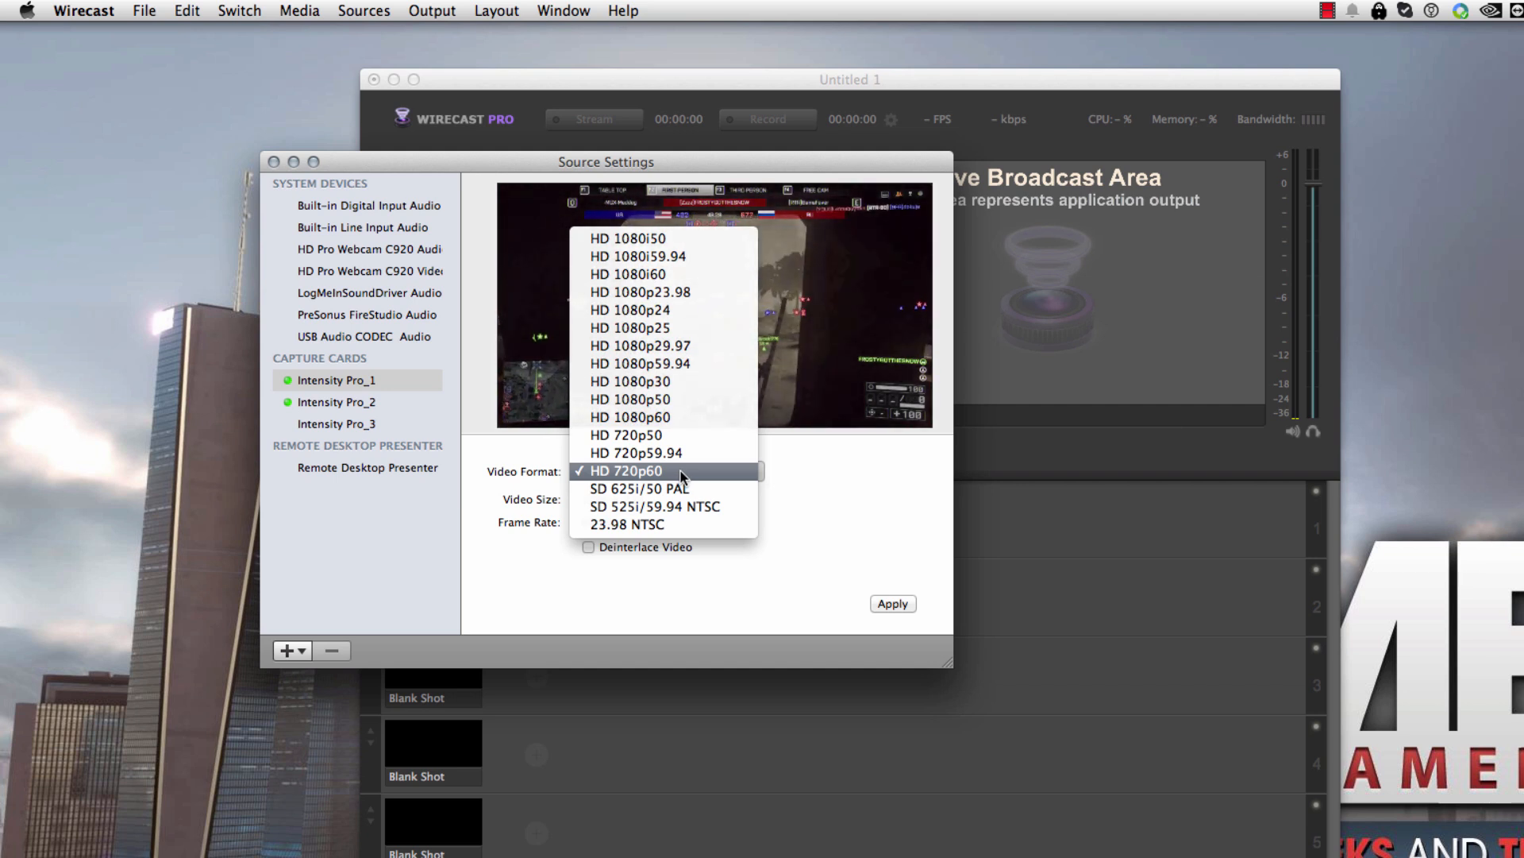
mouse_move(625, 435)
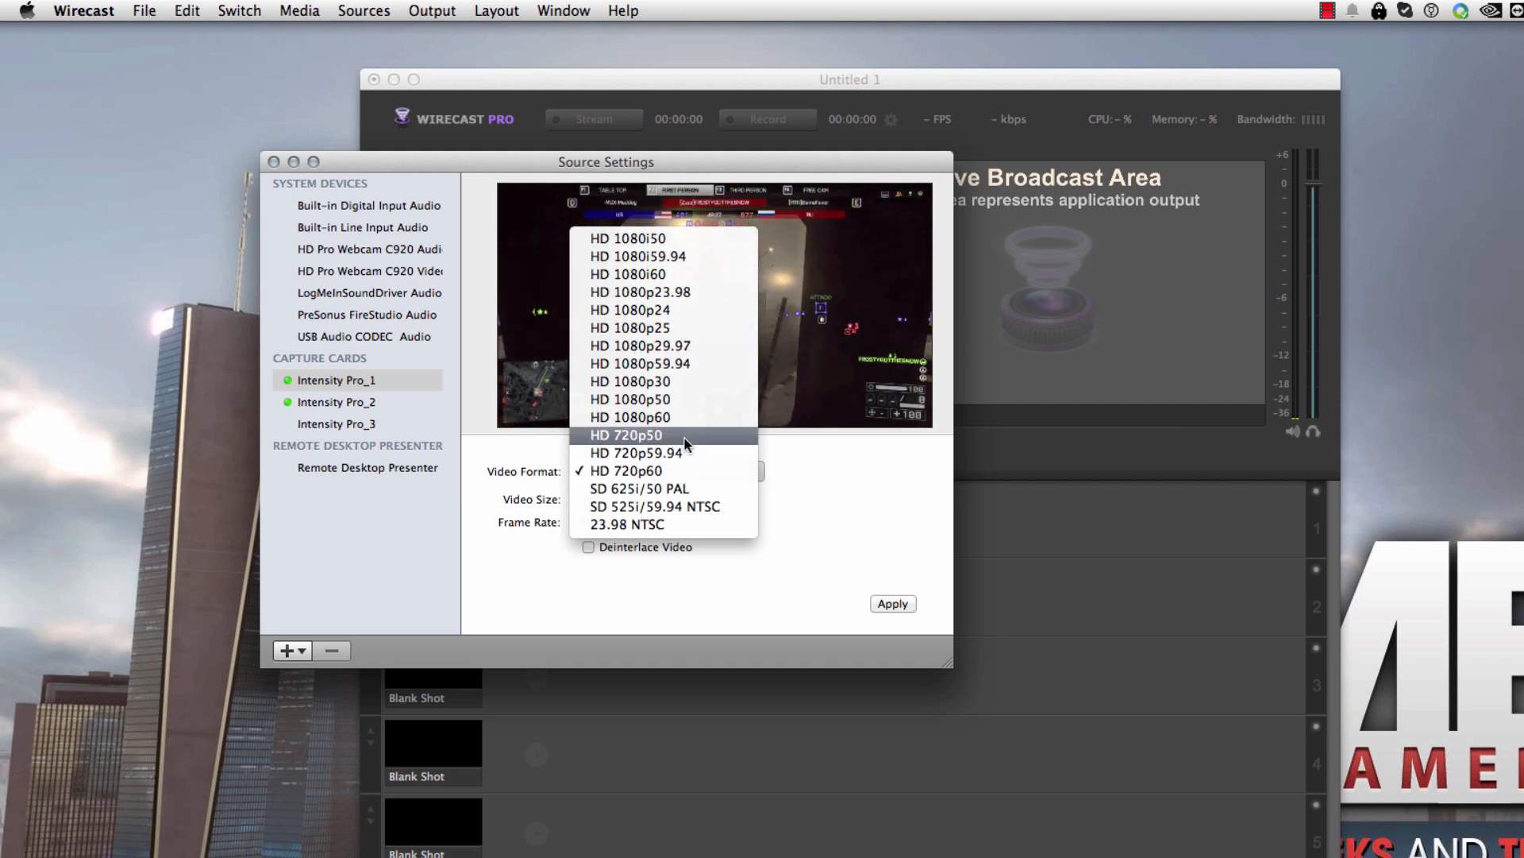
click(629, 470)
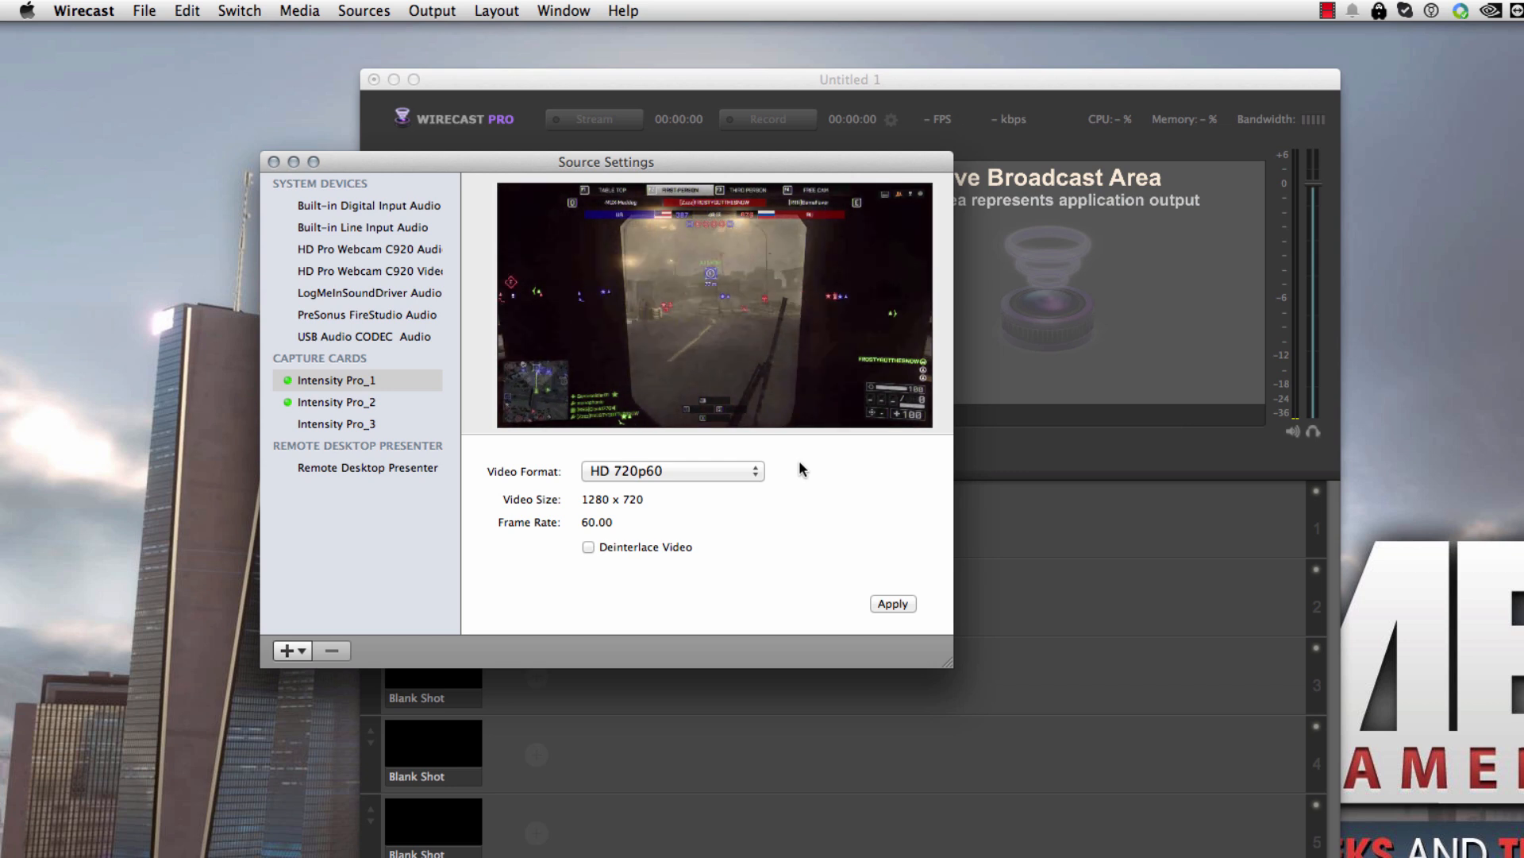
click(670, 470)
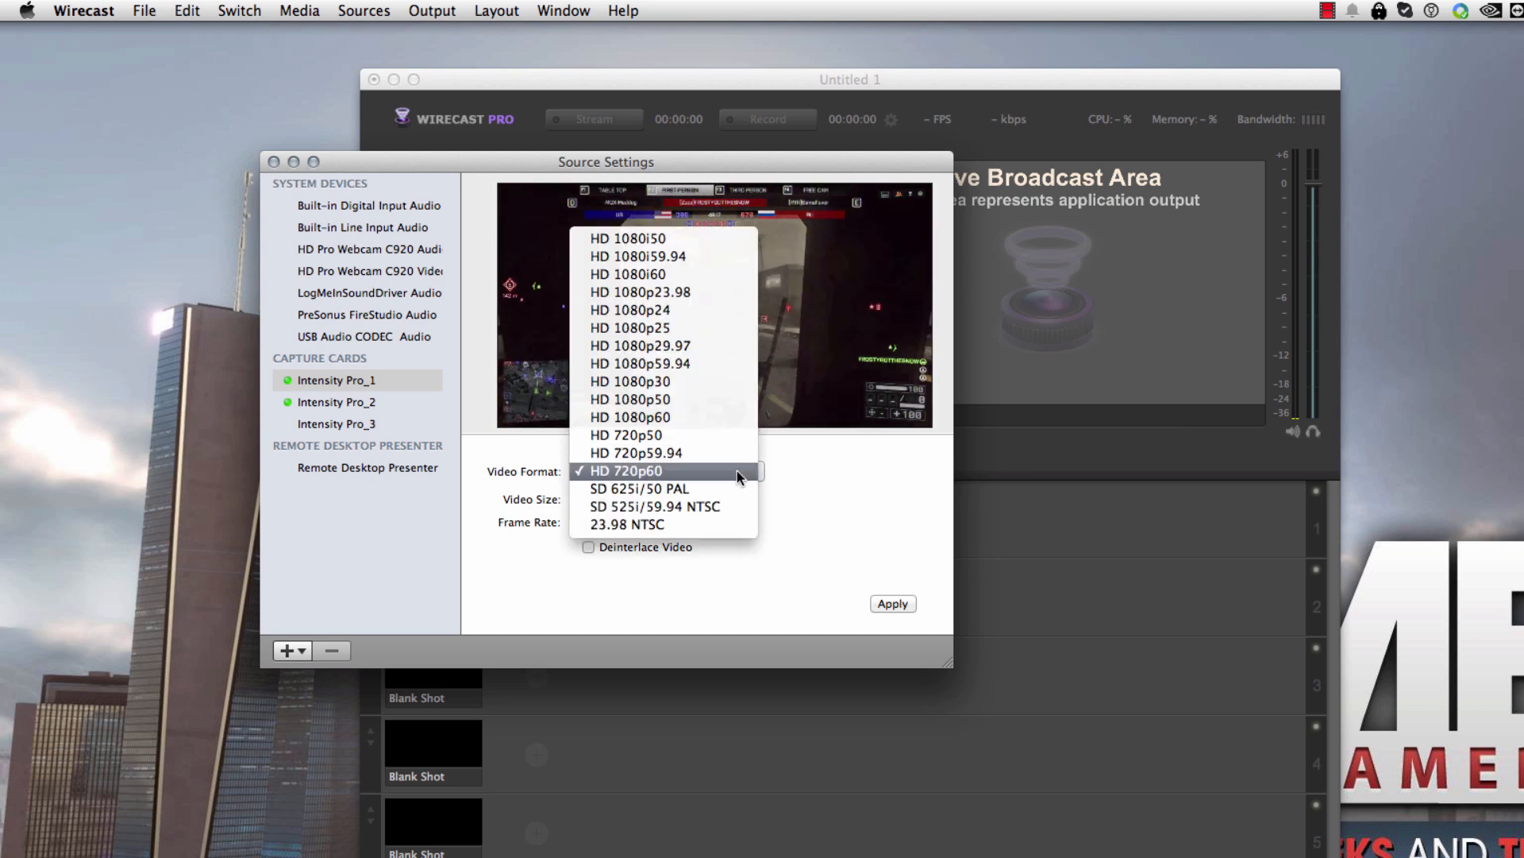
mouse_move(705, 452)
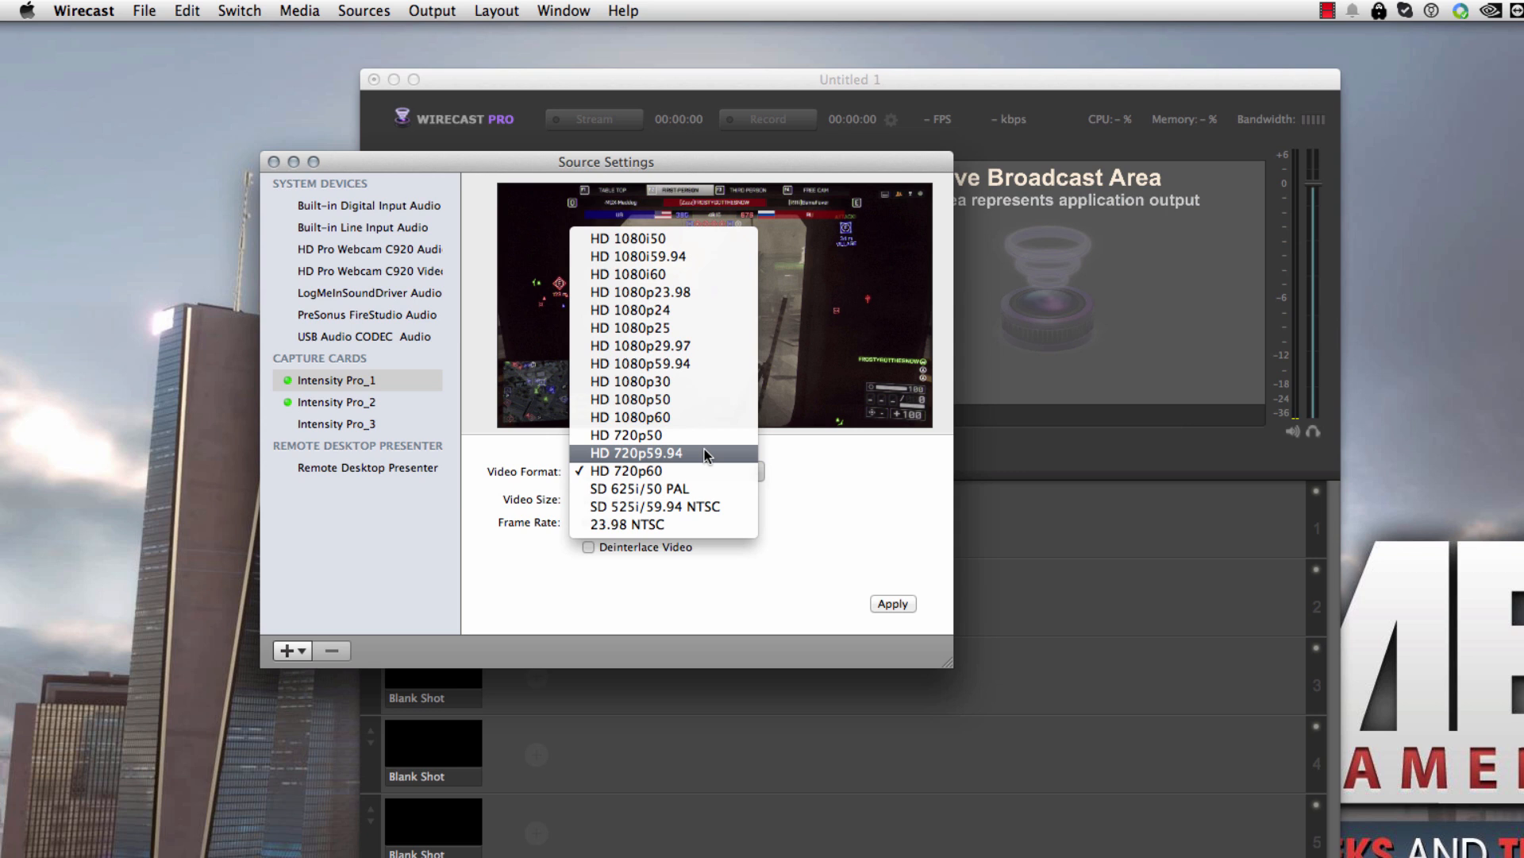
click(628, 470)
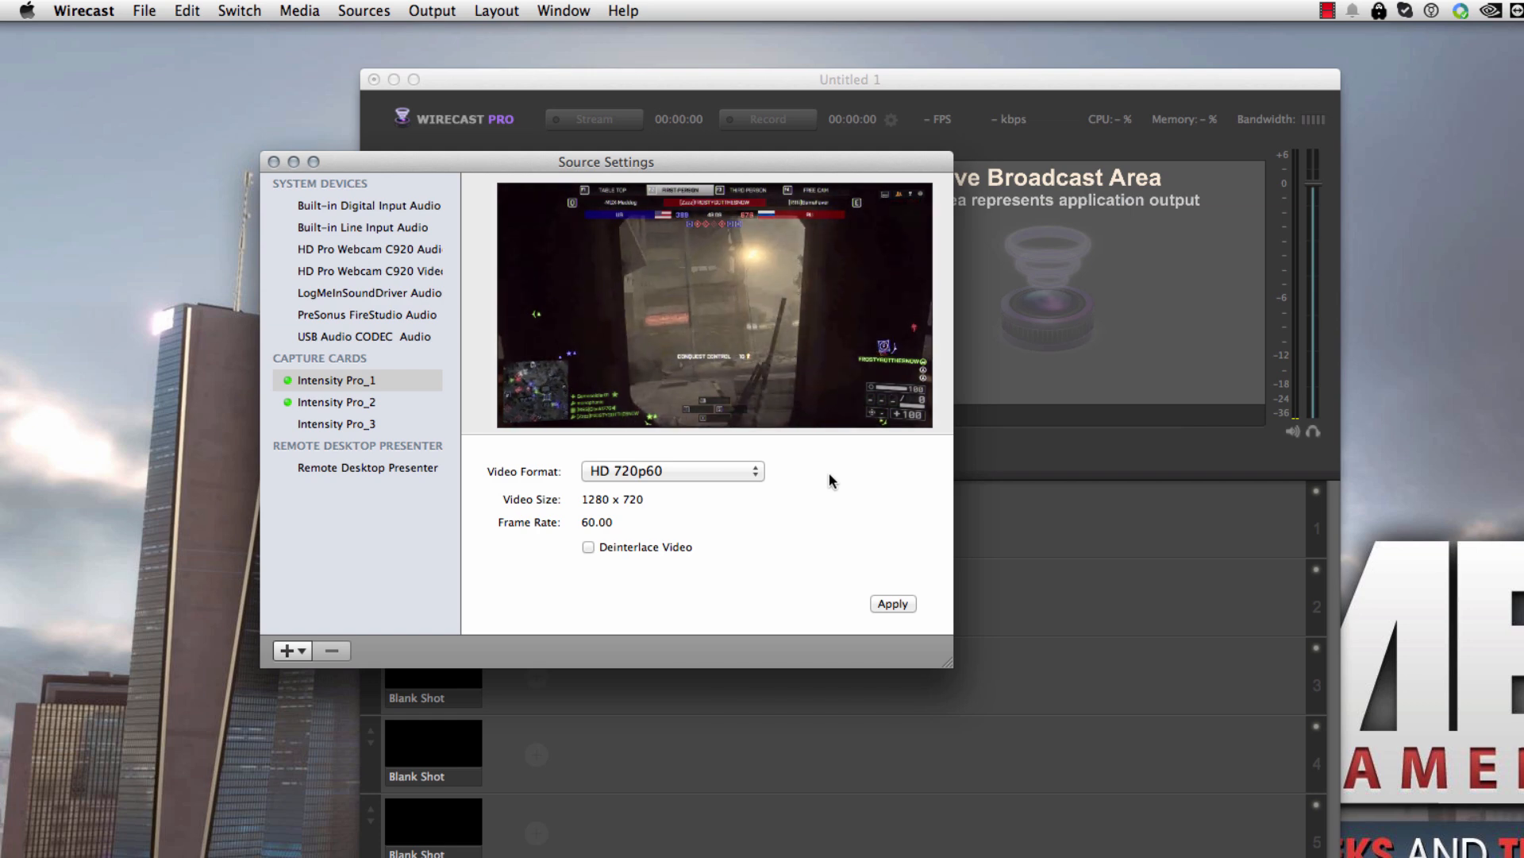
mouse_move(280, 149)
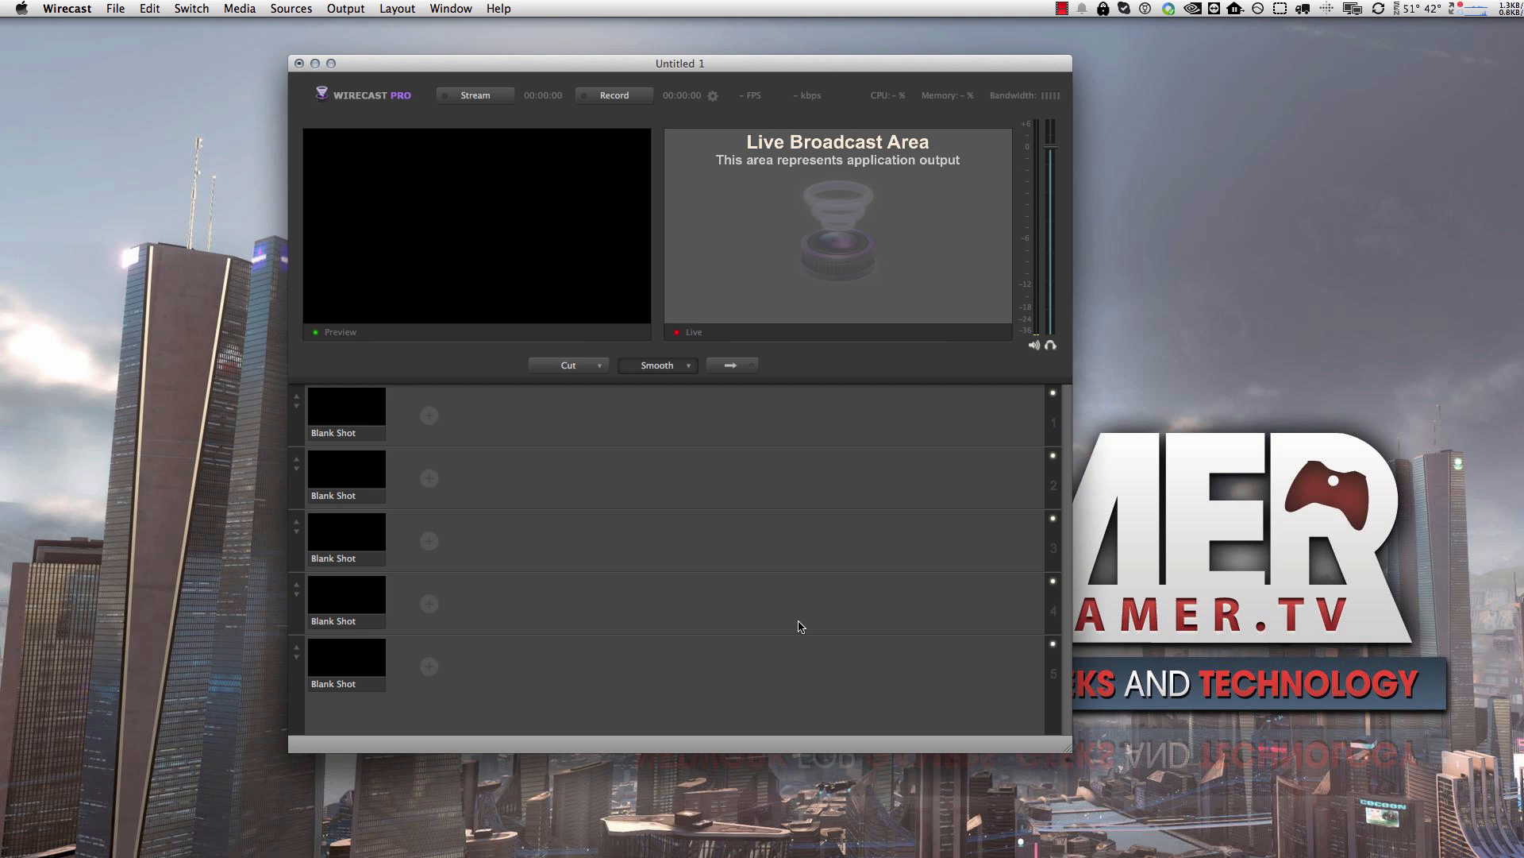
Step: Browse the Sources and Output menus after closing the source settings
click(289, 8)
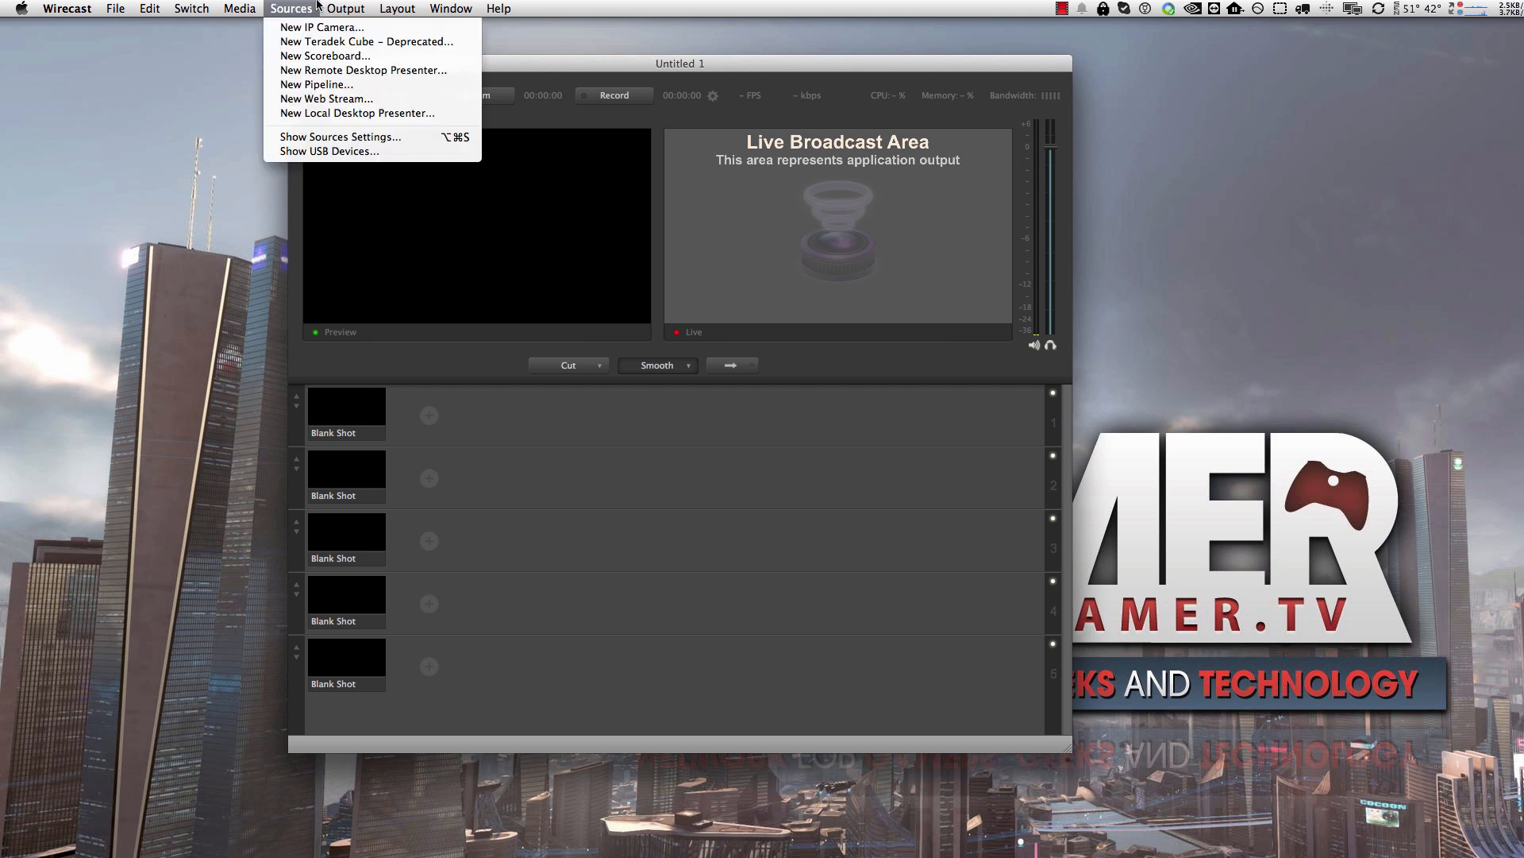
click(369, 9)
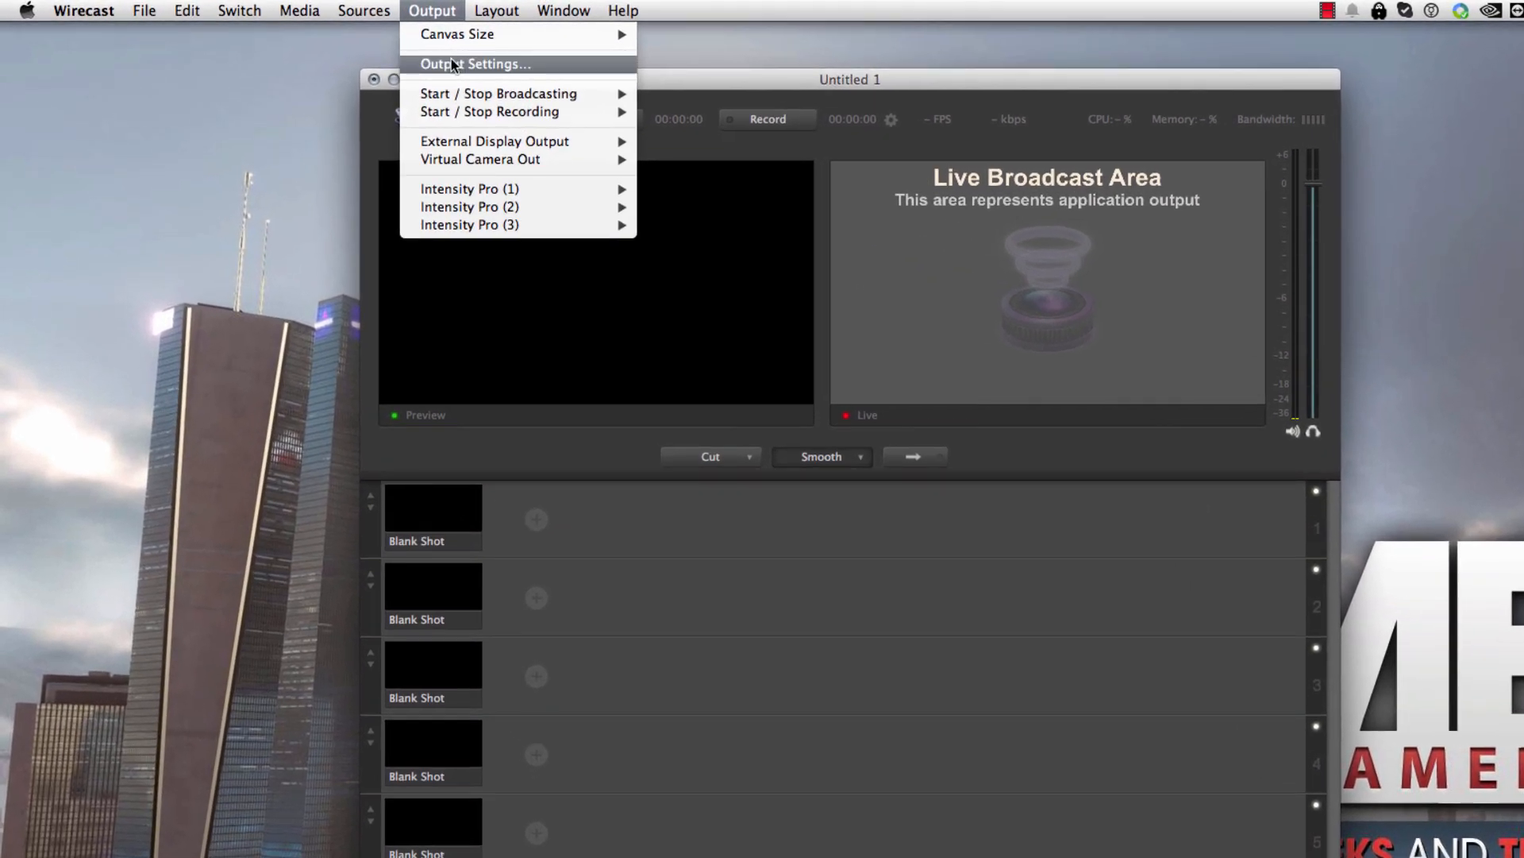
Step: Bring up the Output Settings window for the TwitchTV output
click(475, 63)
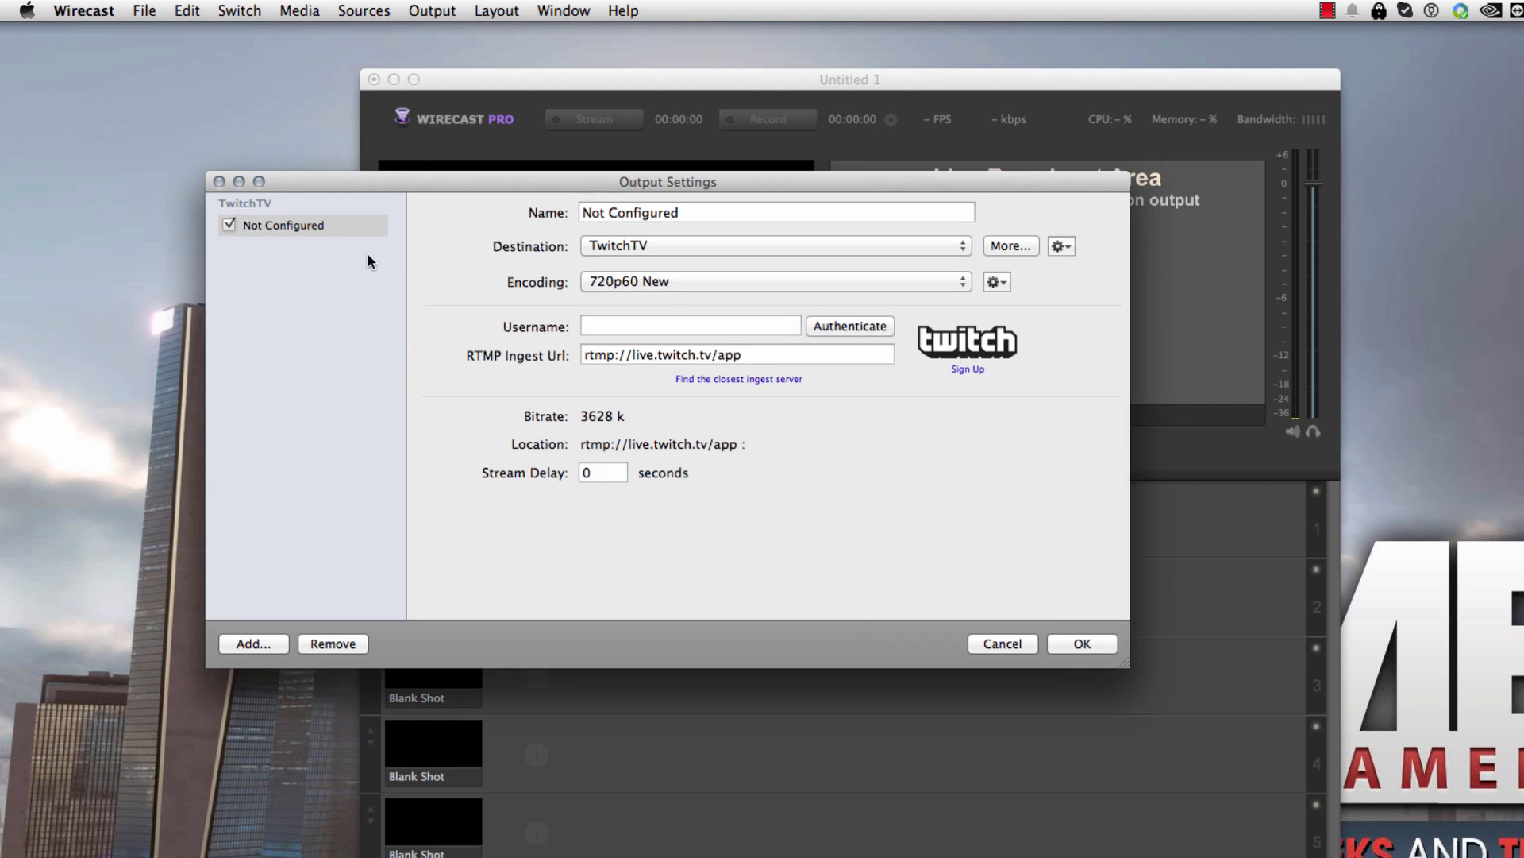
mouse_move(812, 305)
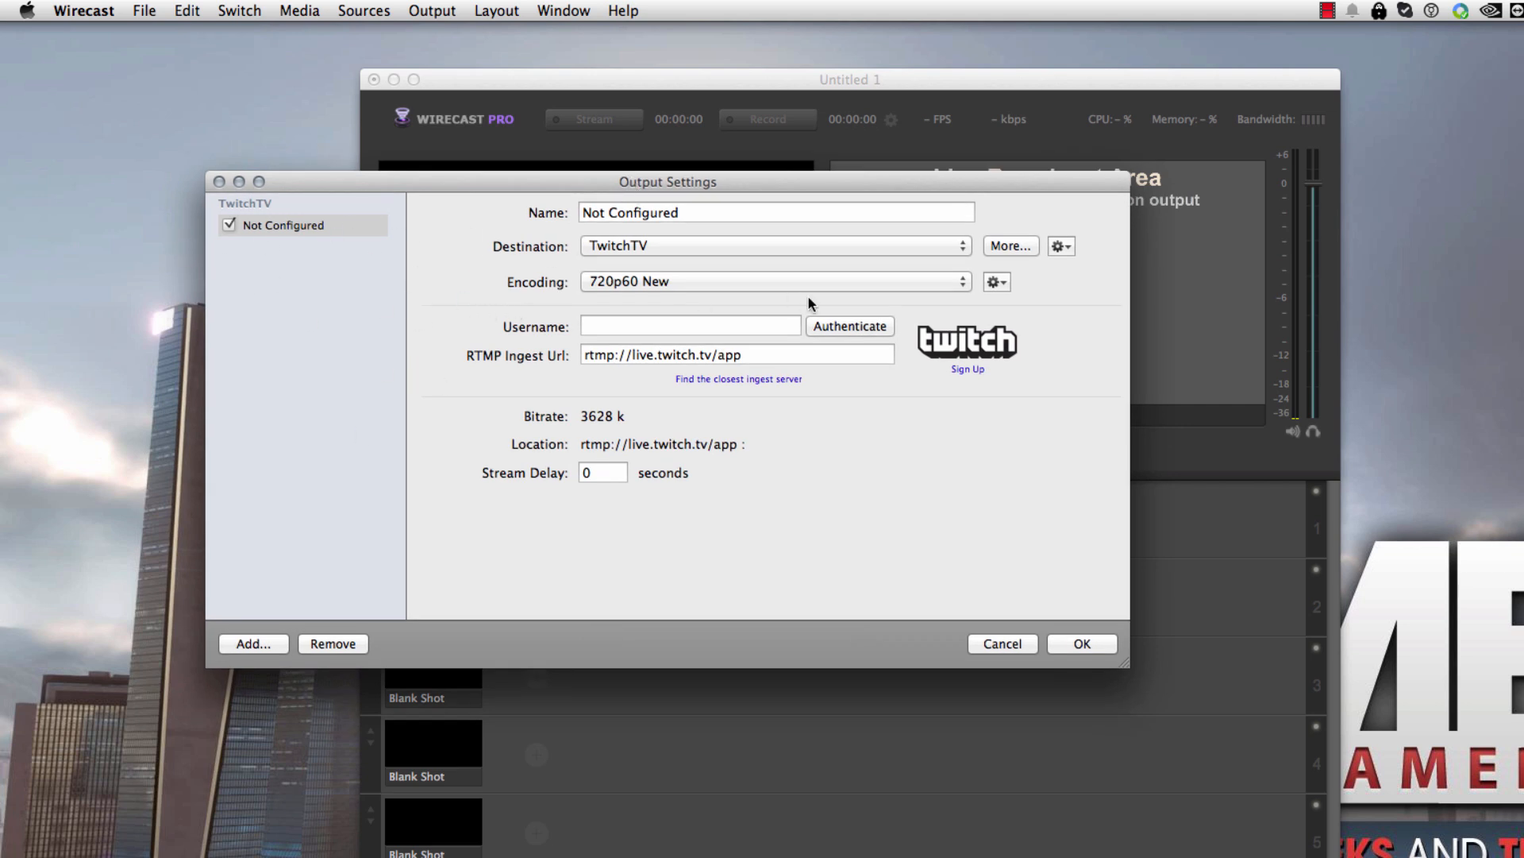
mouse_move(265, 643)
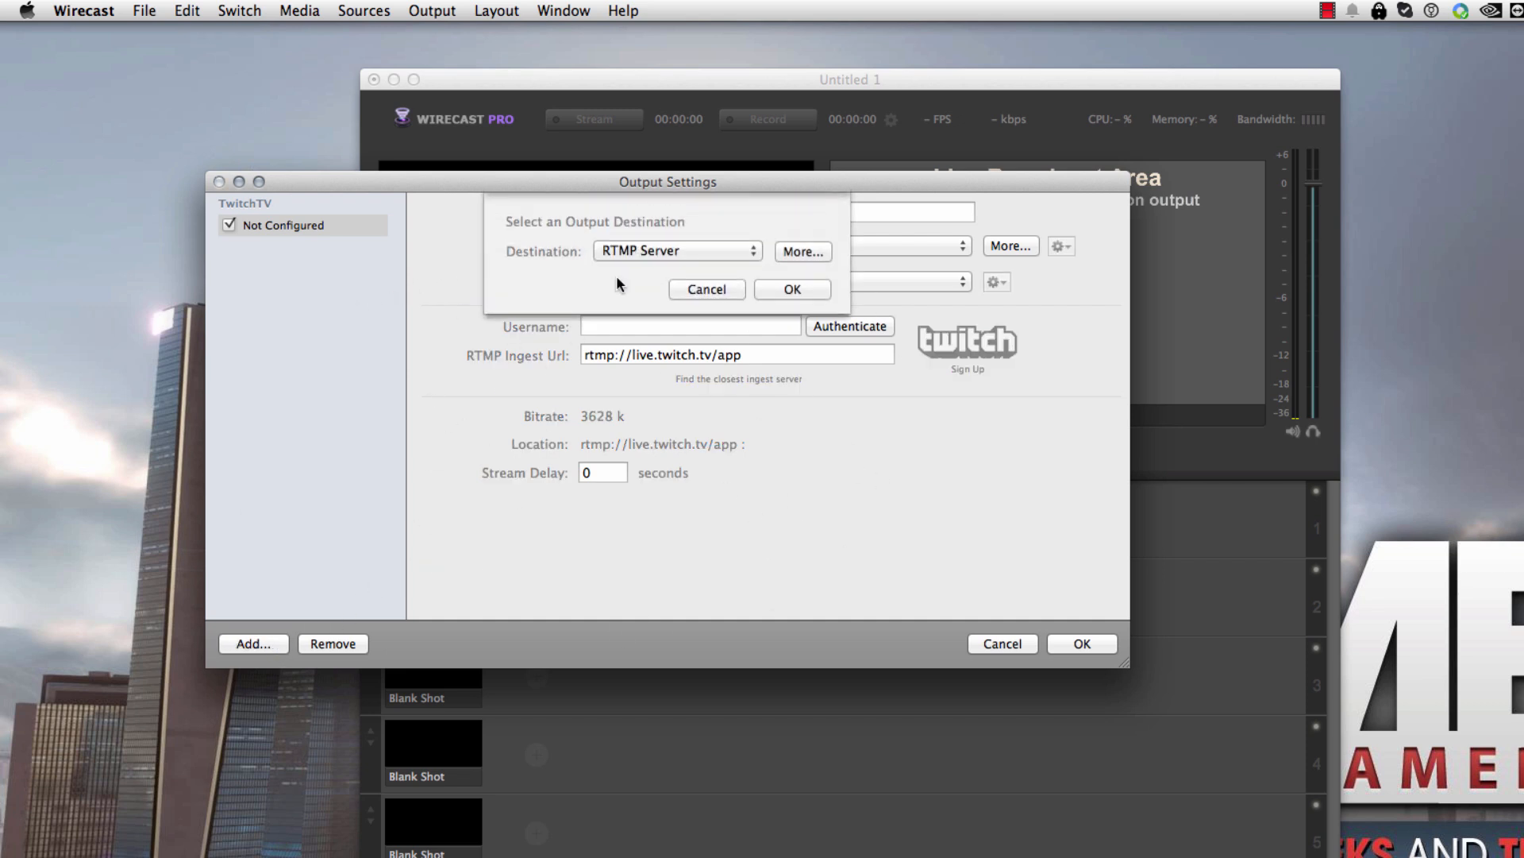
Step: Choose TwitchTV as the output destination from the destination list
click(678, 251)
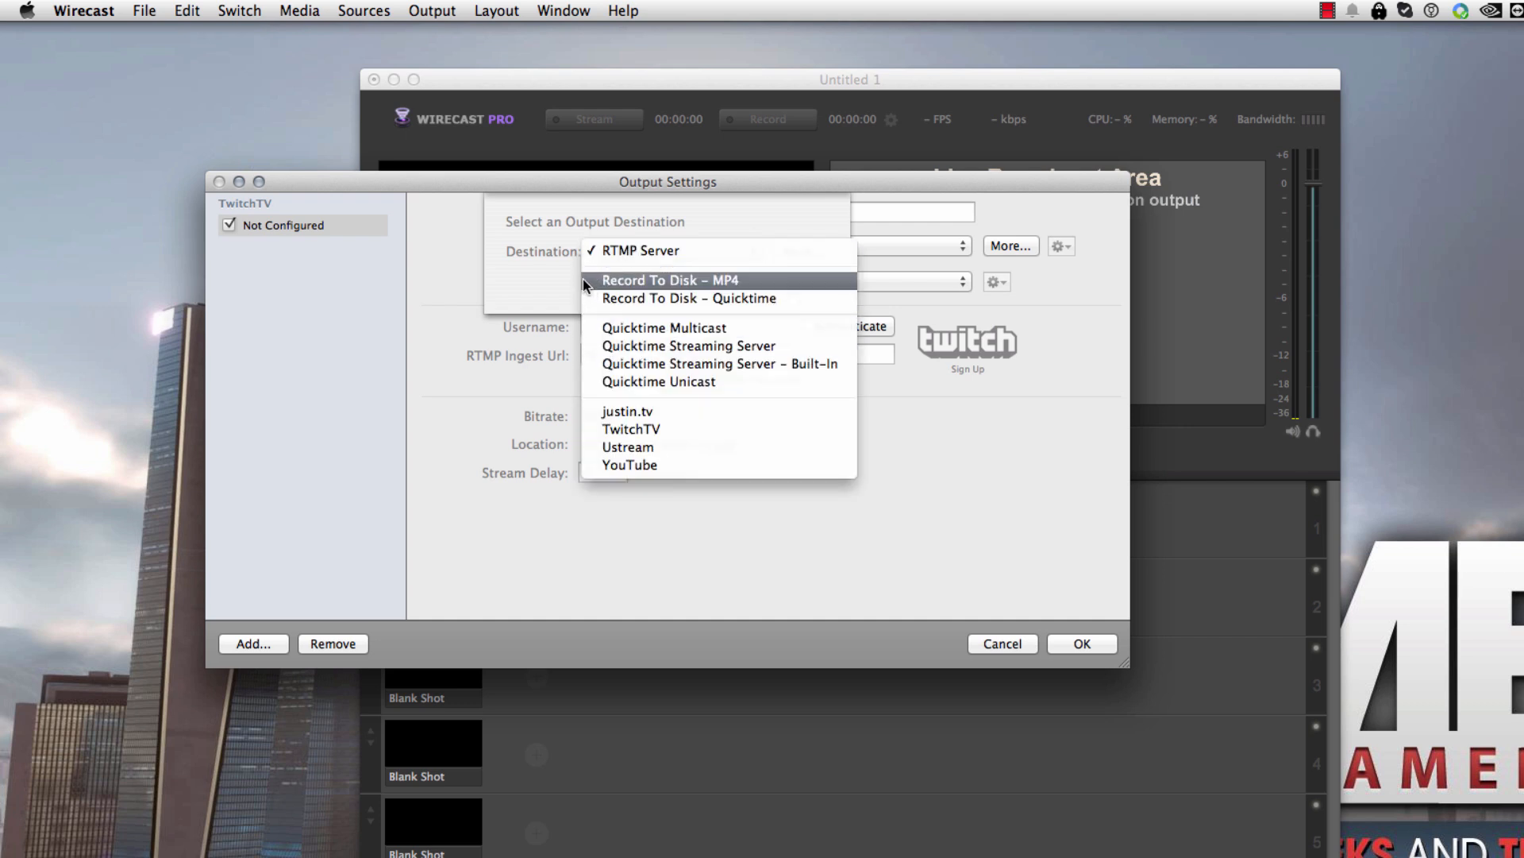
mouse_move(630, 429)
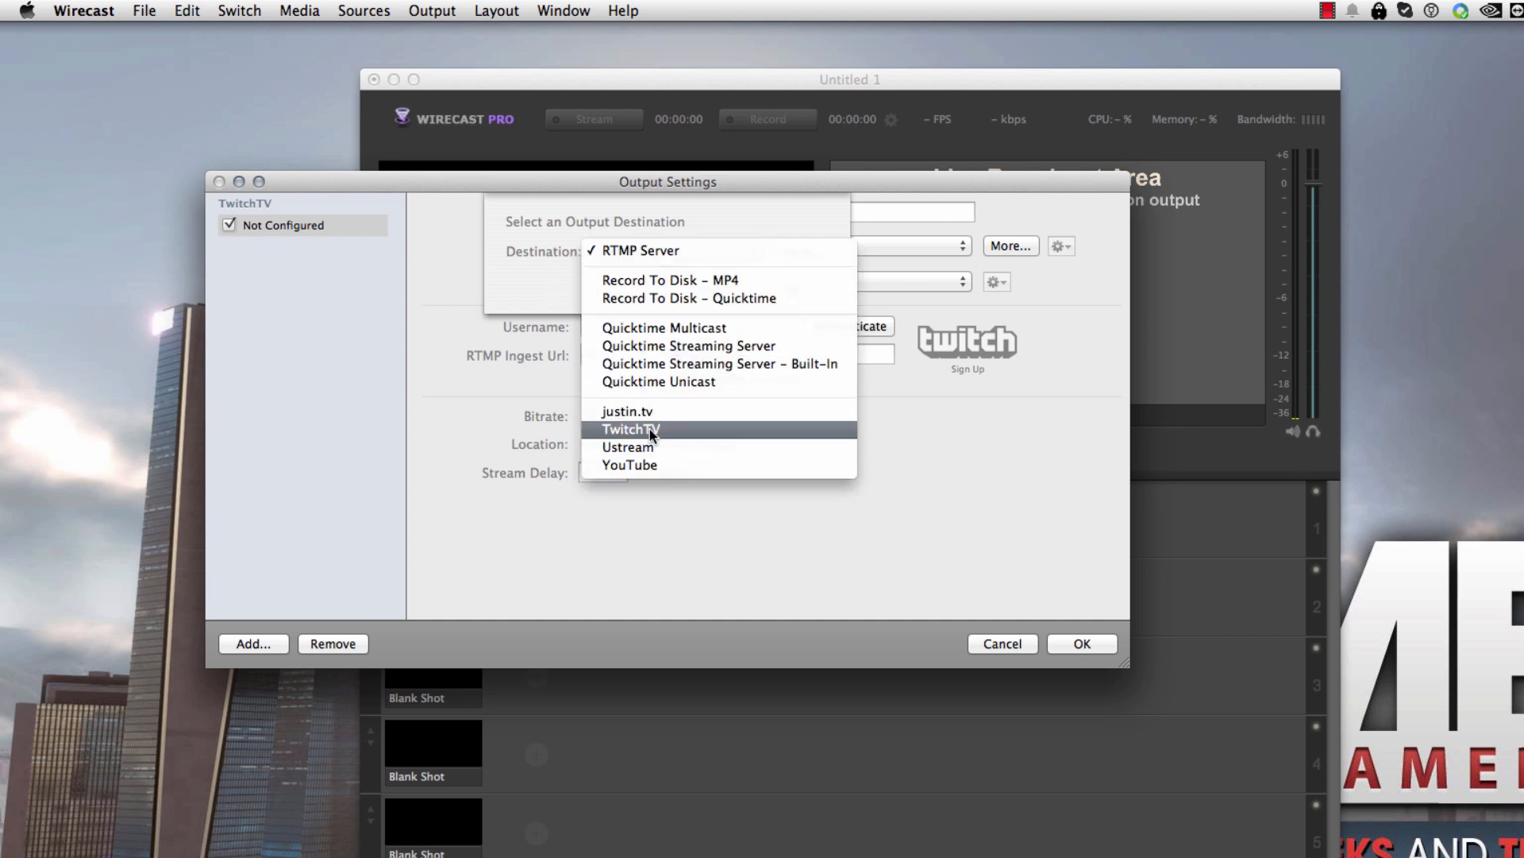
click(631, 429)
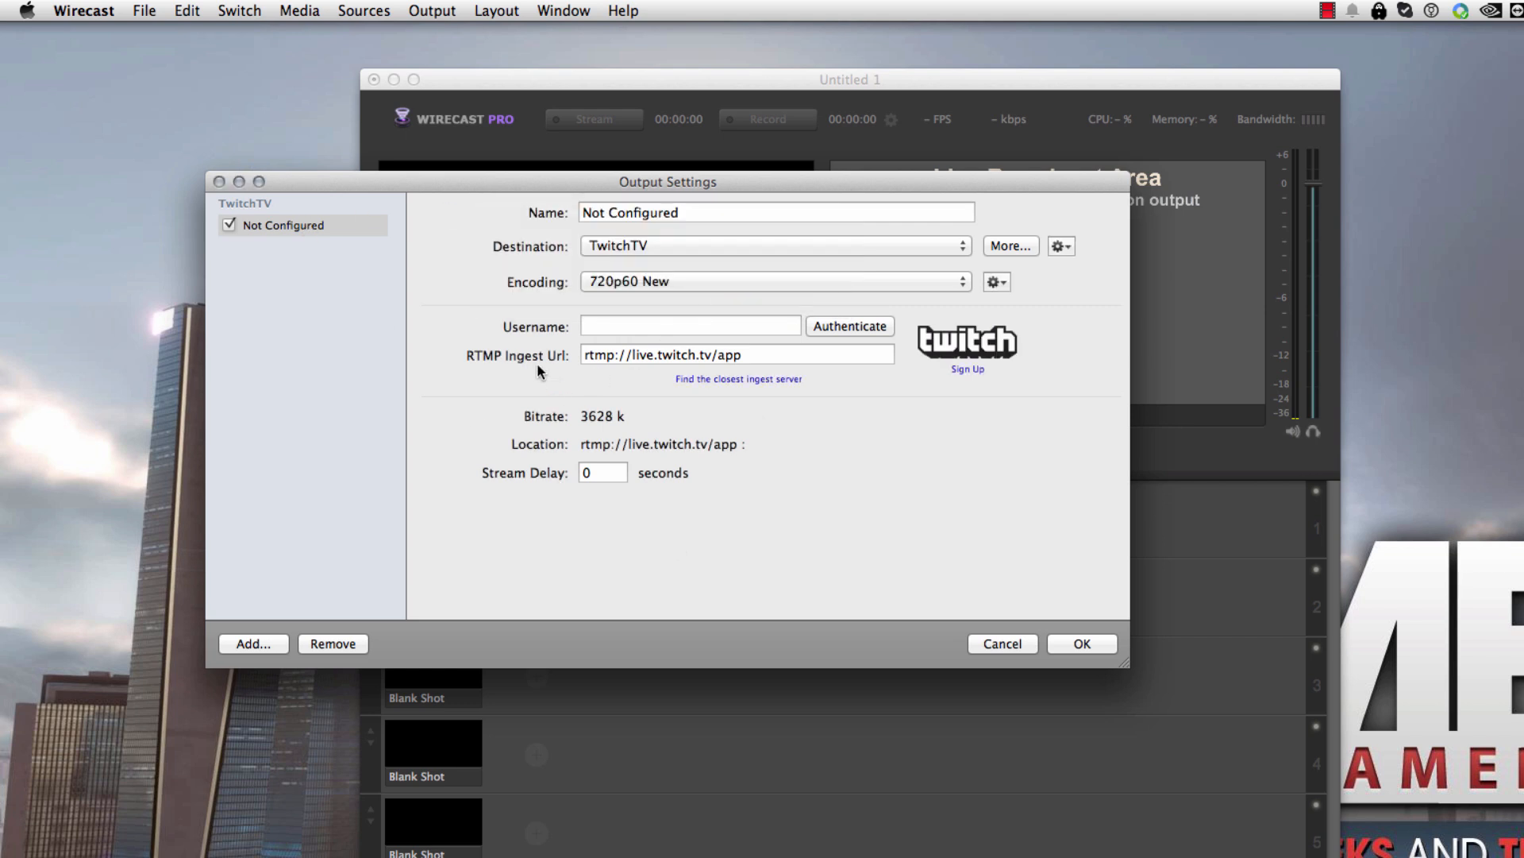
mouse_move(610, 289)
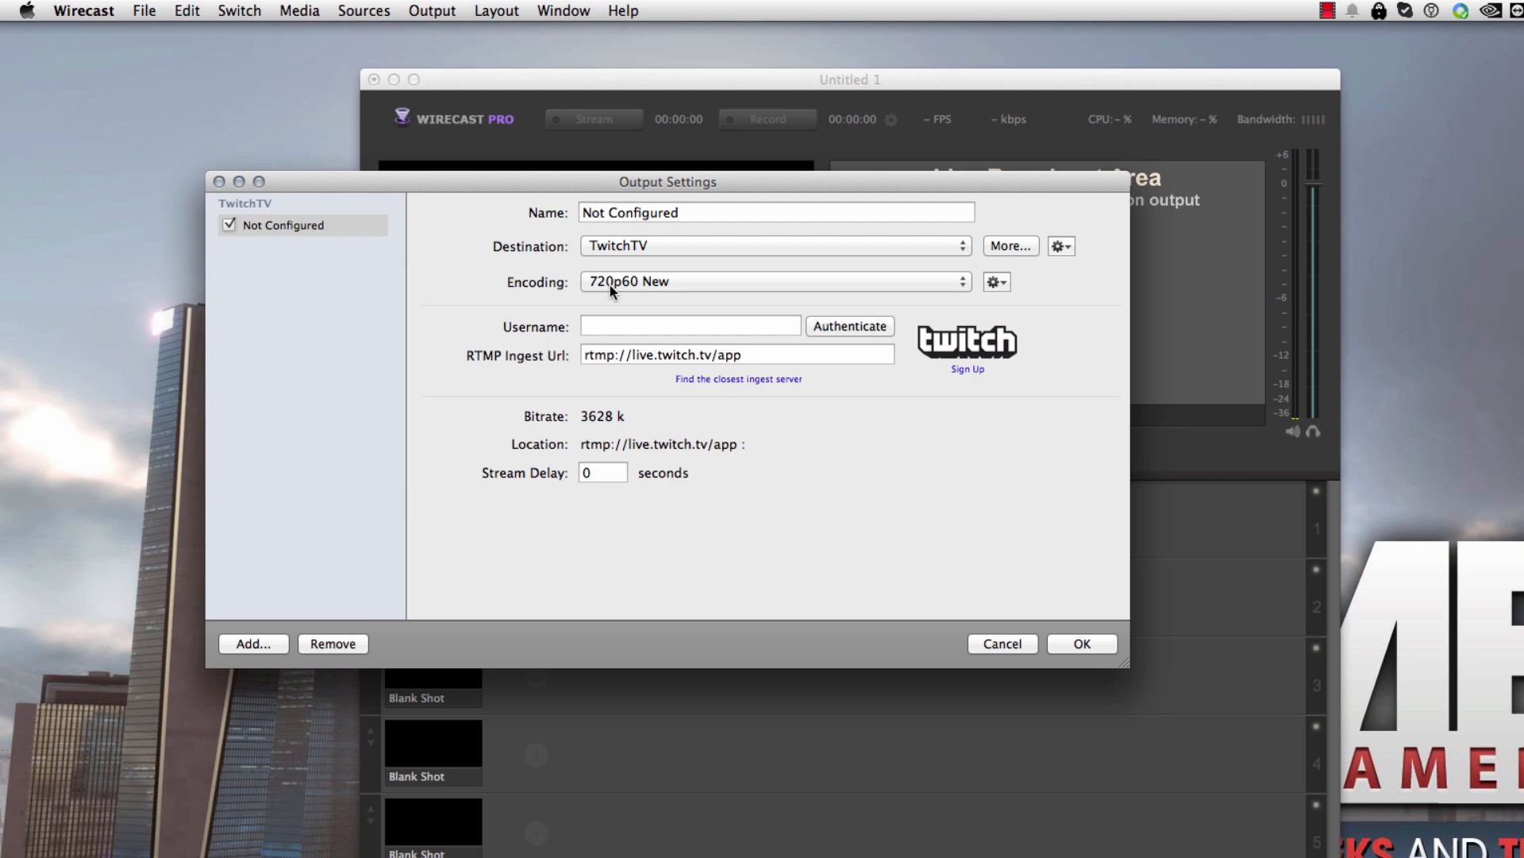
click(773, 281)
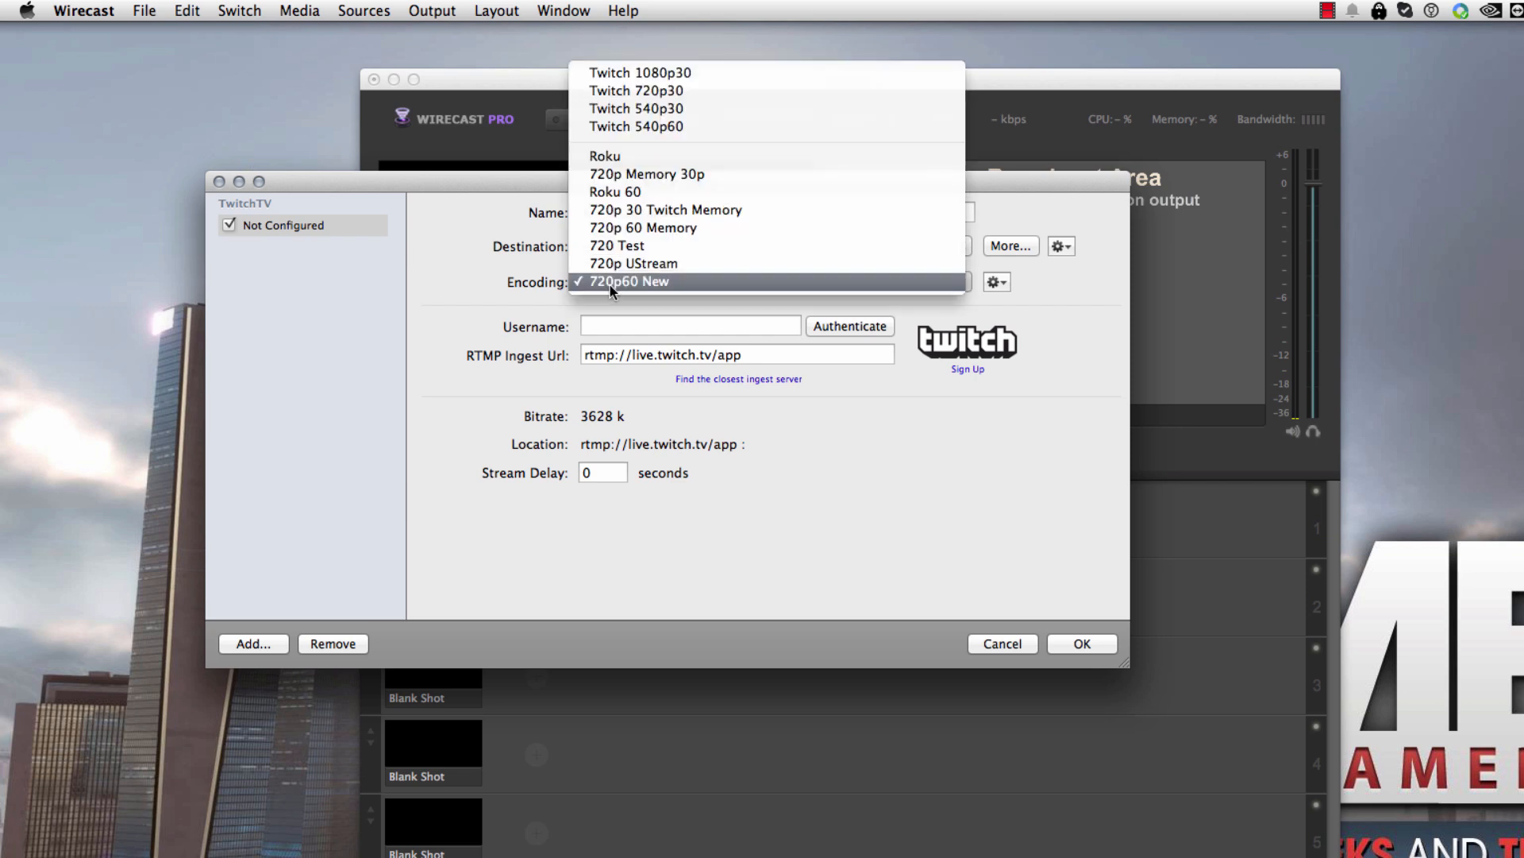
mouse_move(708, 73)
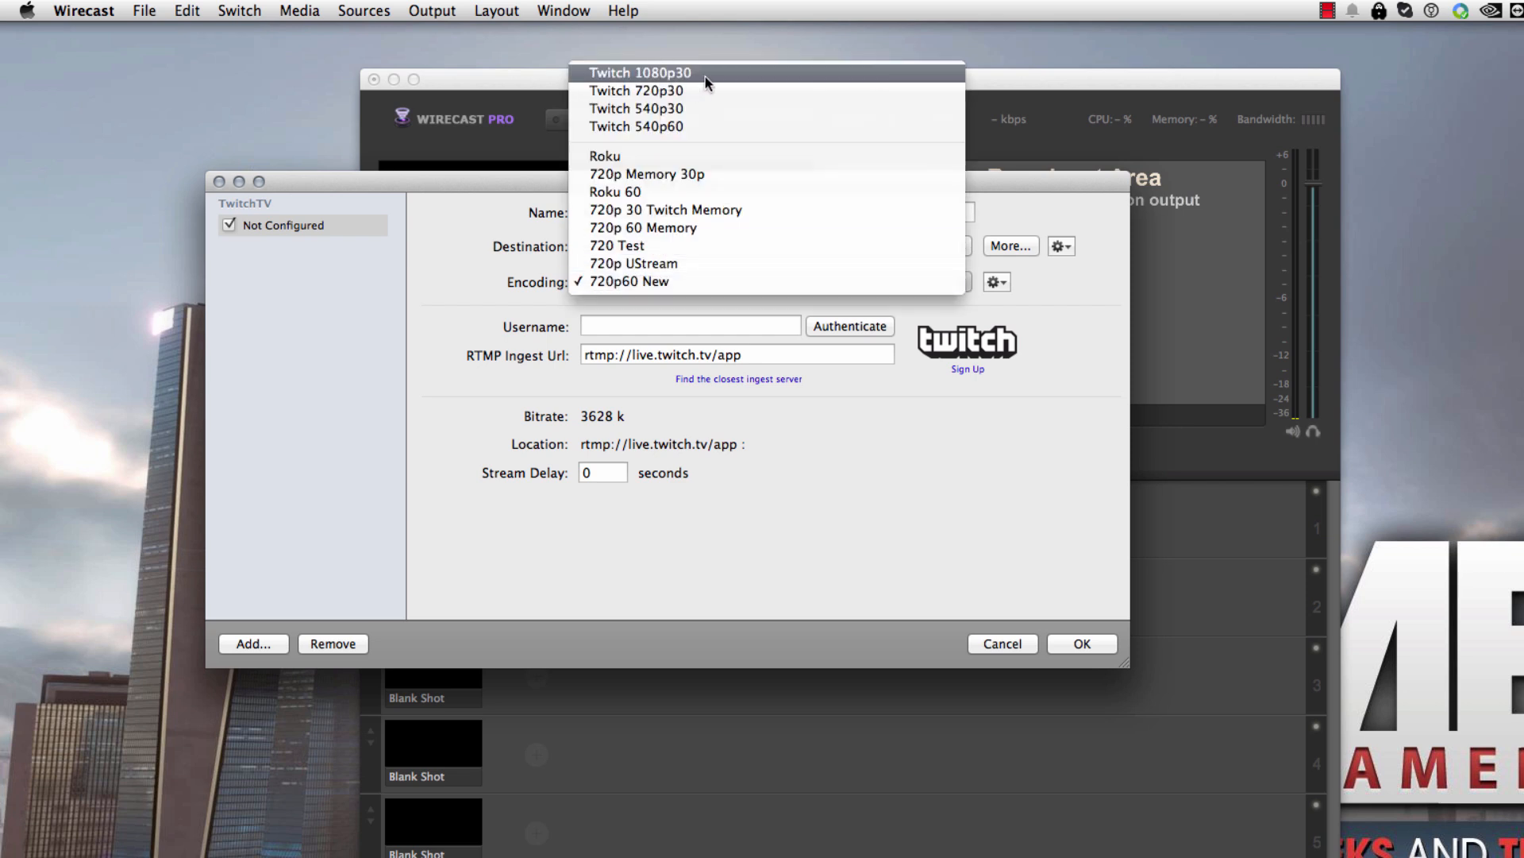
mouse_move(661, 91)
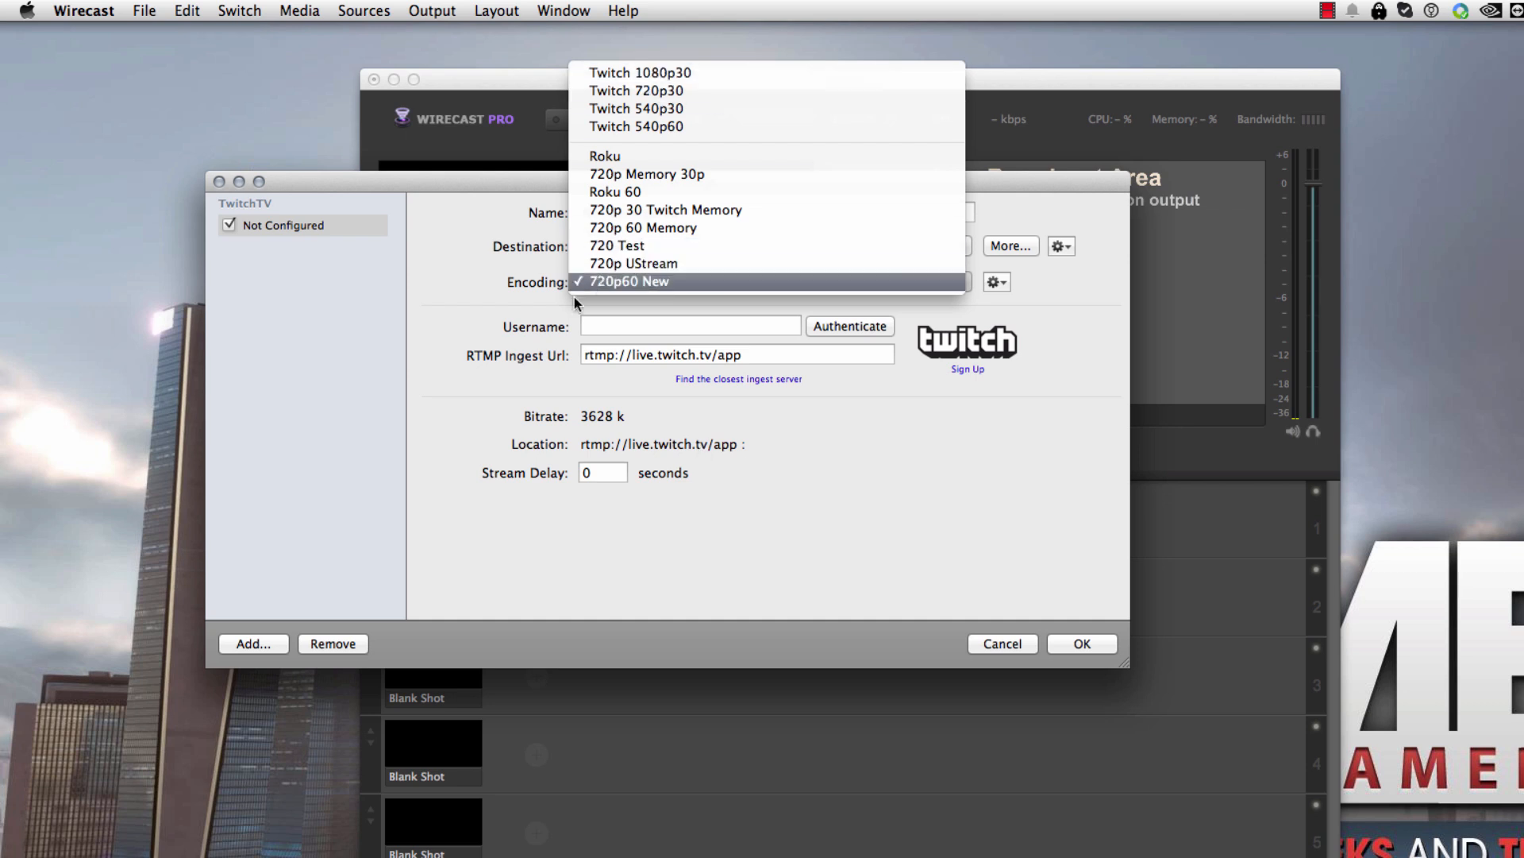
Step: Keep the 720p60 New encoding preset and edit it via the gear menu
click(630, 281)
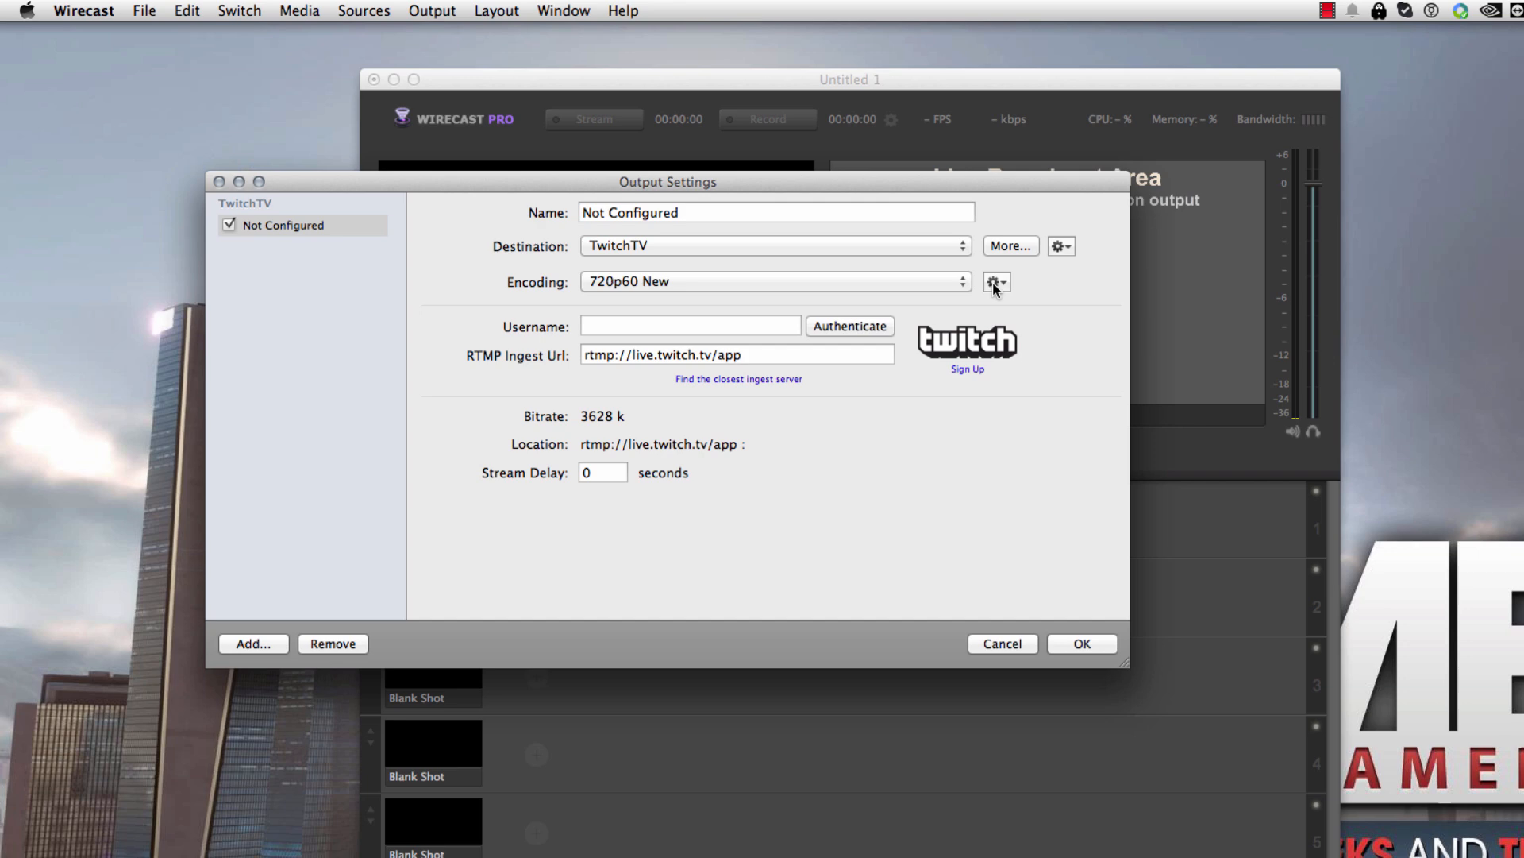
click(995, 283)
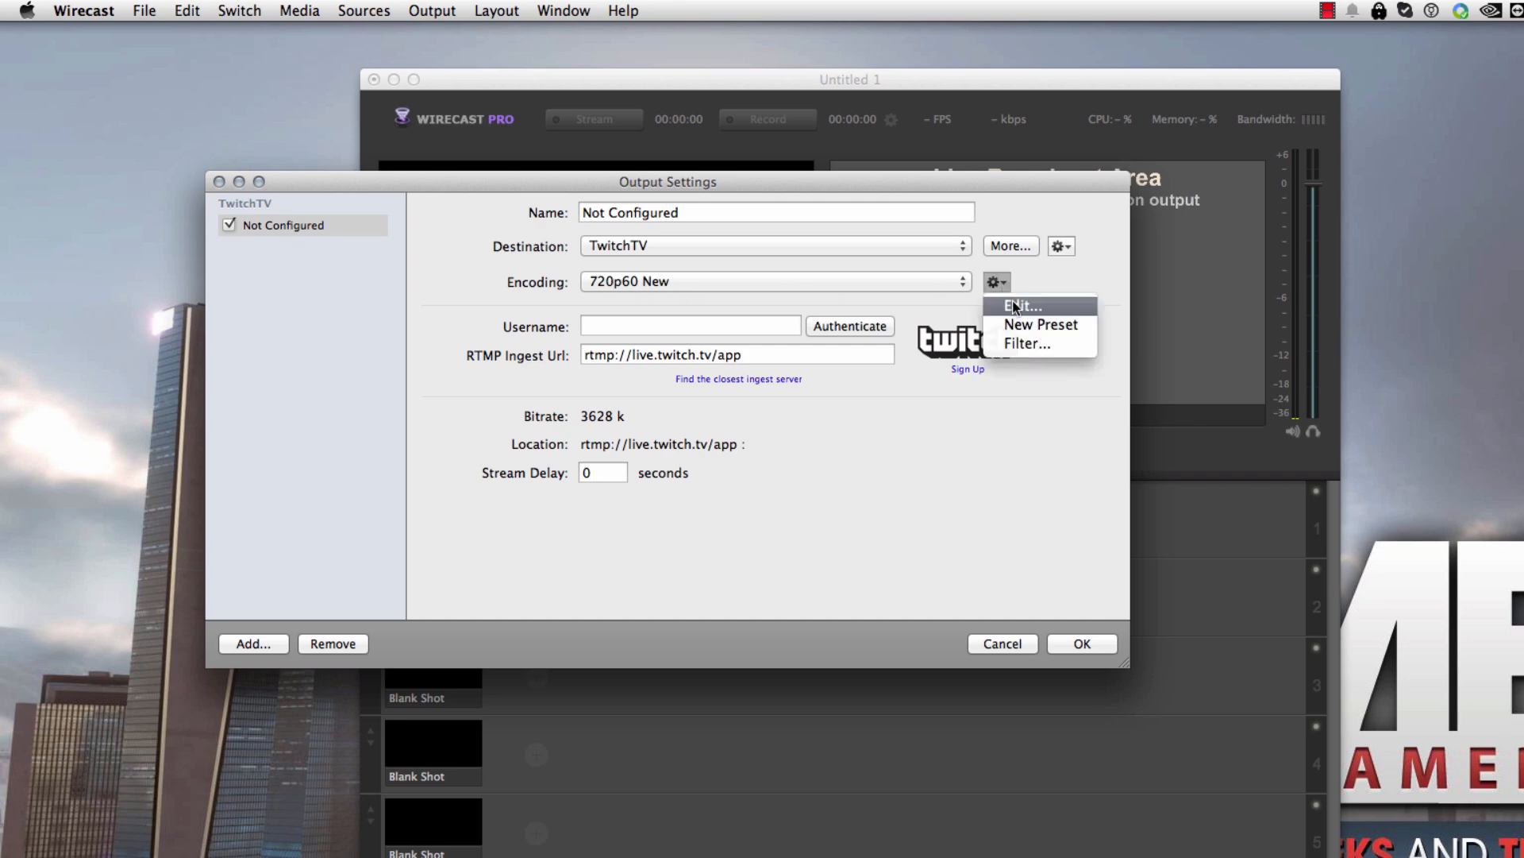
click(1021, 305)
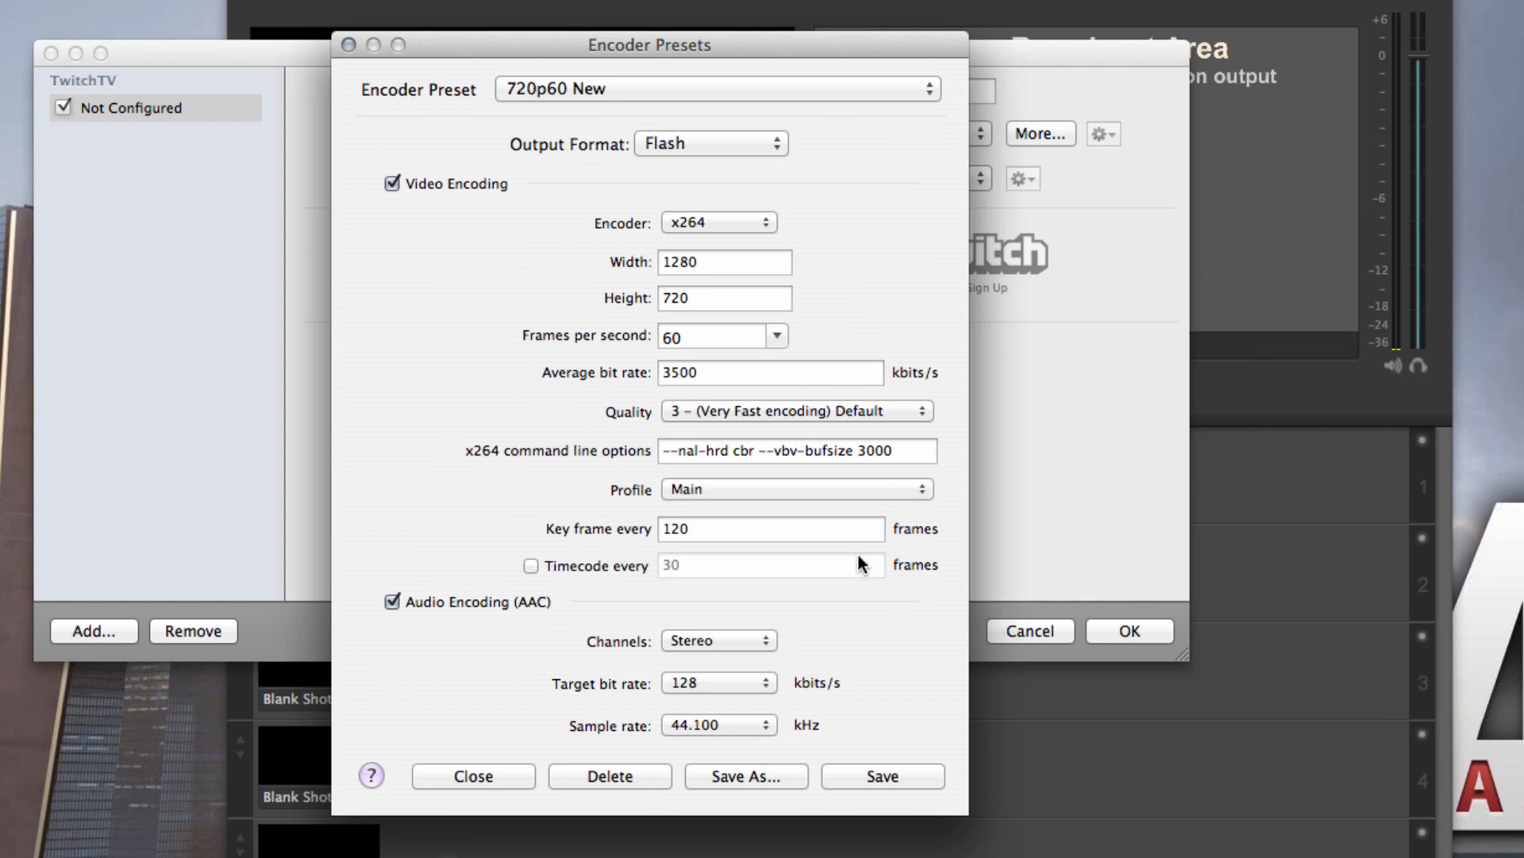
mouse_move(731, 229)
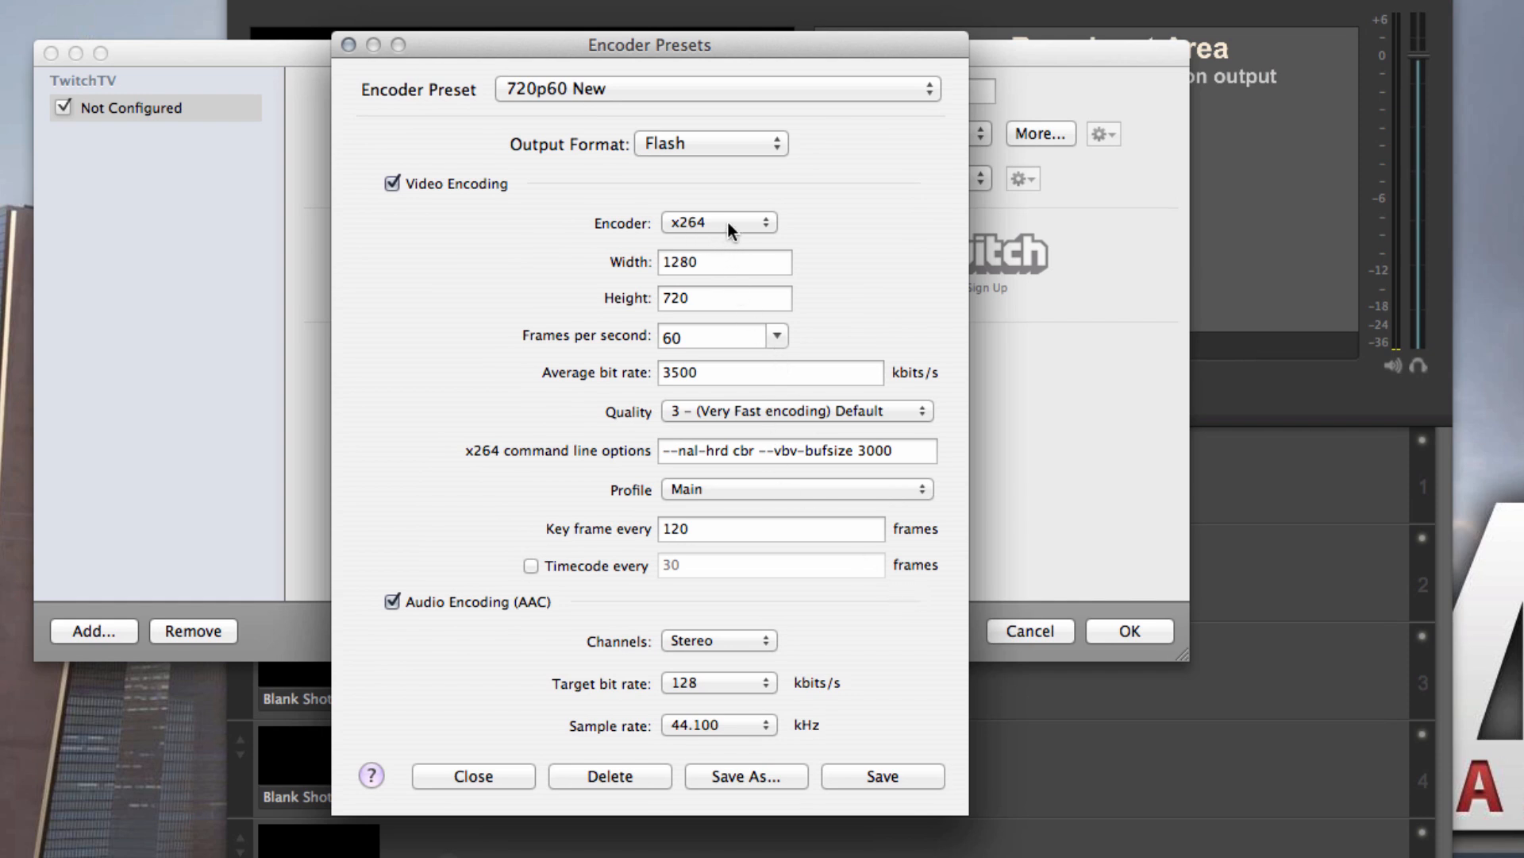
click(718, 223)
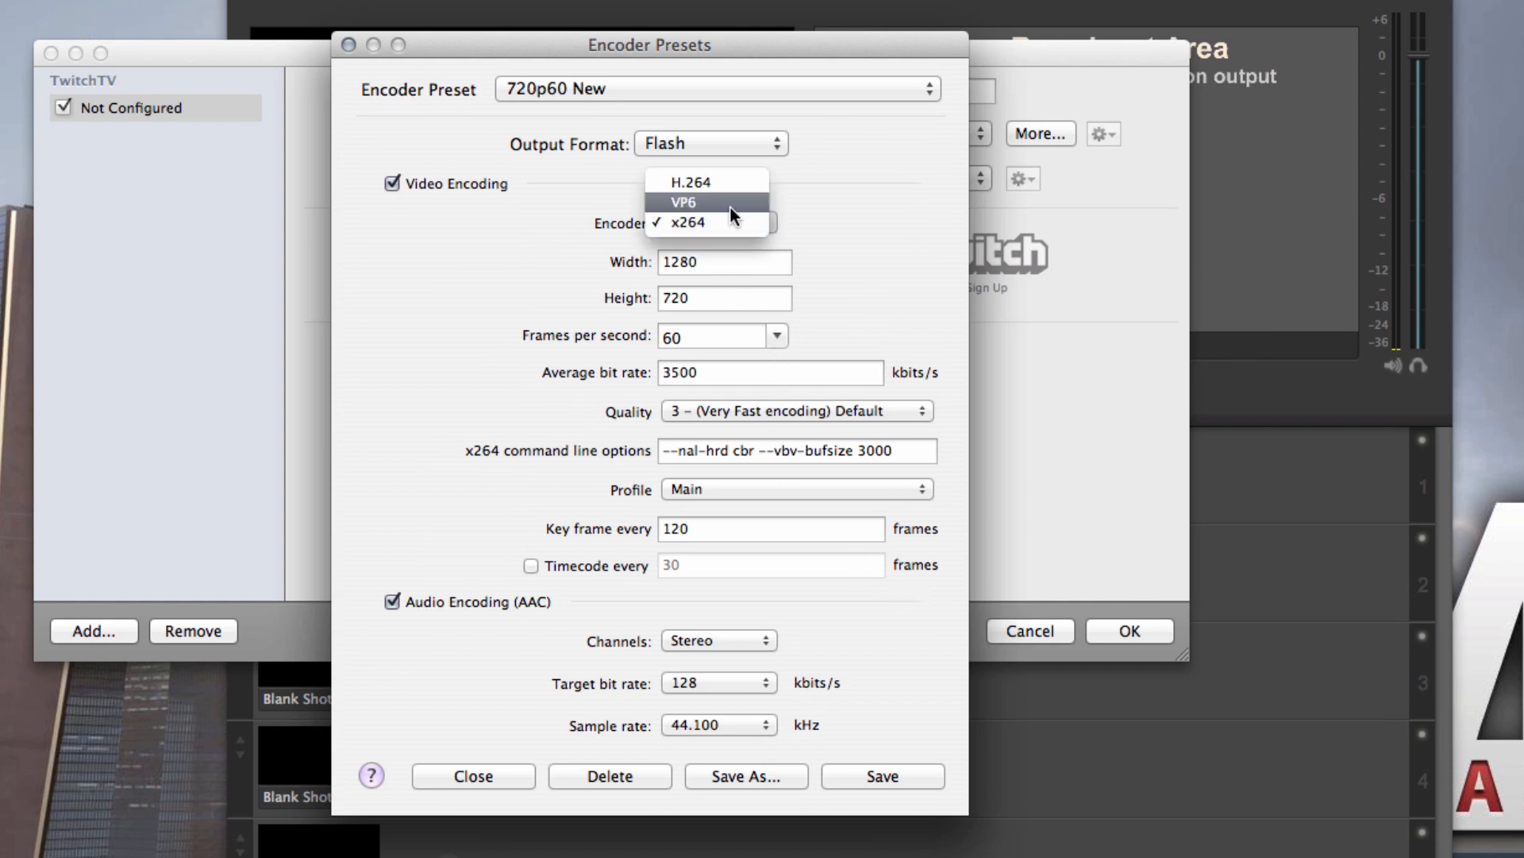
click(686, 223)
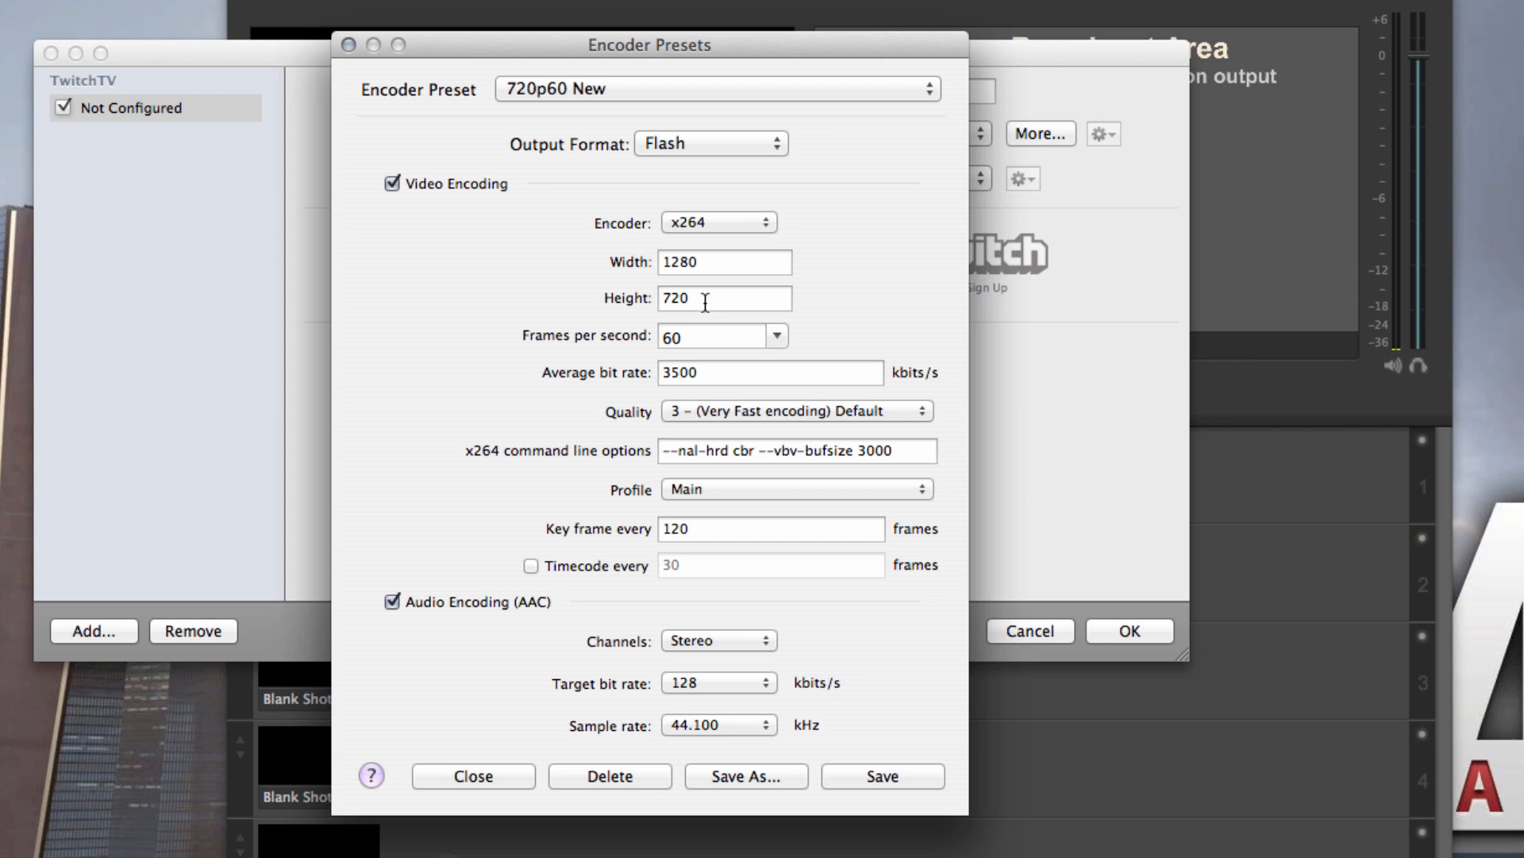
mouse_move(718, 342)
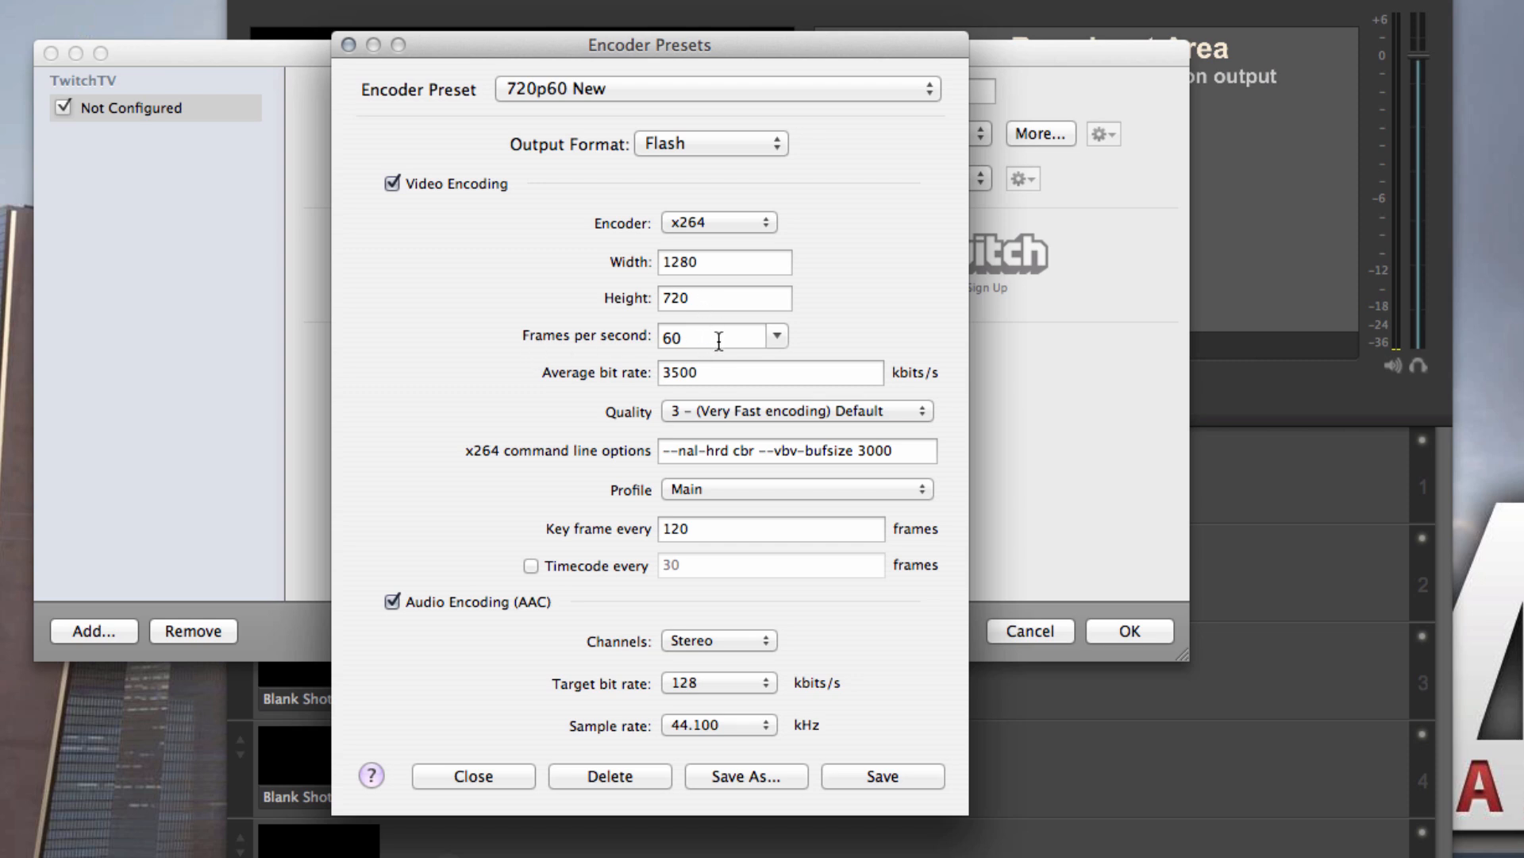
mouse_move(727, 374)
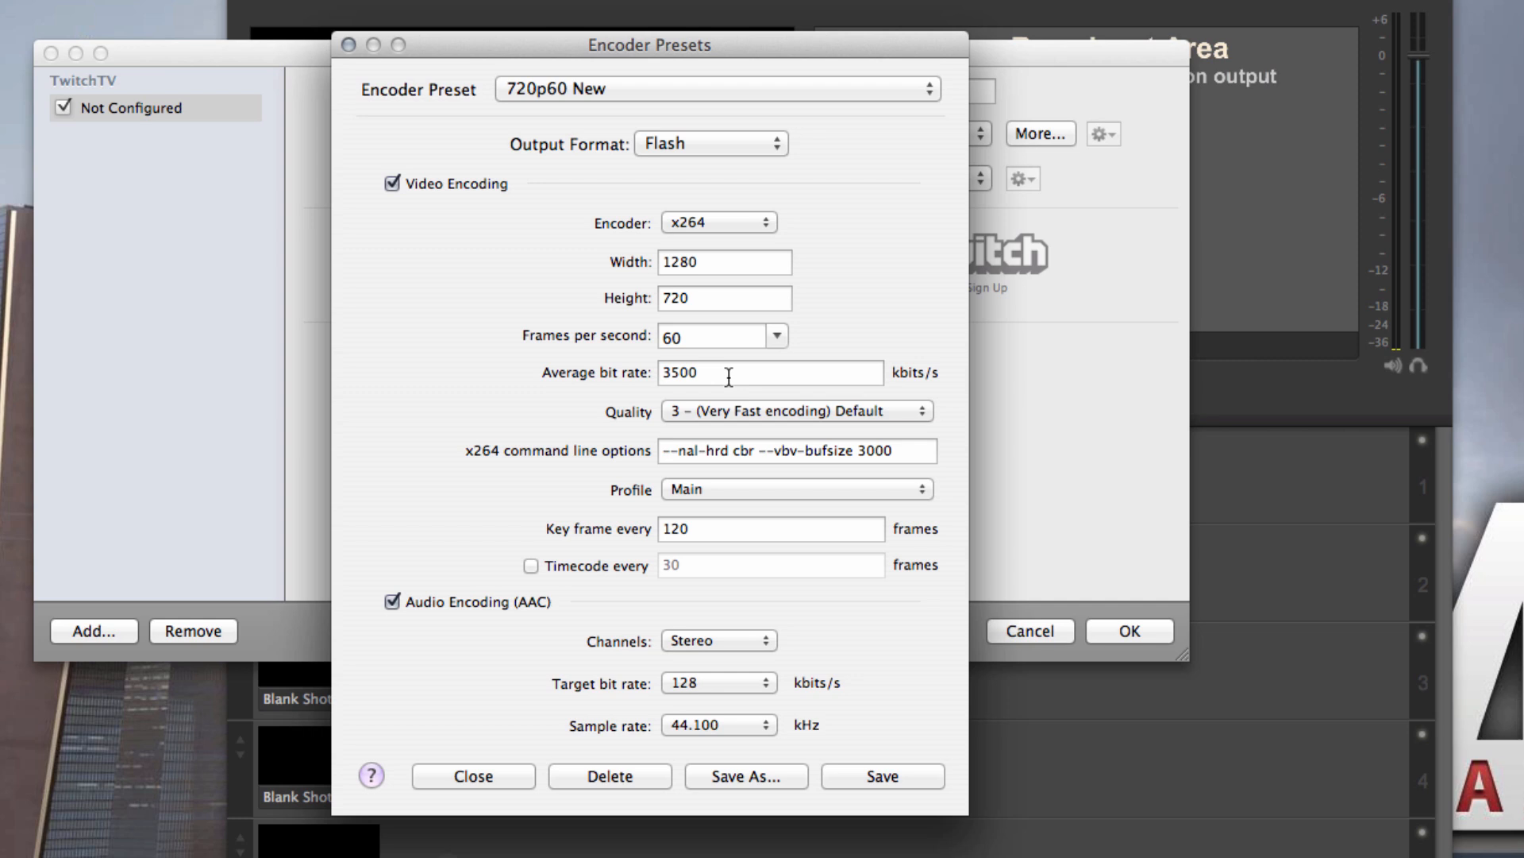
mouse_move(920, 430)
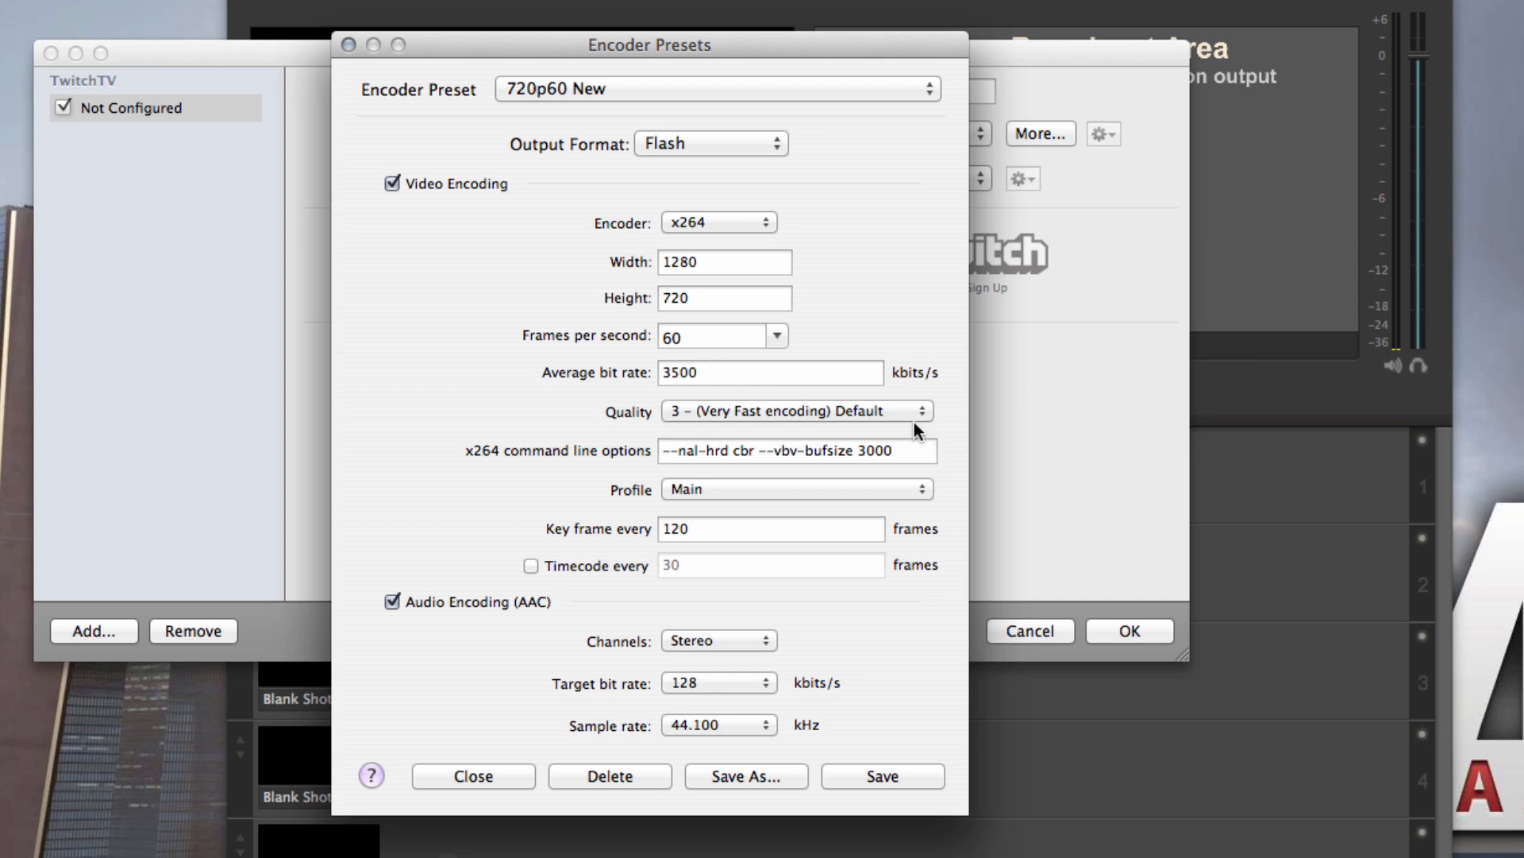
mouse_move(746, 457)
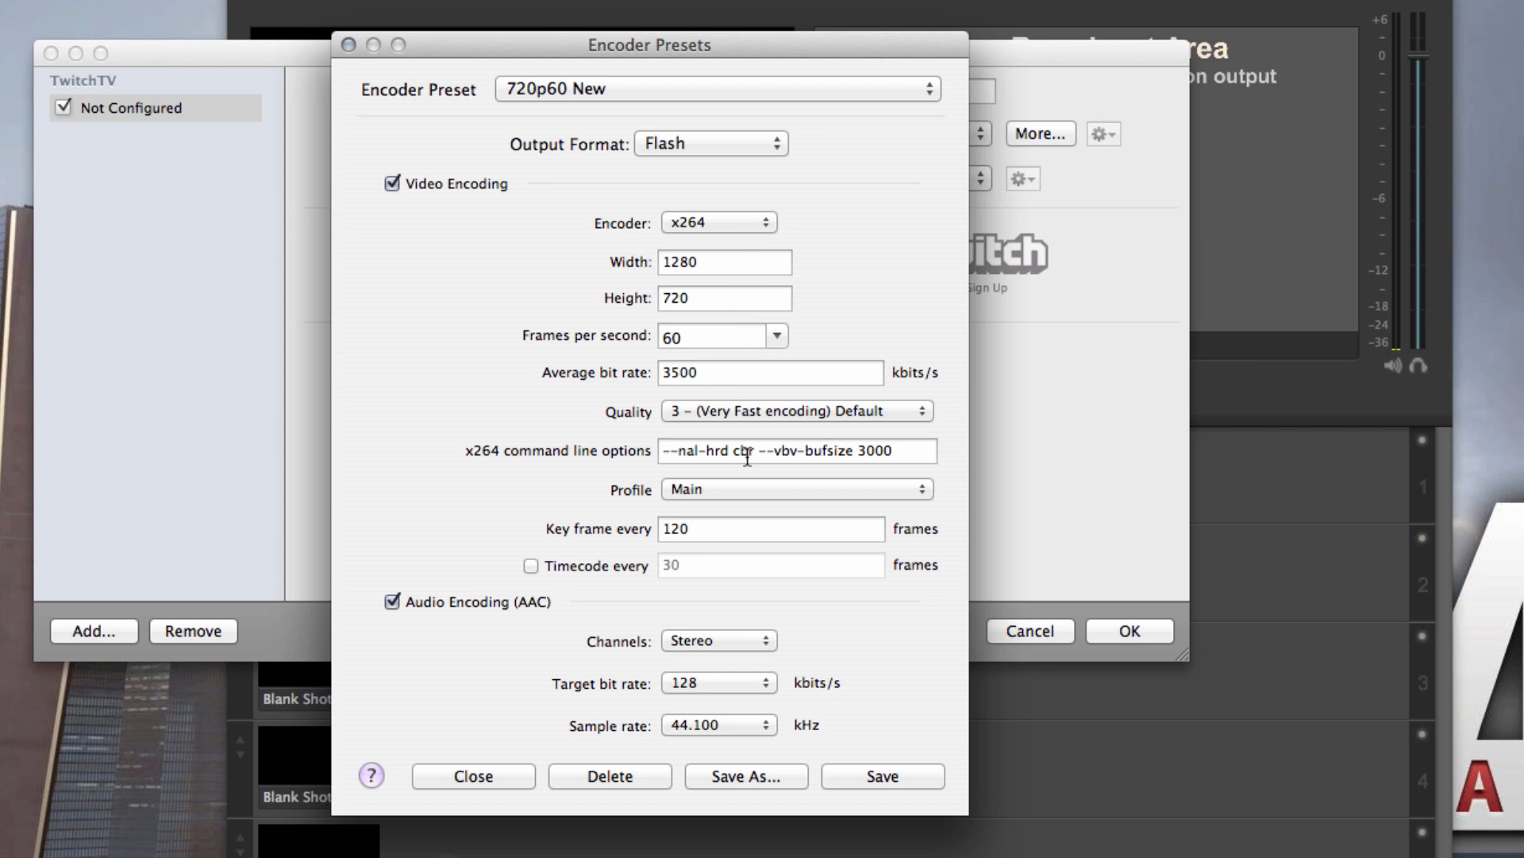
click(794, 409)
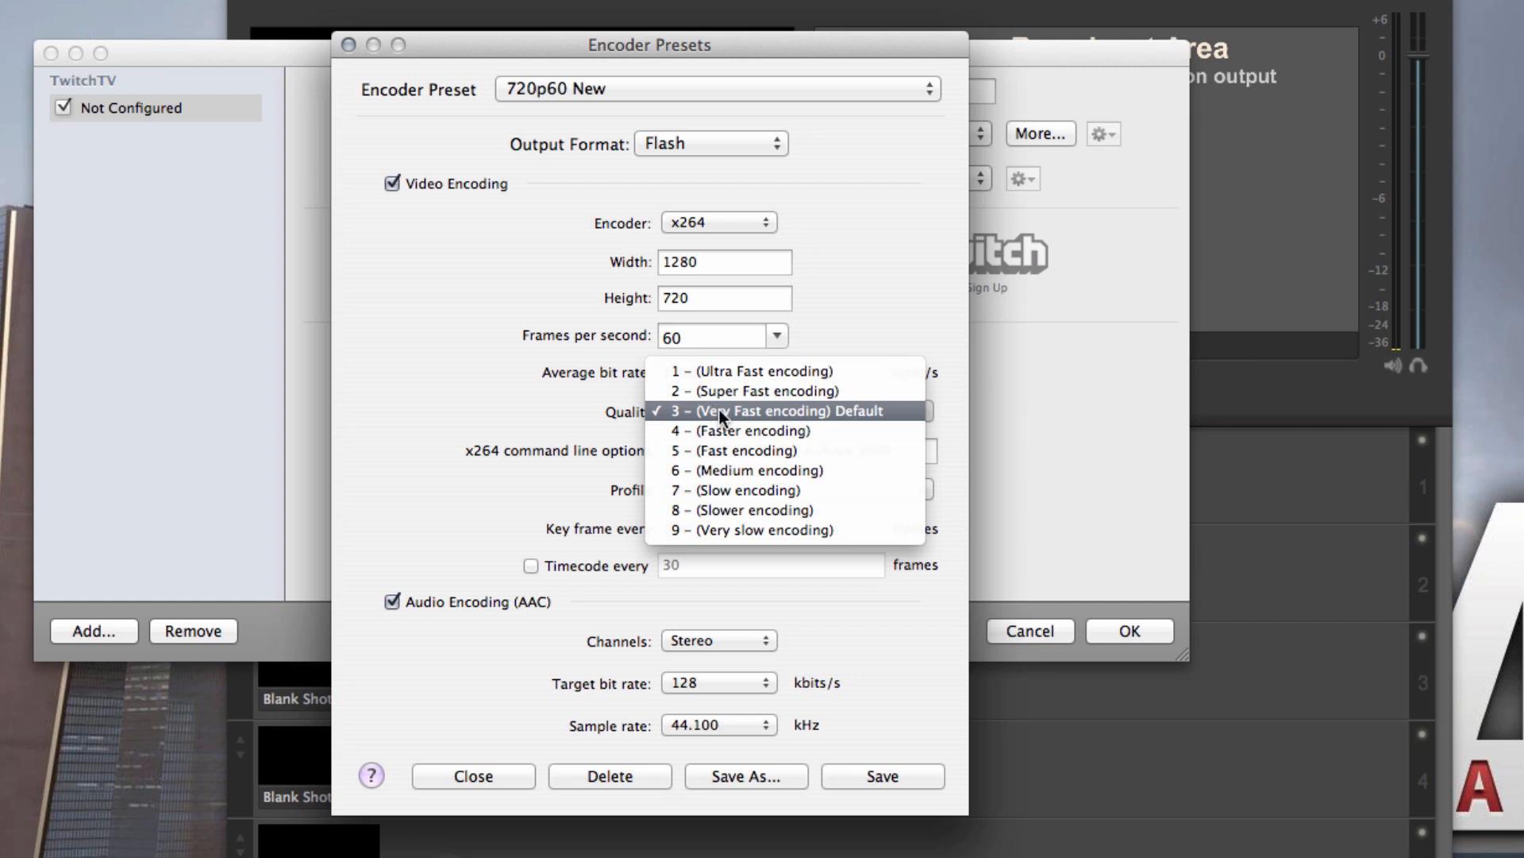
mouse_move(811, 424)
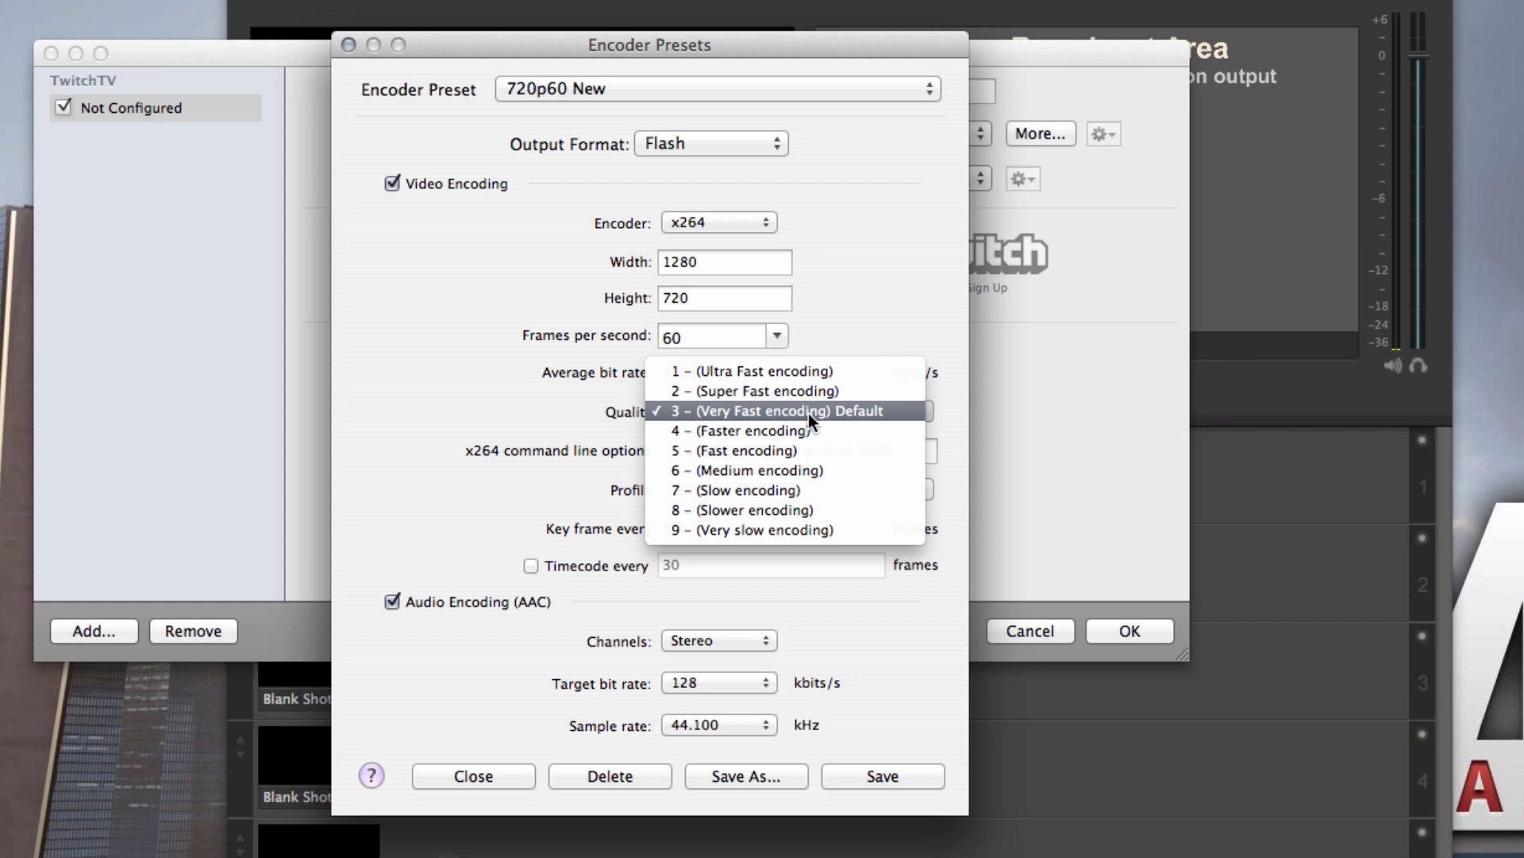
mouse_move(729, 449)
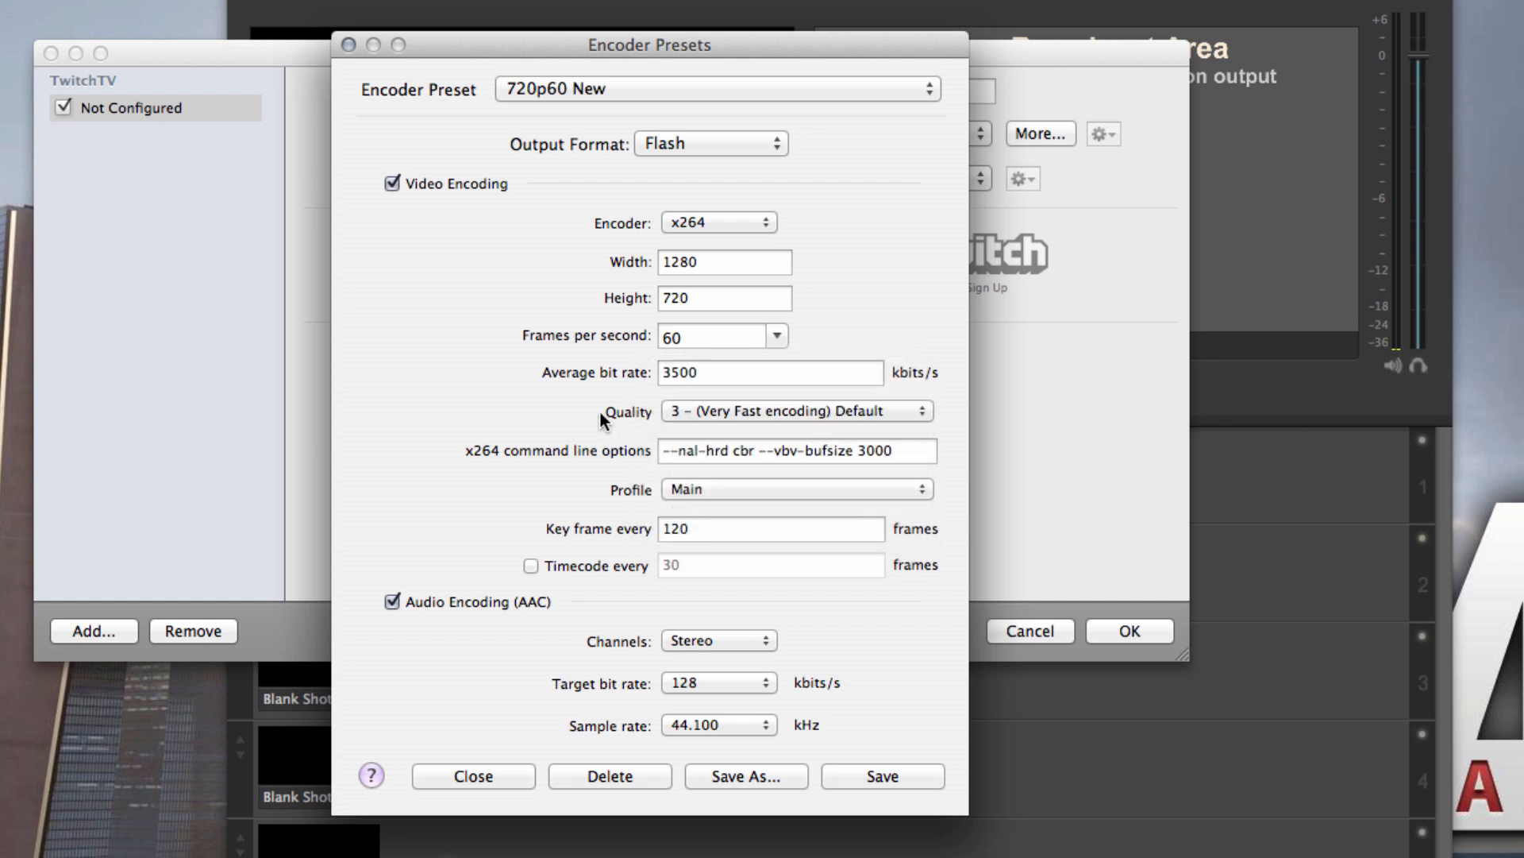
mouse_move(605, 435)
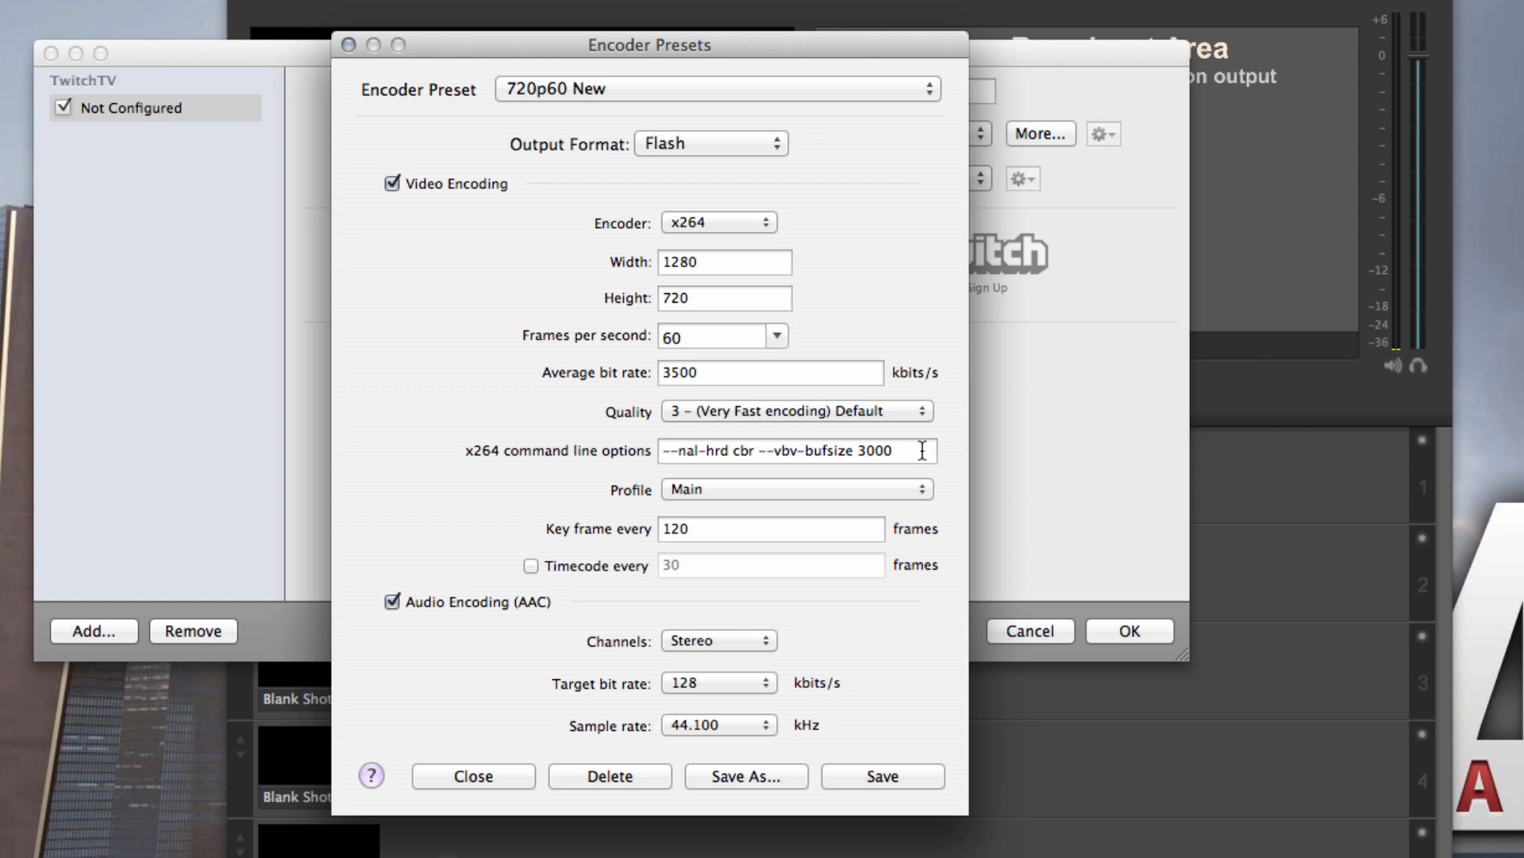
mouse_move(603, 551)
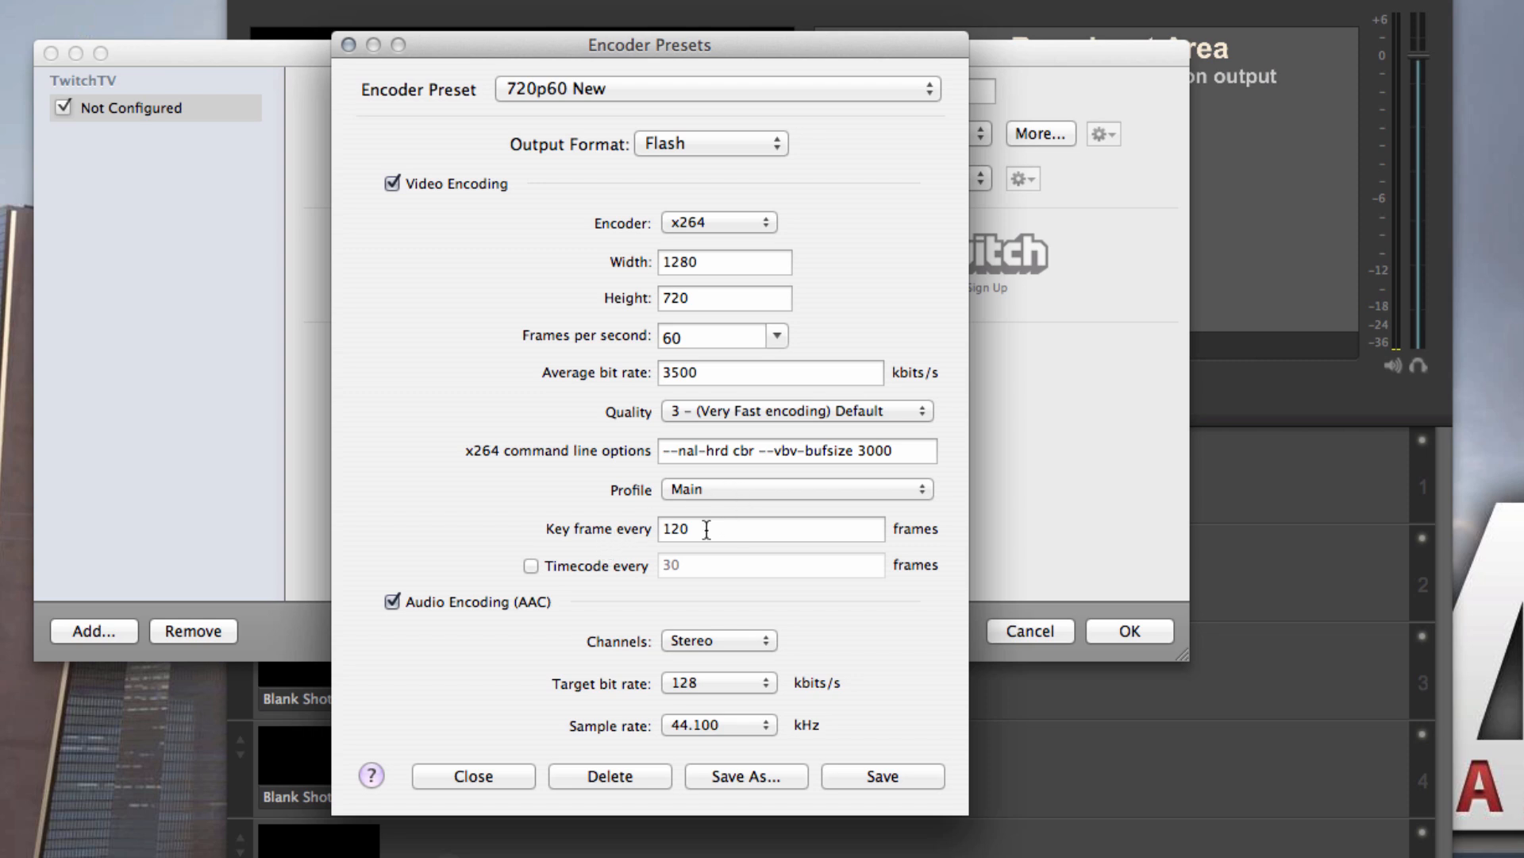
mouse_move(711, 529)
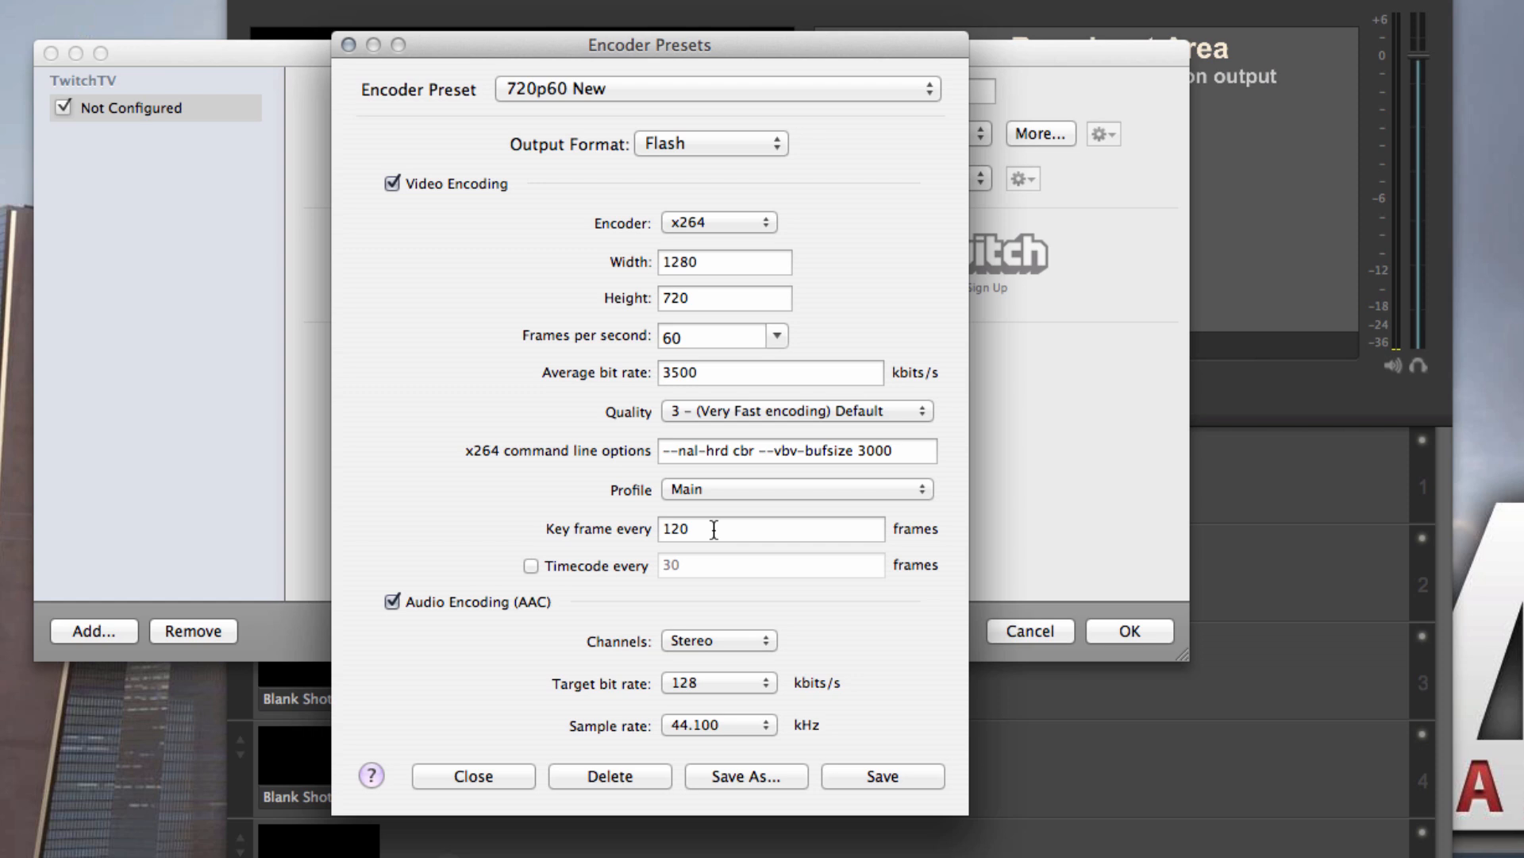
mouse_move(702, 340)
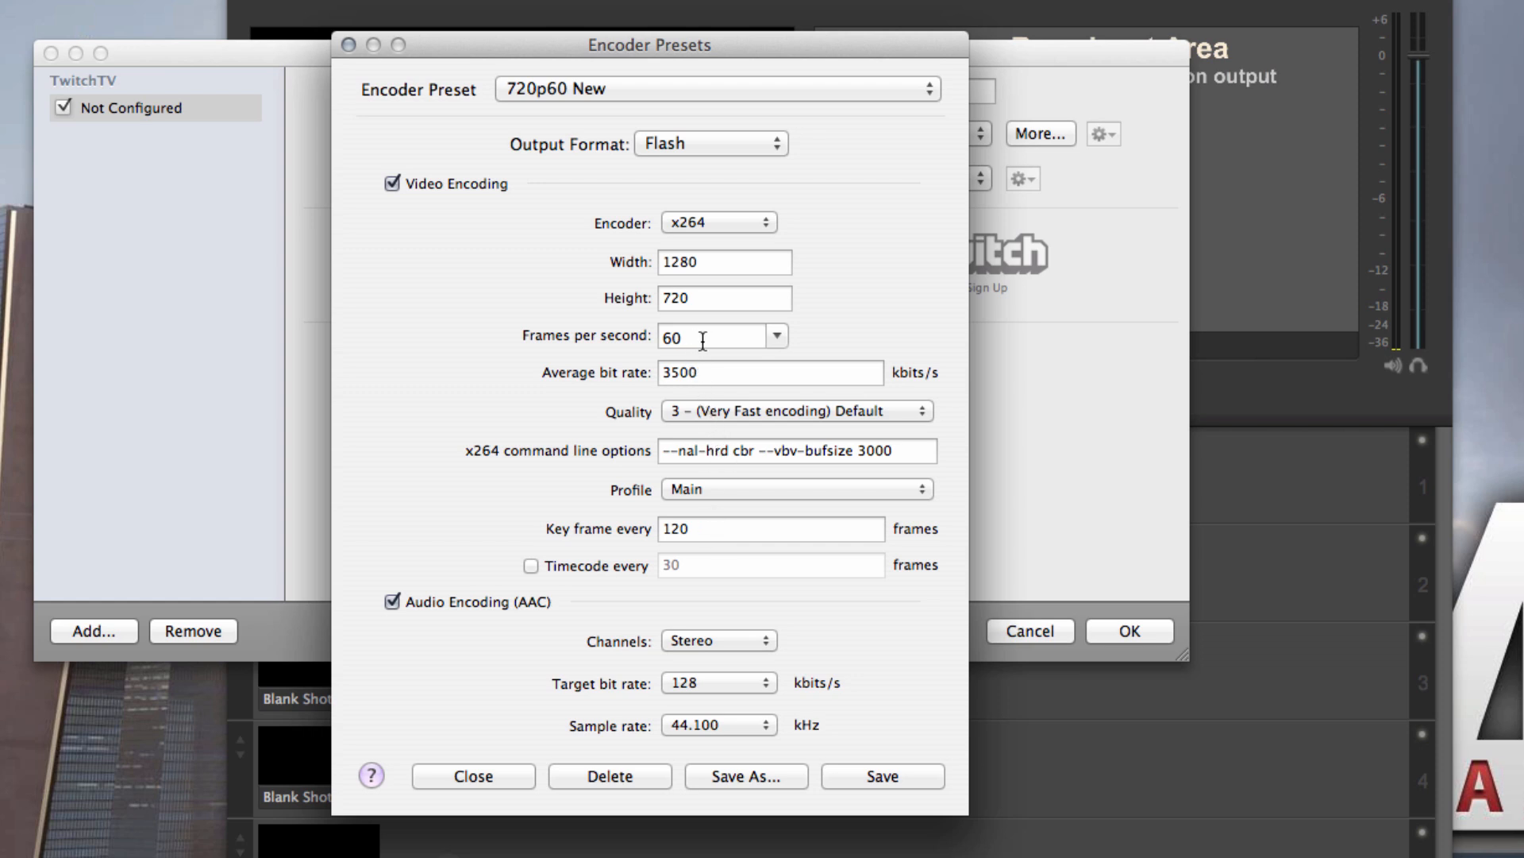
mouse_move(707, 535)
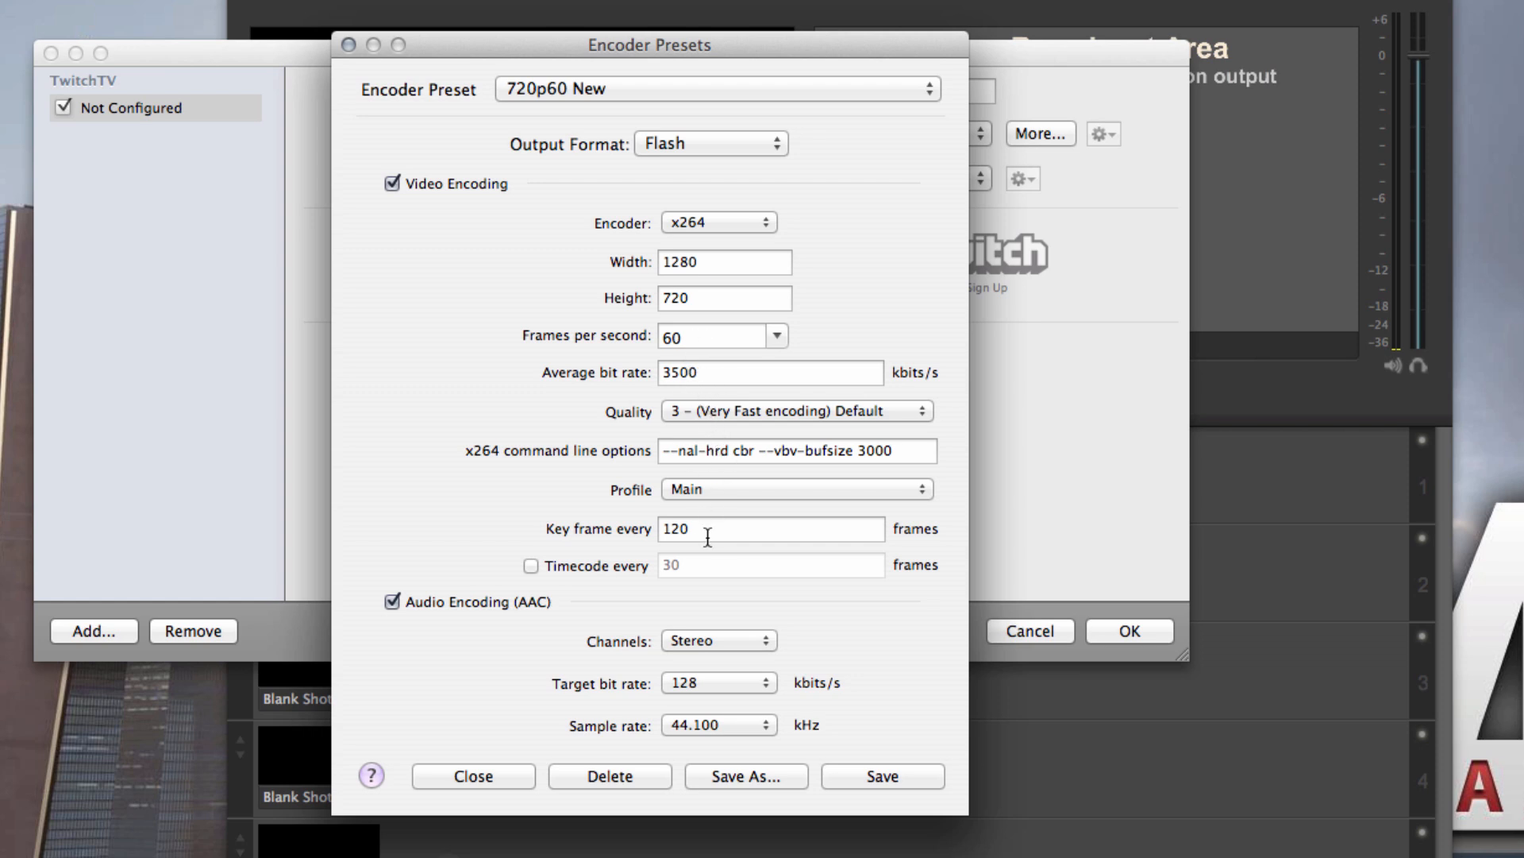
mouse_move(696, 464)
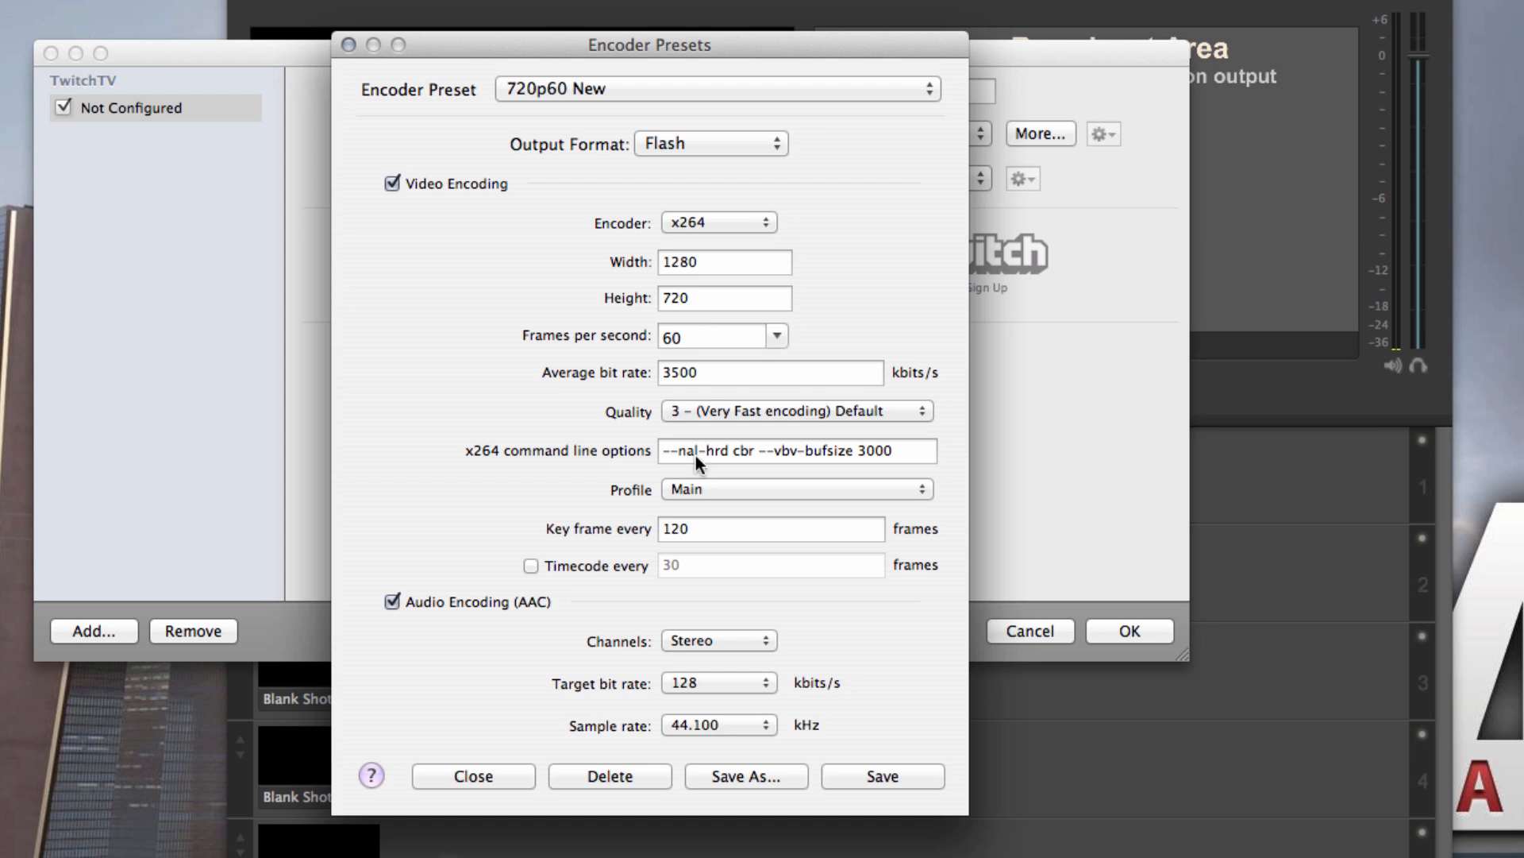
mouse_move(669, 630)
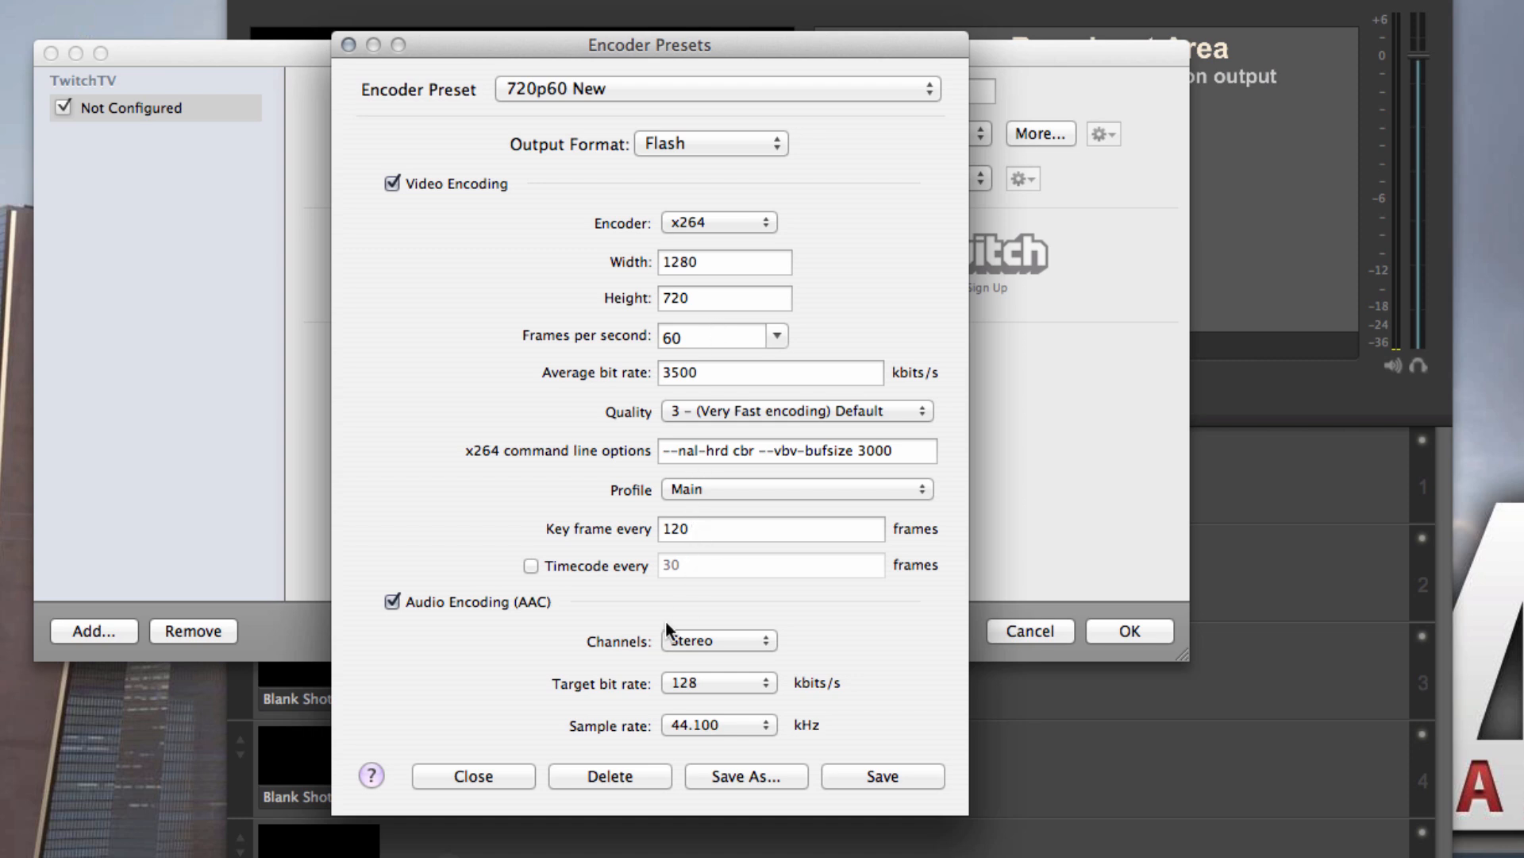
mouse_move(717, 692)
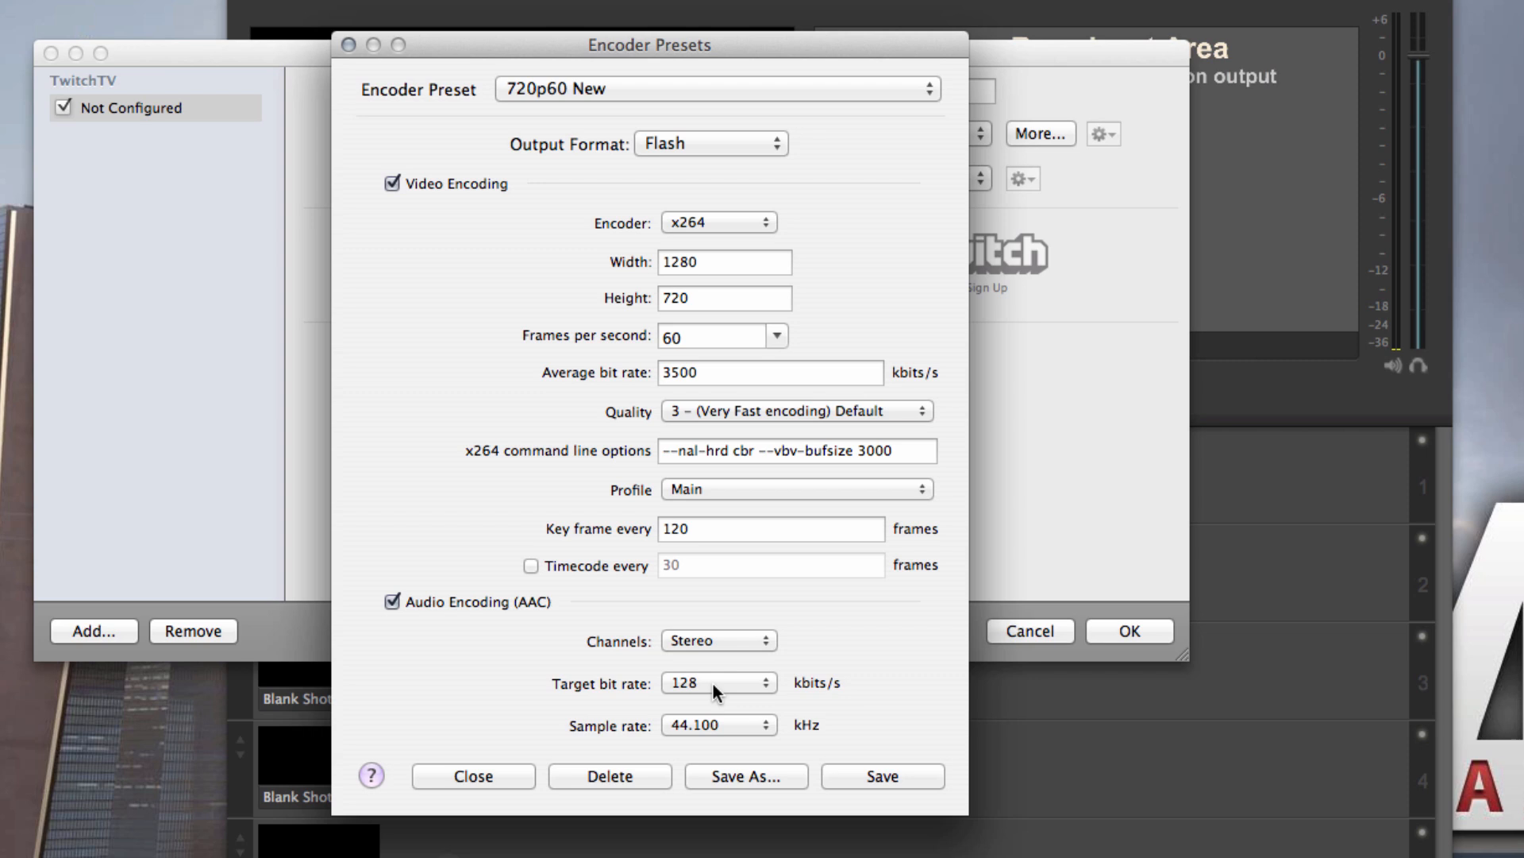
mouse_move(737, 653)
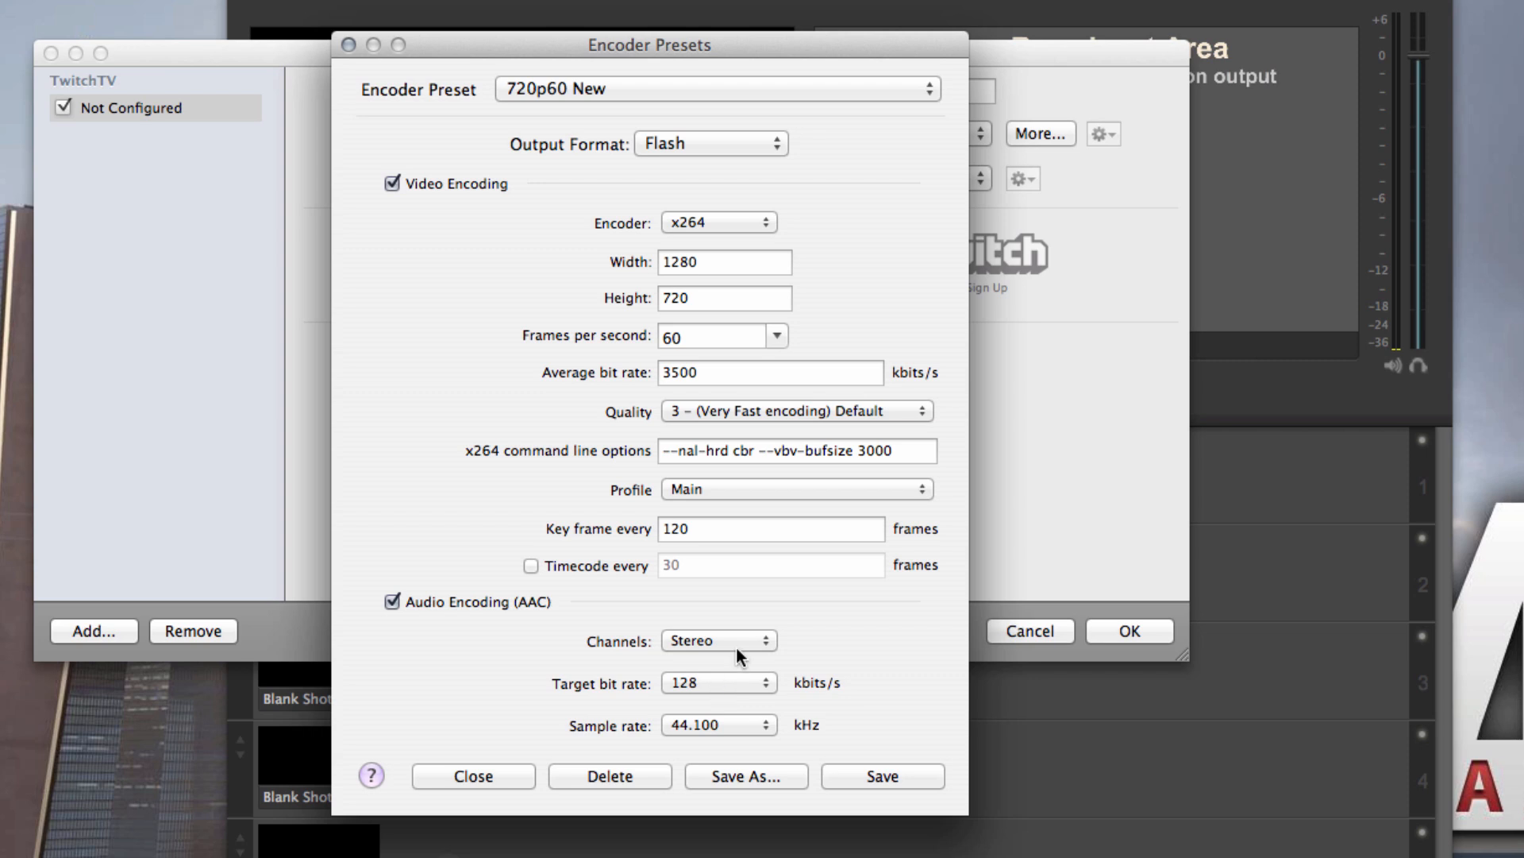
mouse_move(744, 683)
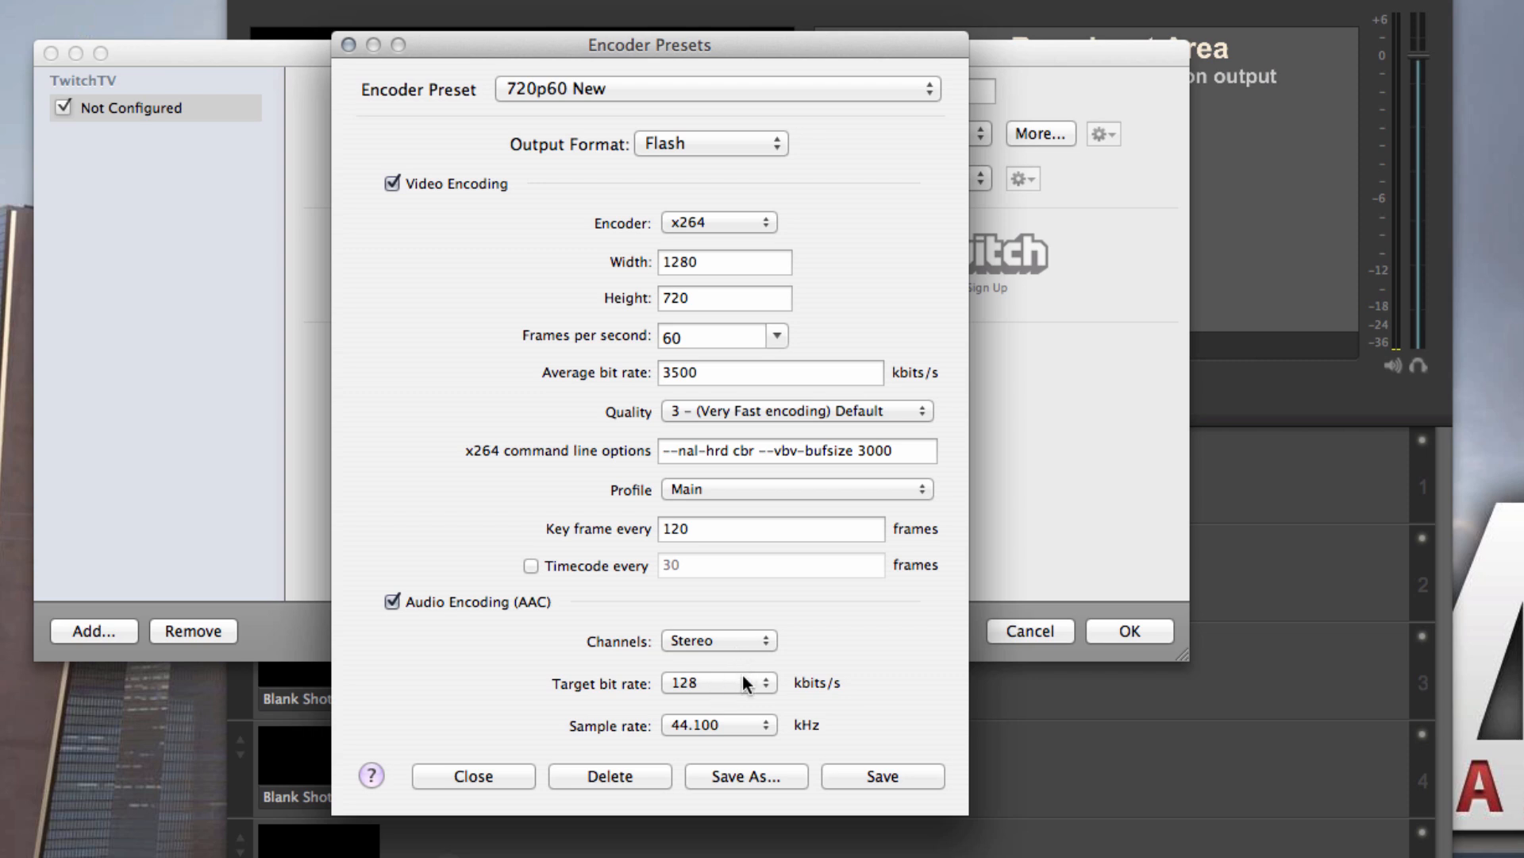
mouse_move(765, 392)
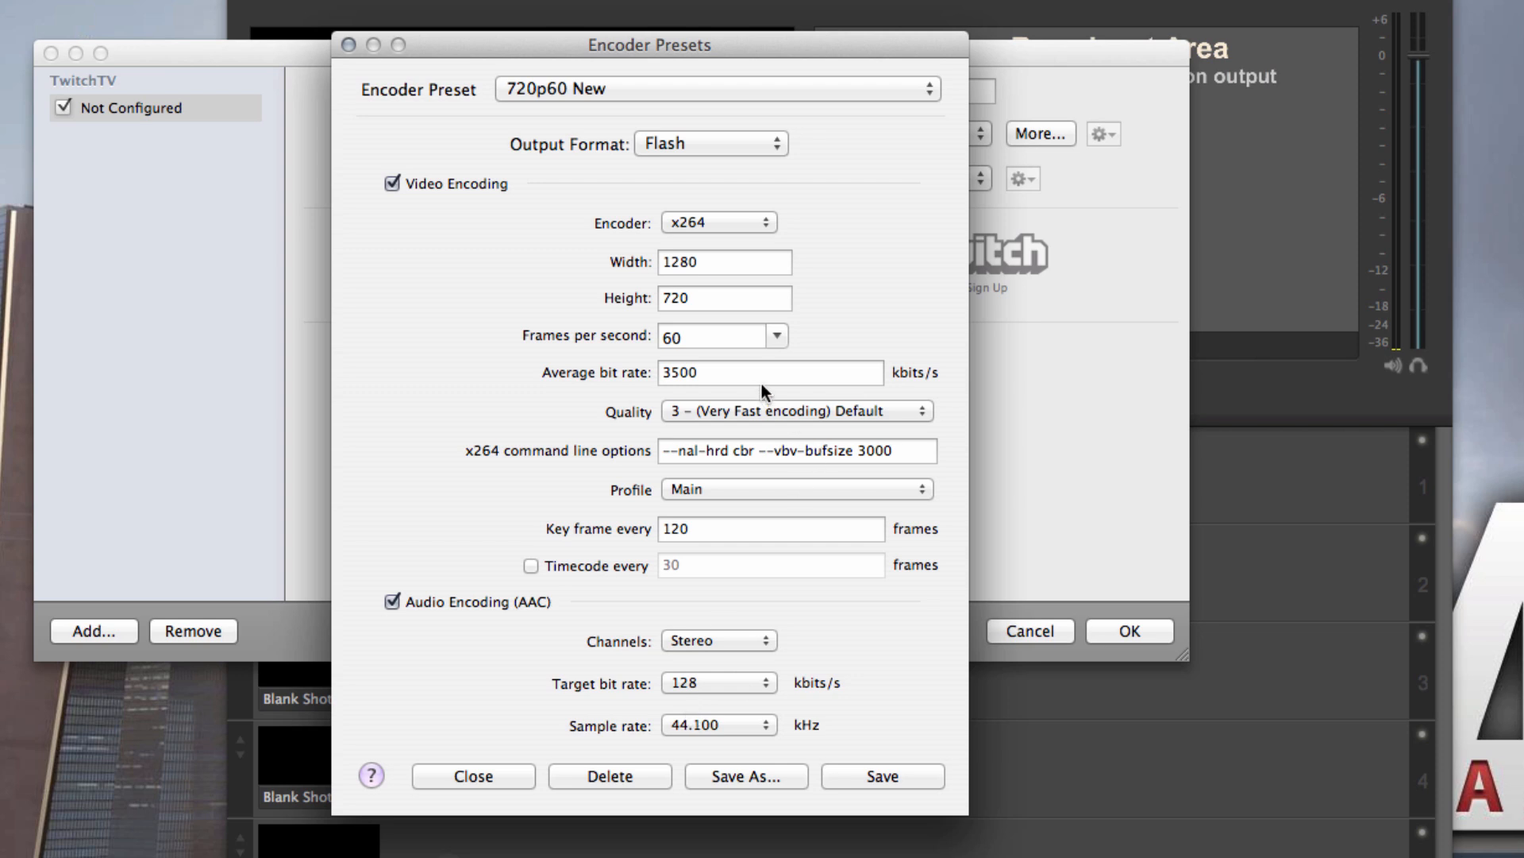
mouse_move(722, 664)
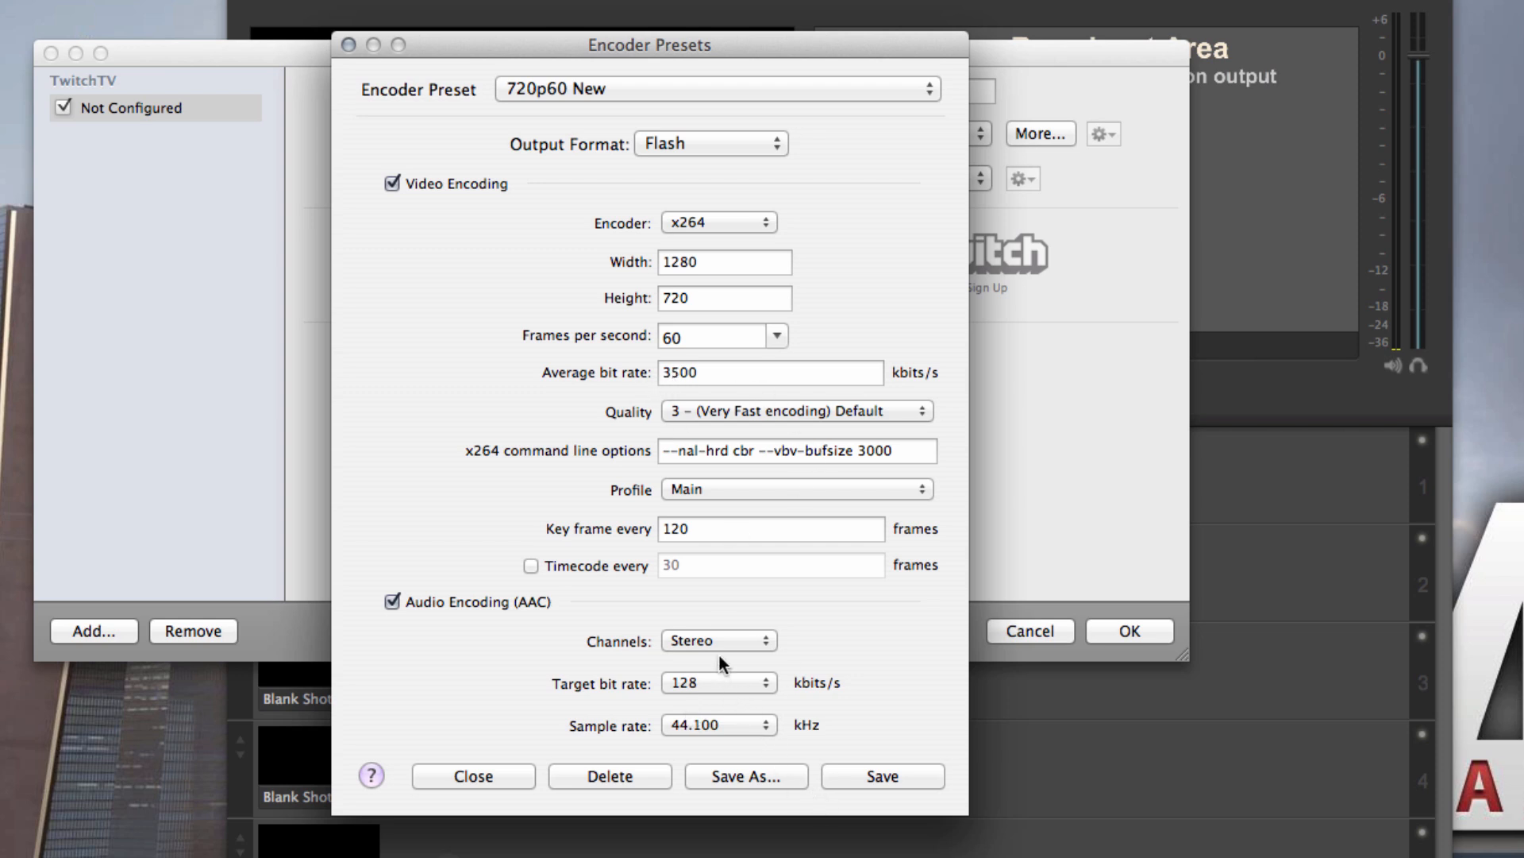
mouse_move(738, 688)
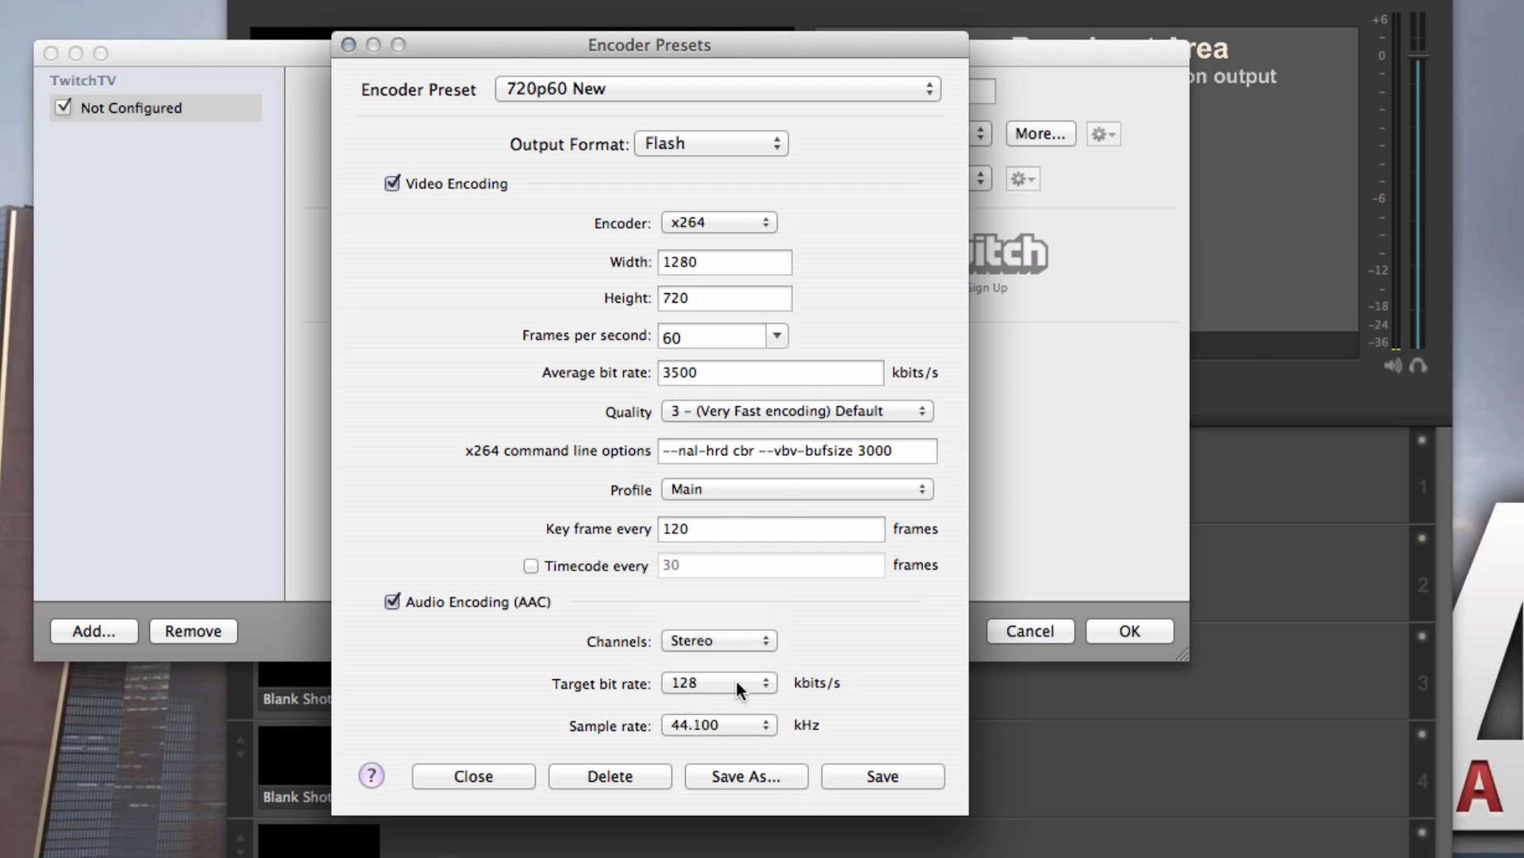
Step: Keep the AAC audio bit rate at 128 kbits/s and close the encoder preset editor
click(716, 683)
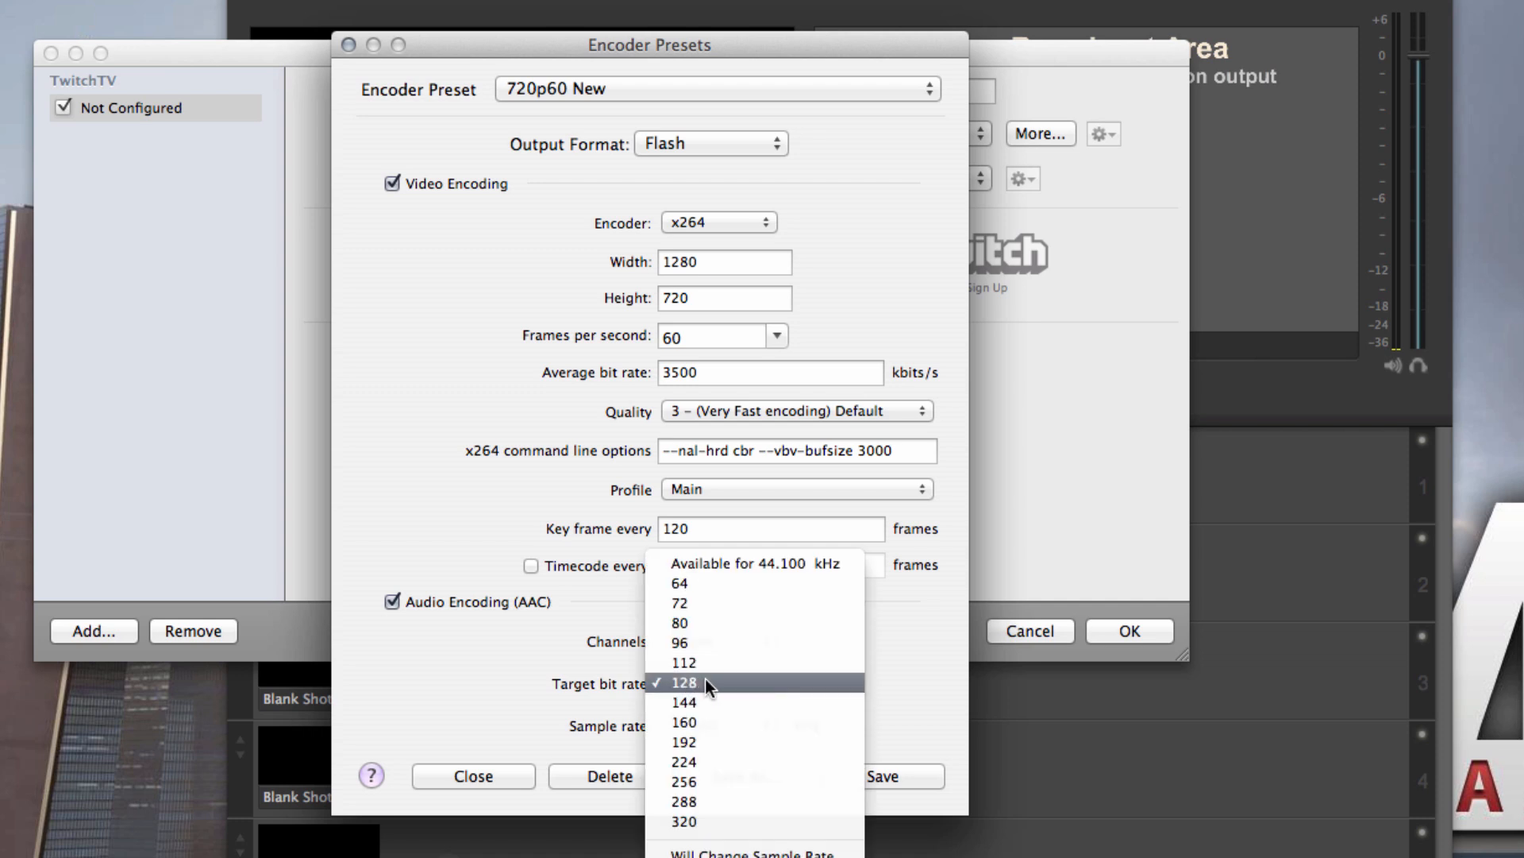
click(682, 683)
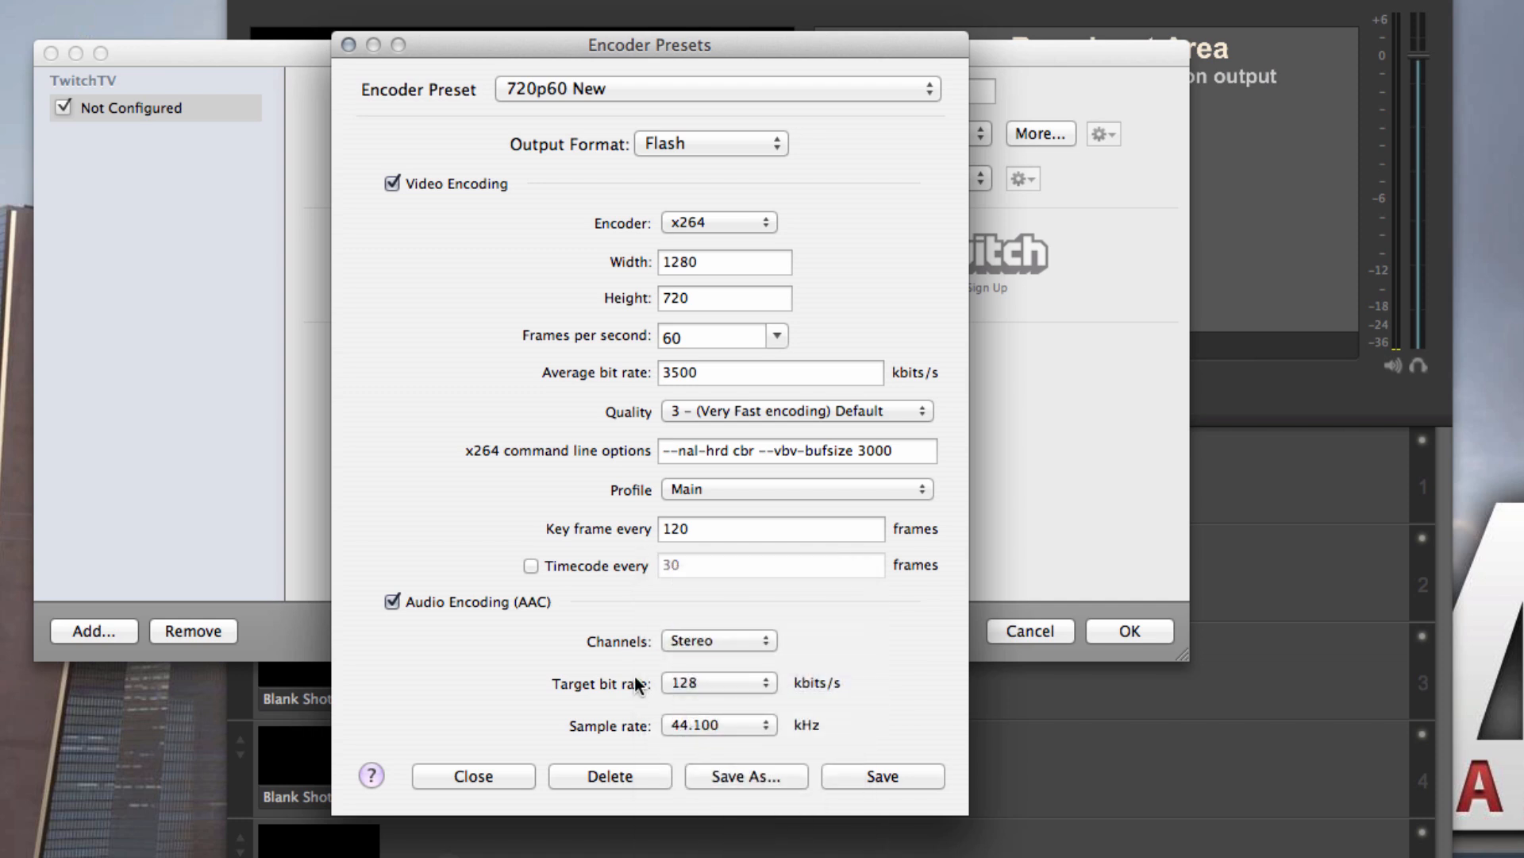
mouse_move(848, 824)
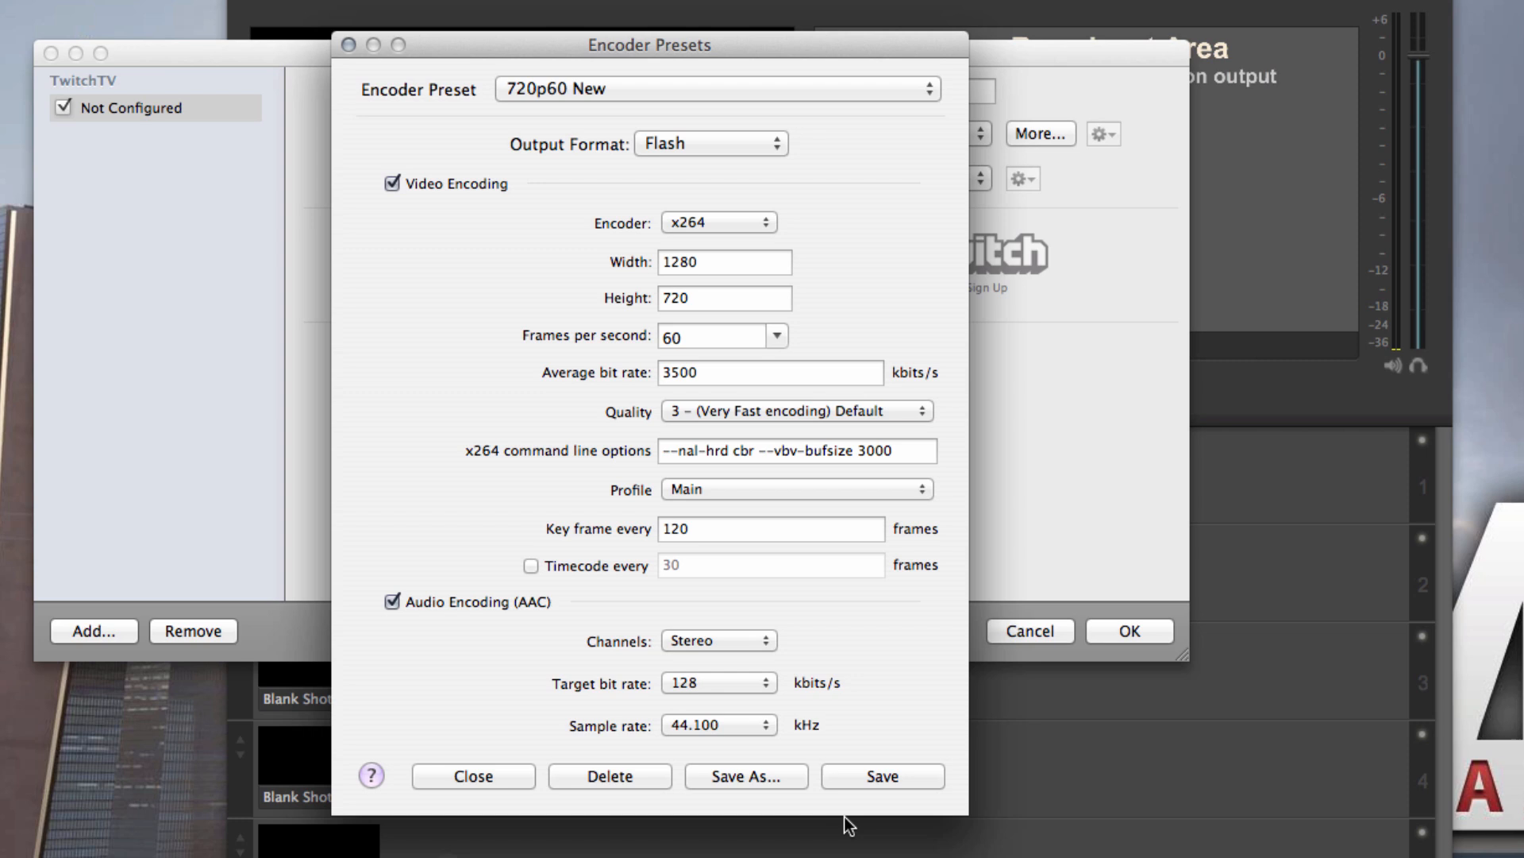
click(473, 776)
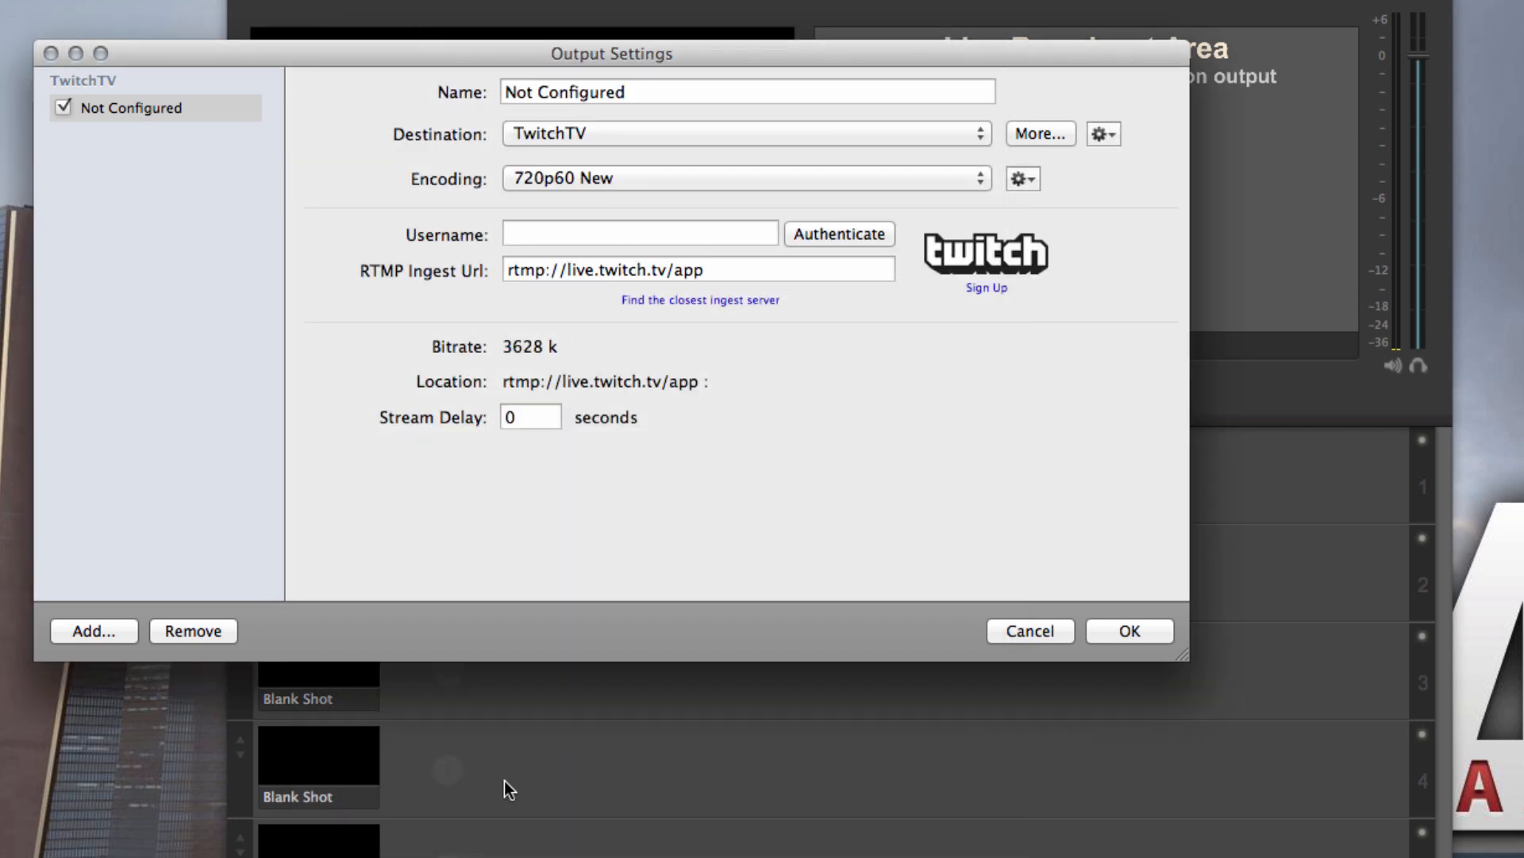
mouse_move(980, 634)
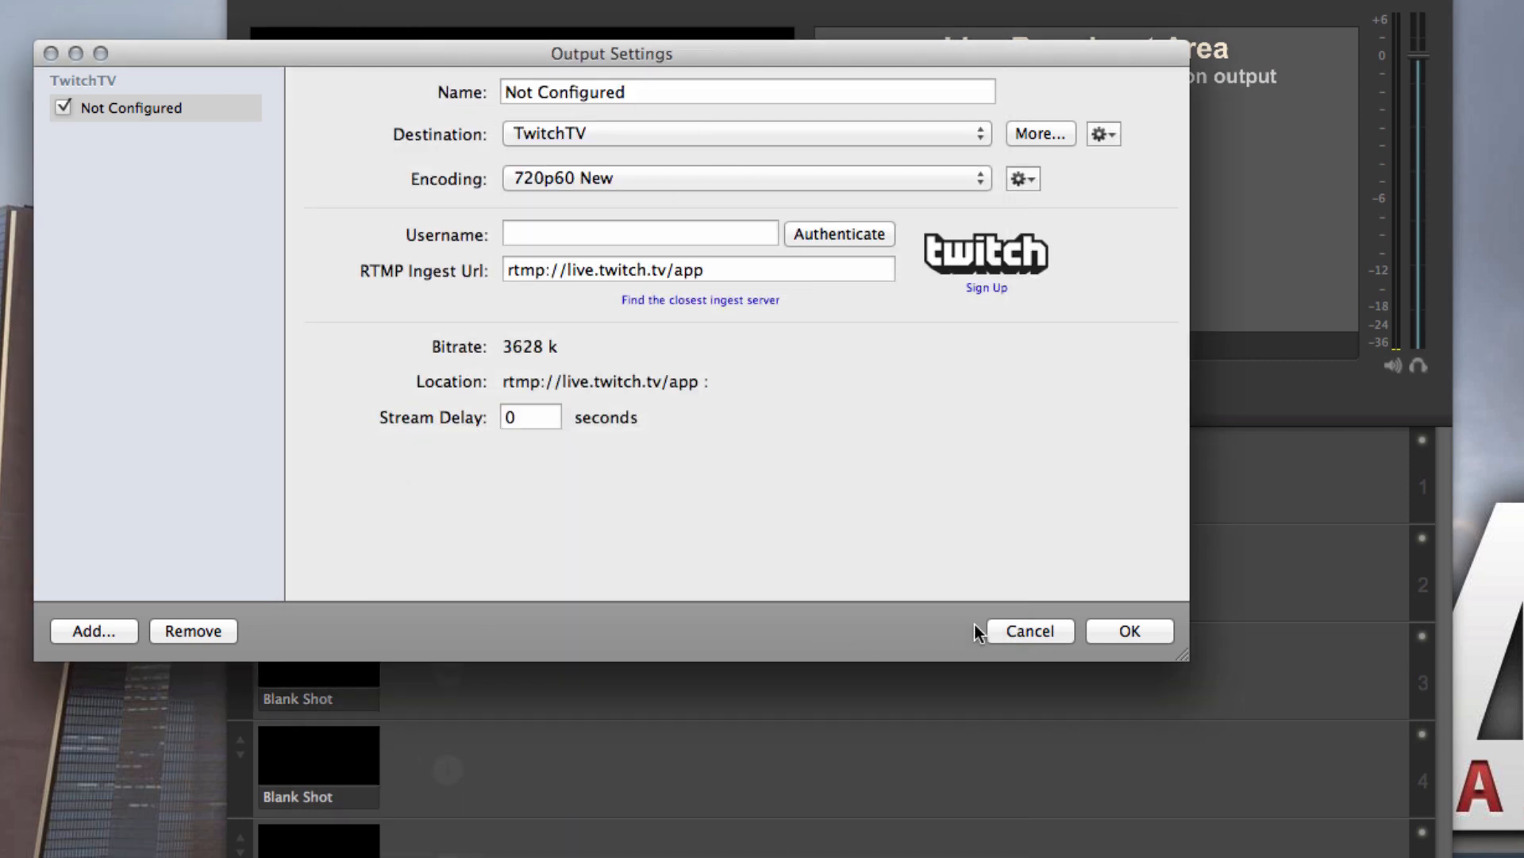
Step: Confirm the Output Settings with OK, returning to the main switcher window
click(1029, 631)
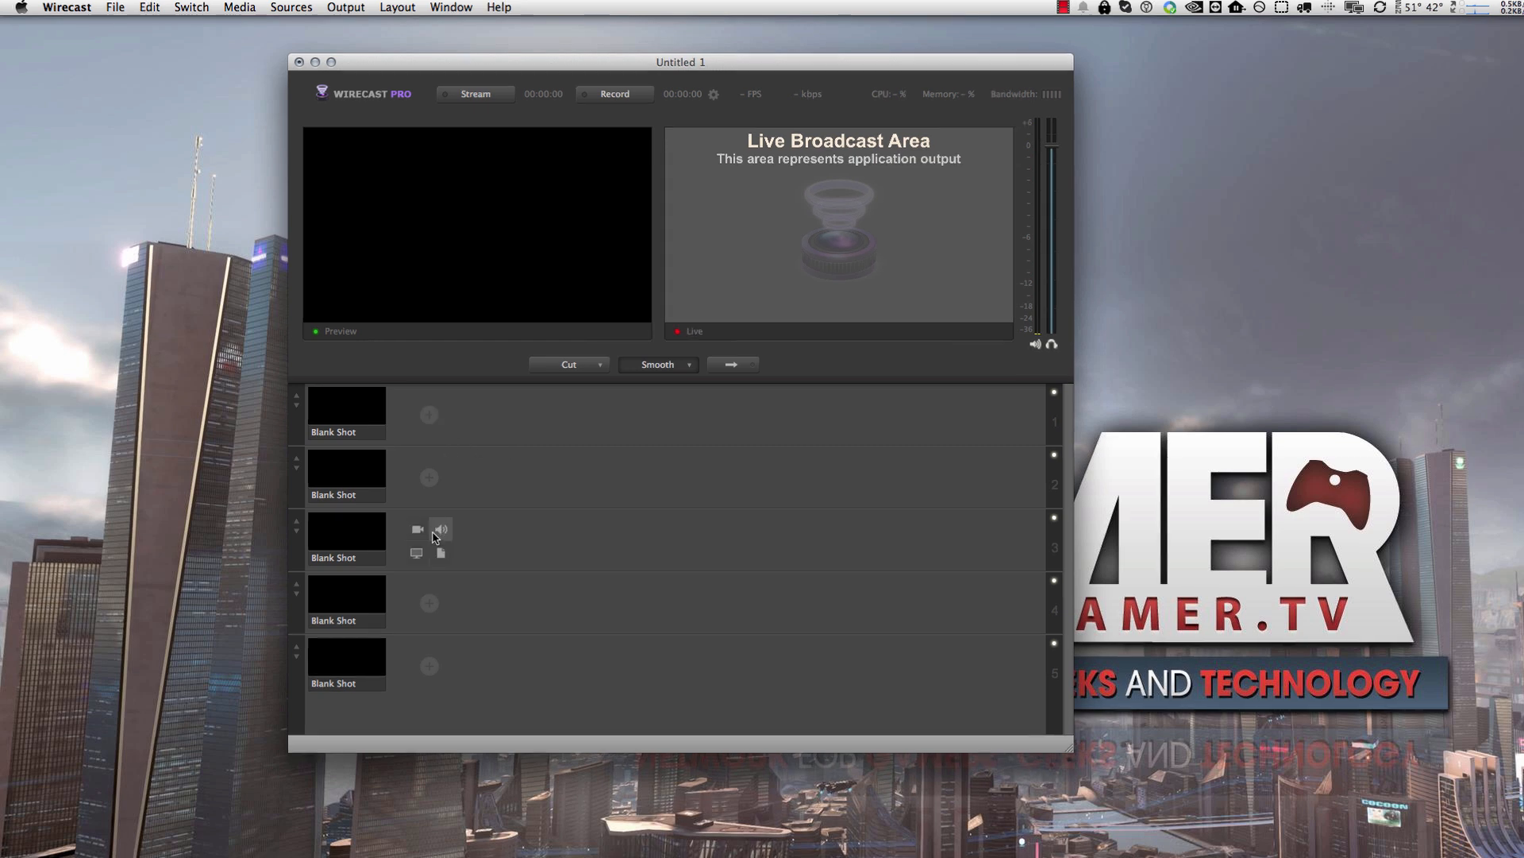
Step: Add an Intensity Pro_1 capture card shot to layer 3 from its video source list
click(417, 527)
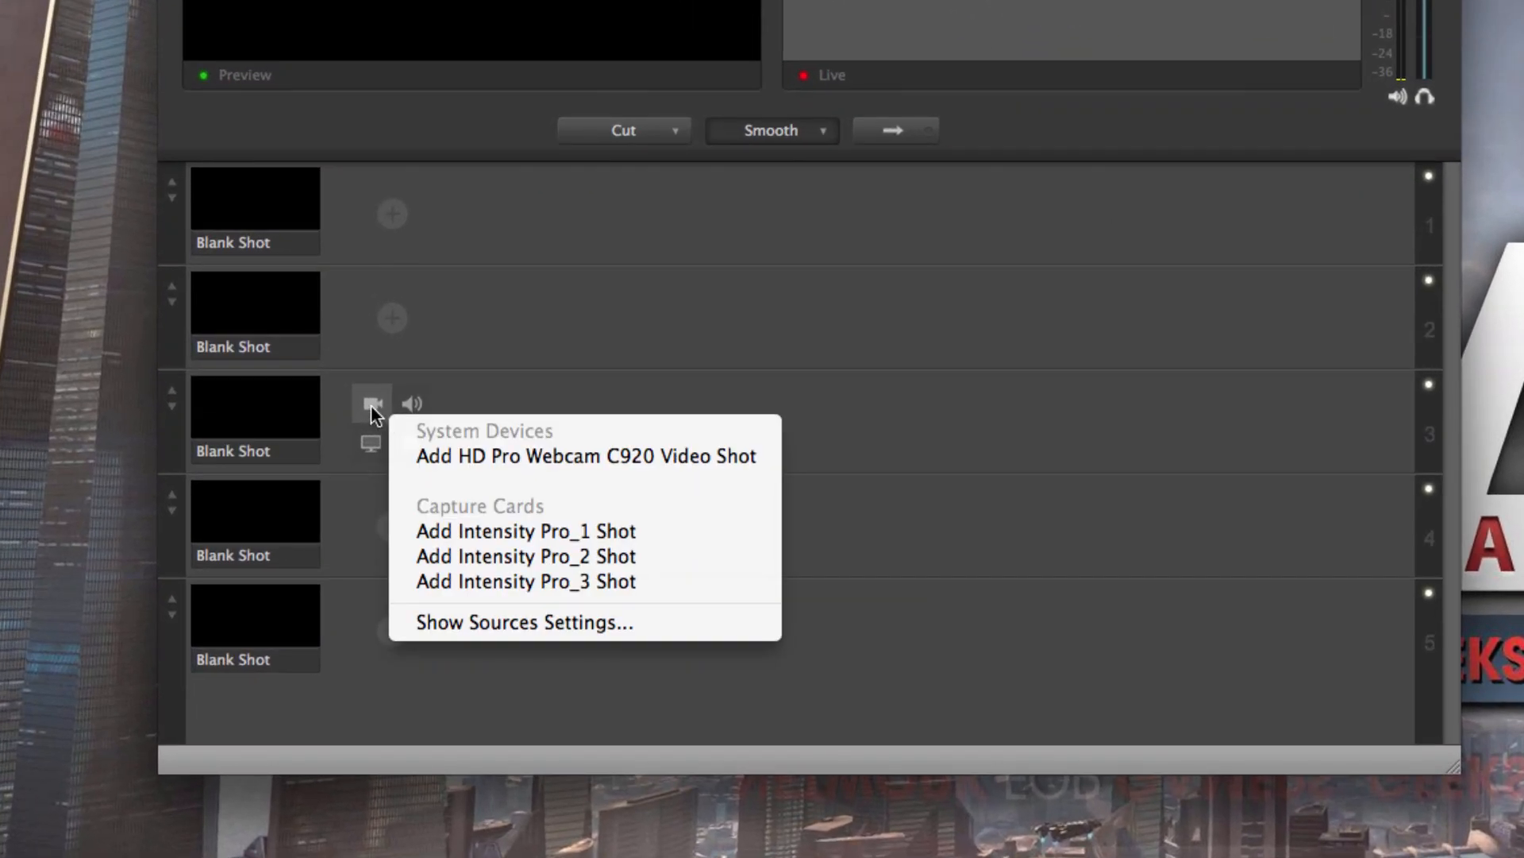
mouse_move(525, 530)
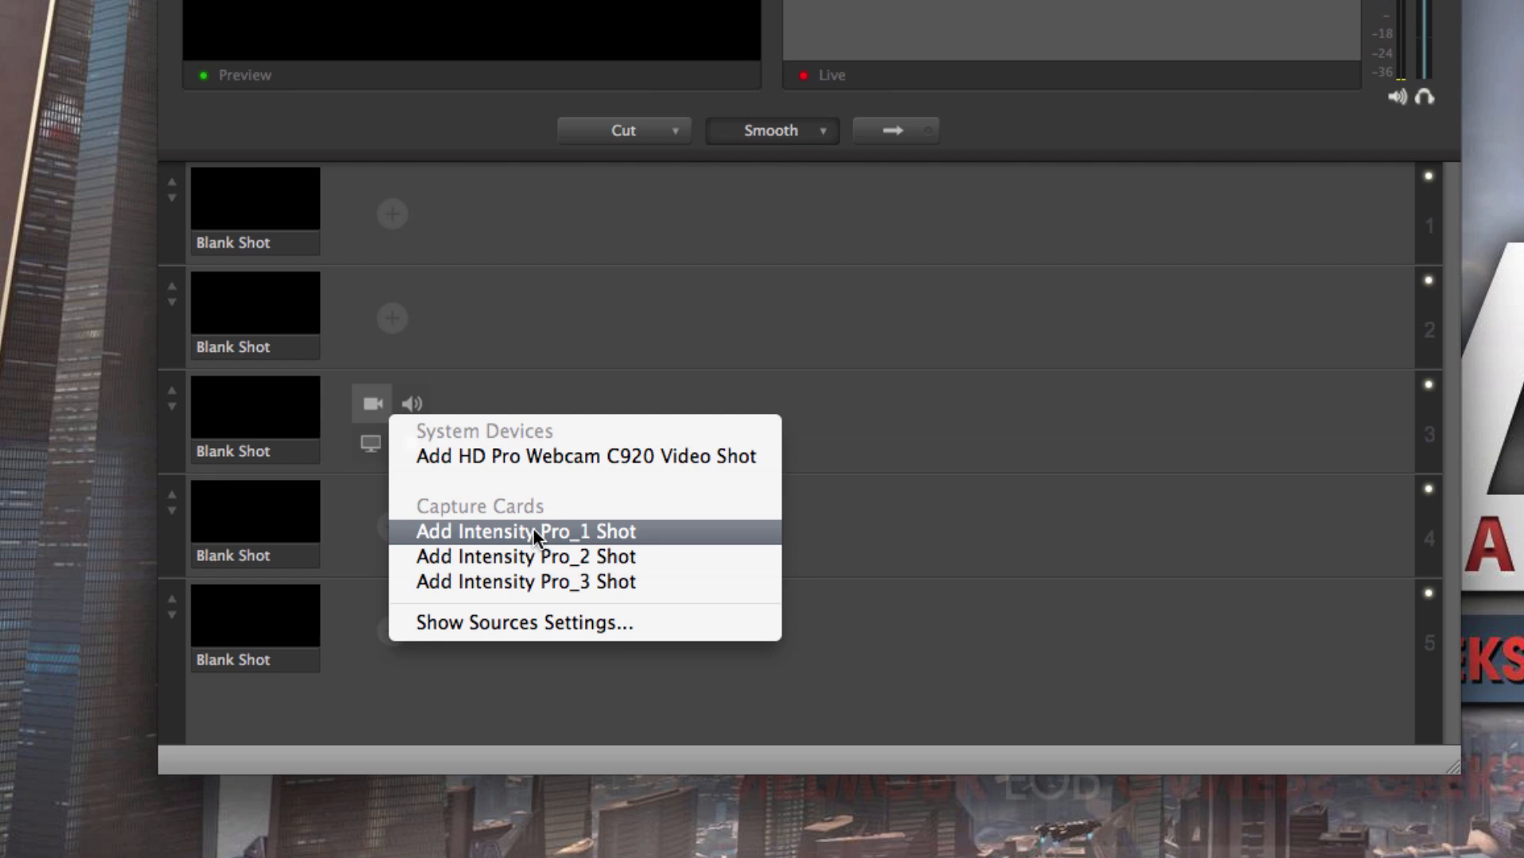
click(527, 531)
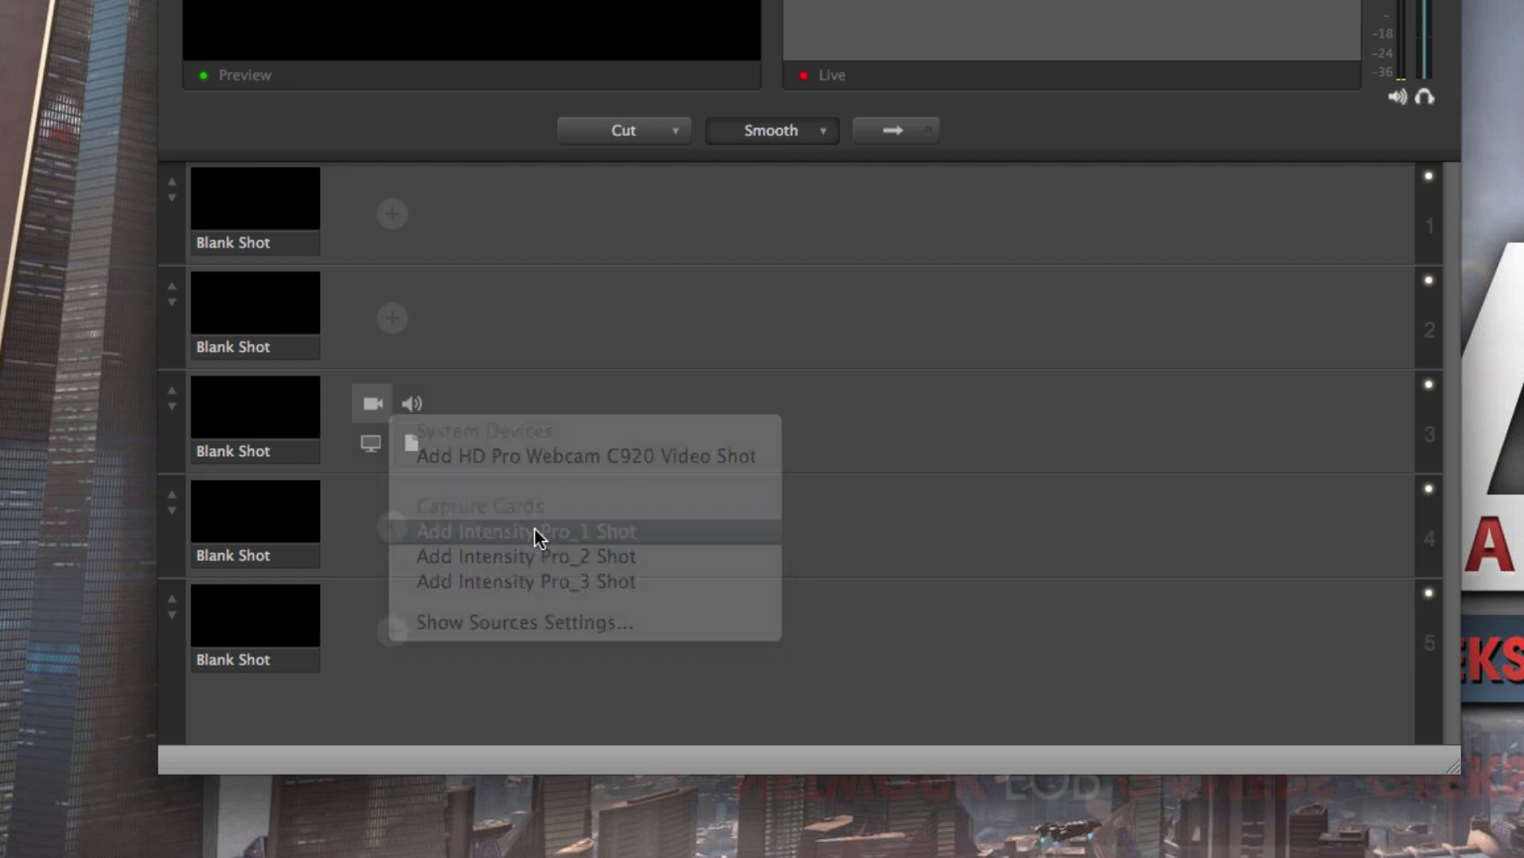
click(524, 531)
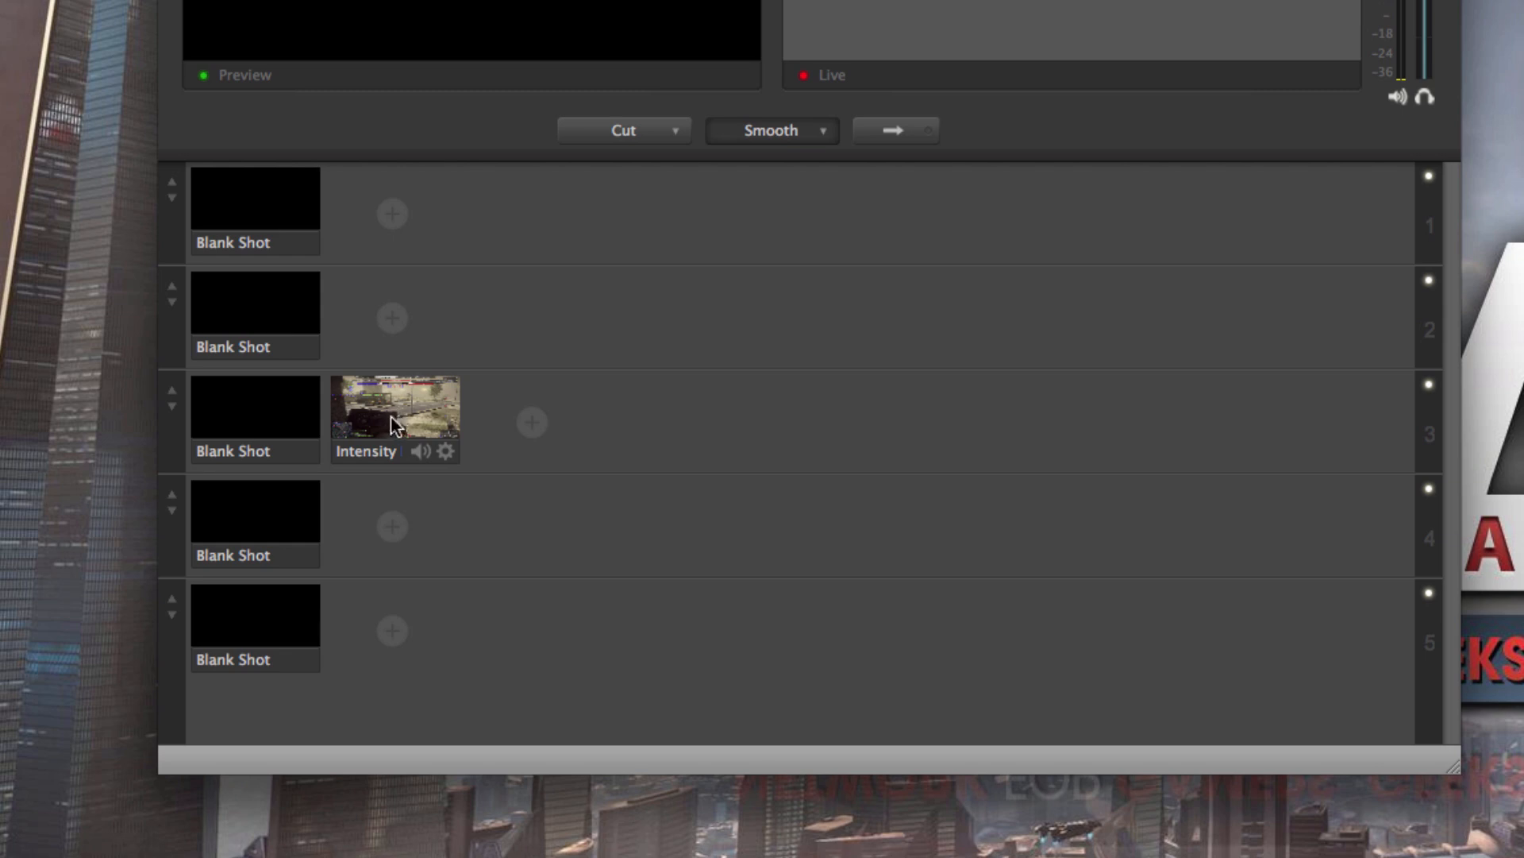
Step: Load the new Intensity gameplay shot into preview and take it live with Go
click(392, 409)
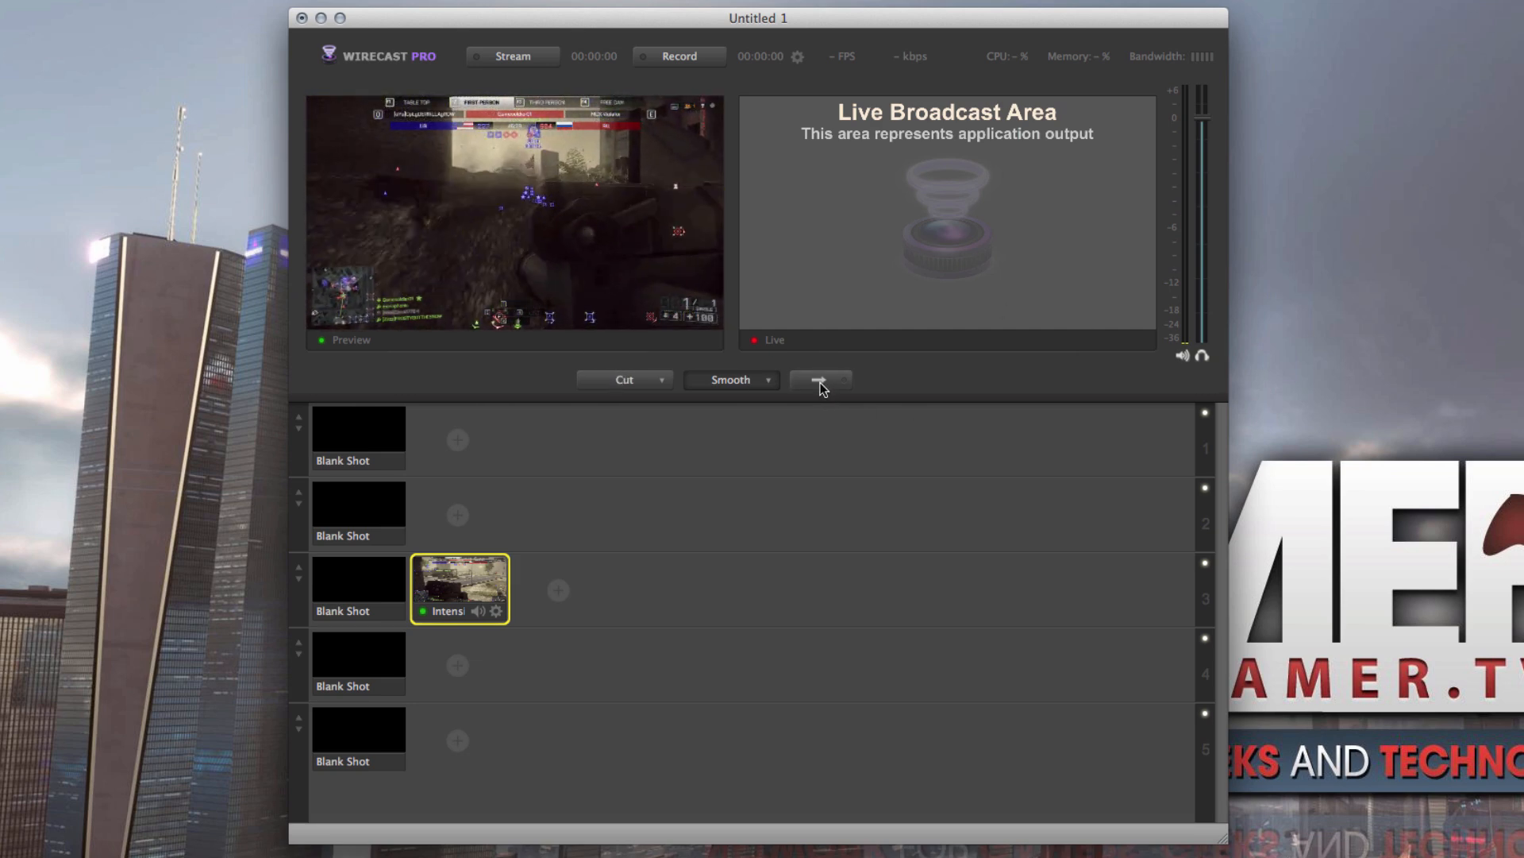
click(820, 380)
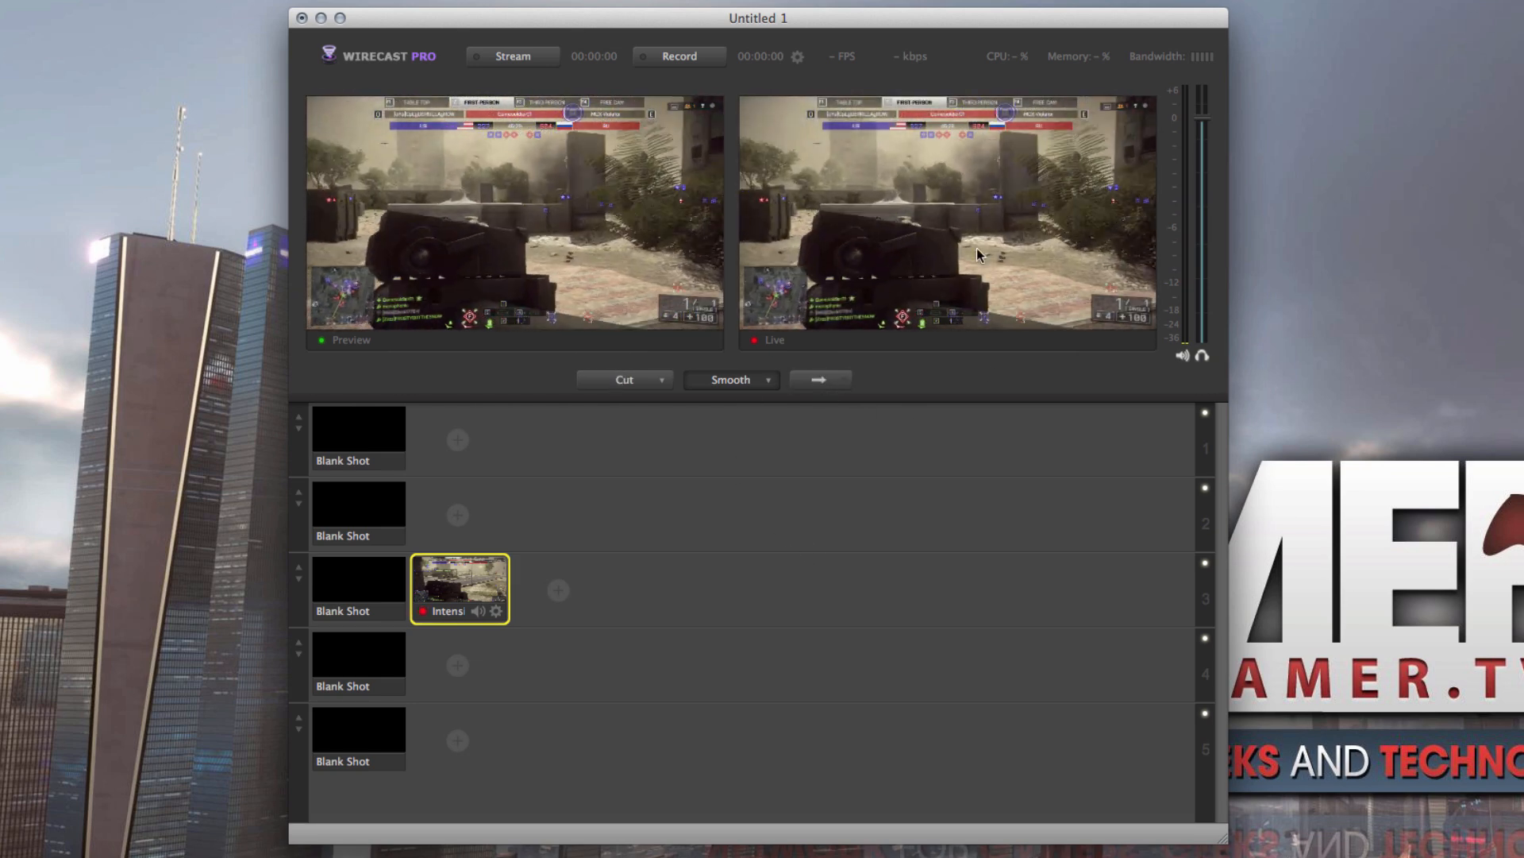